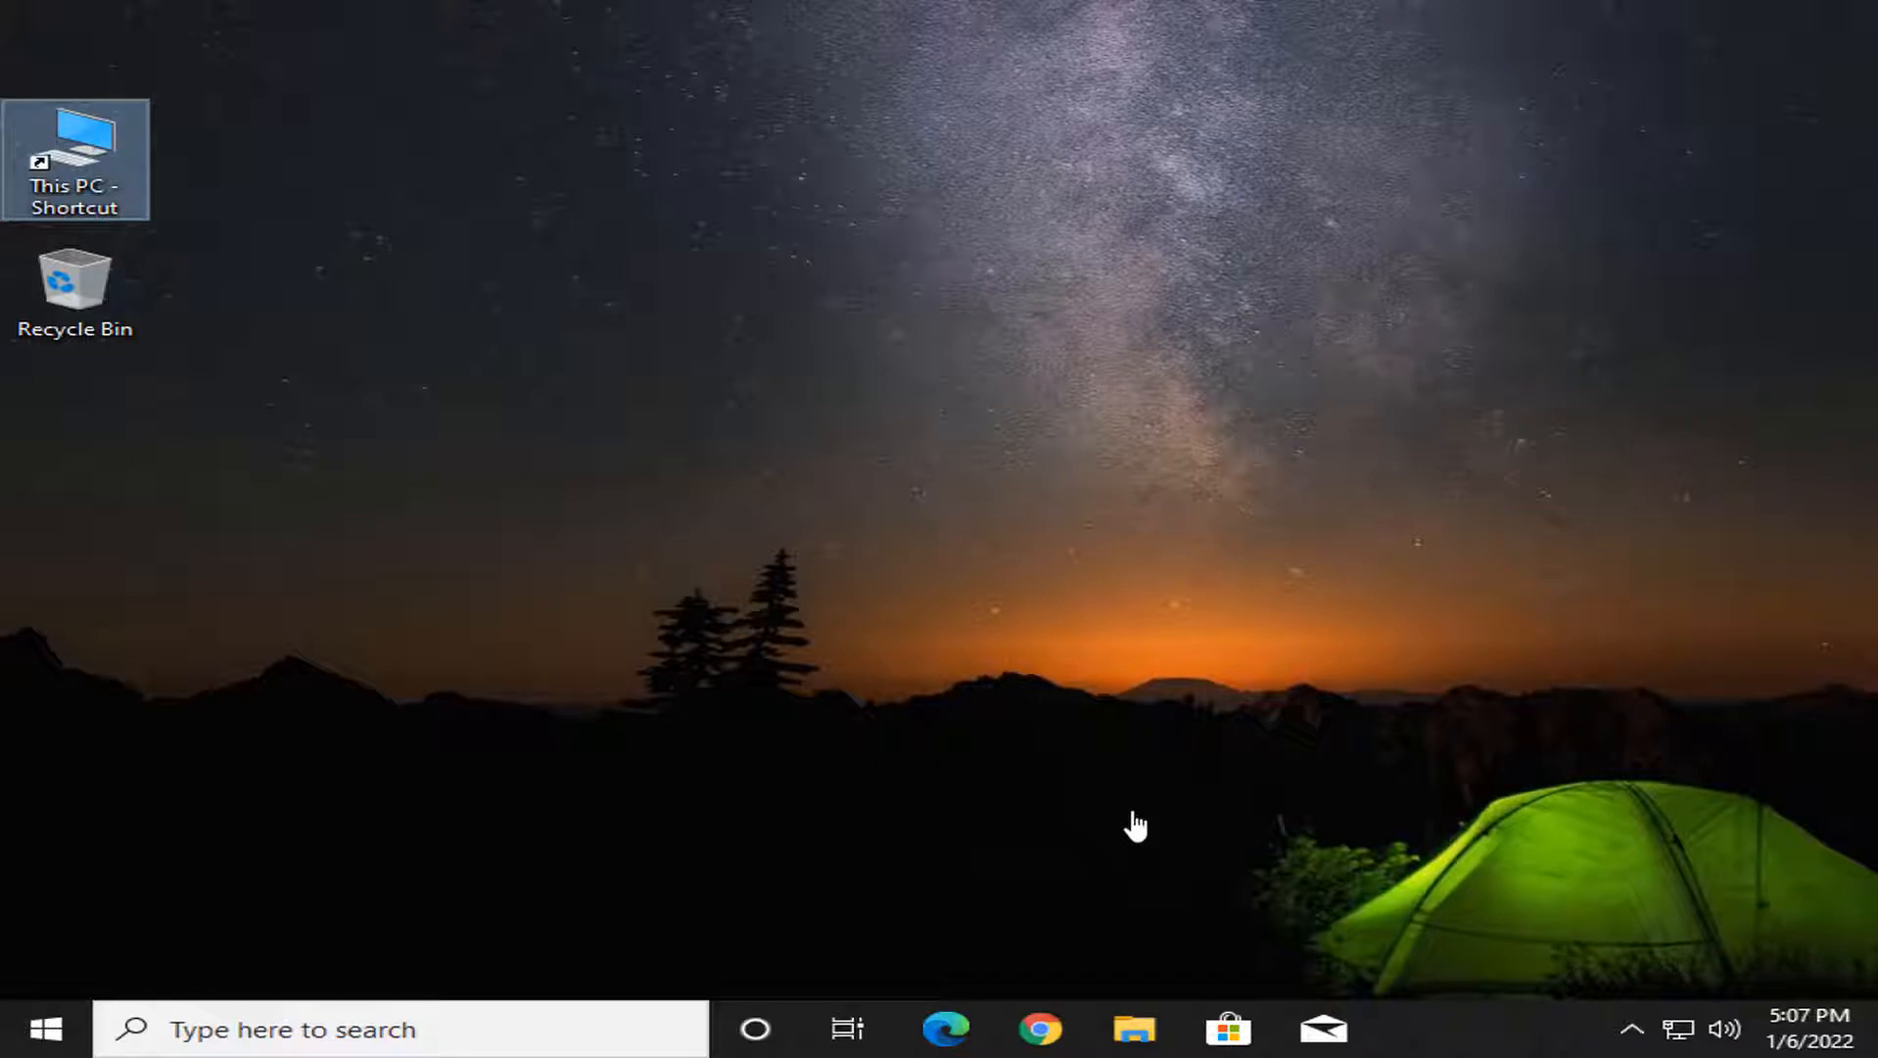
pyautogui.moveTo(458, 424)
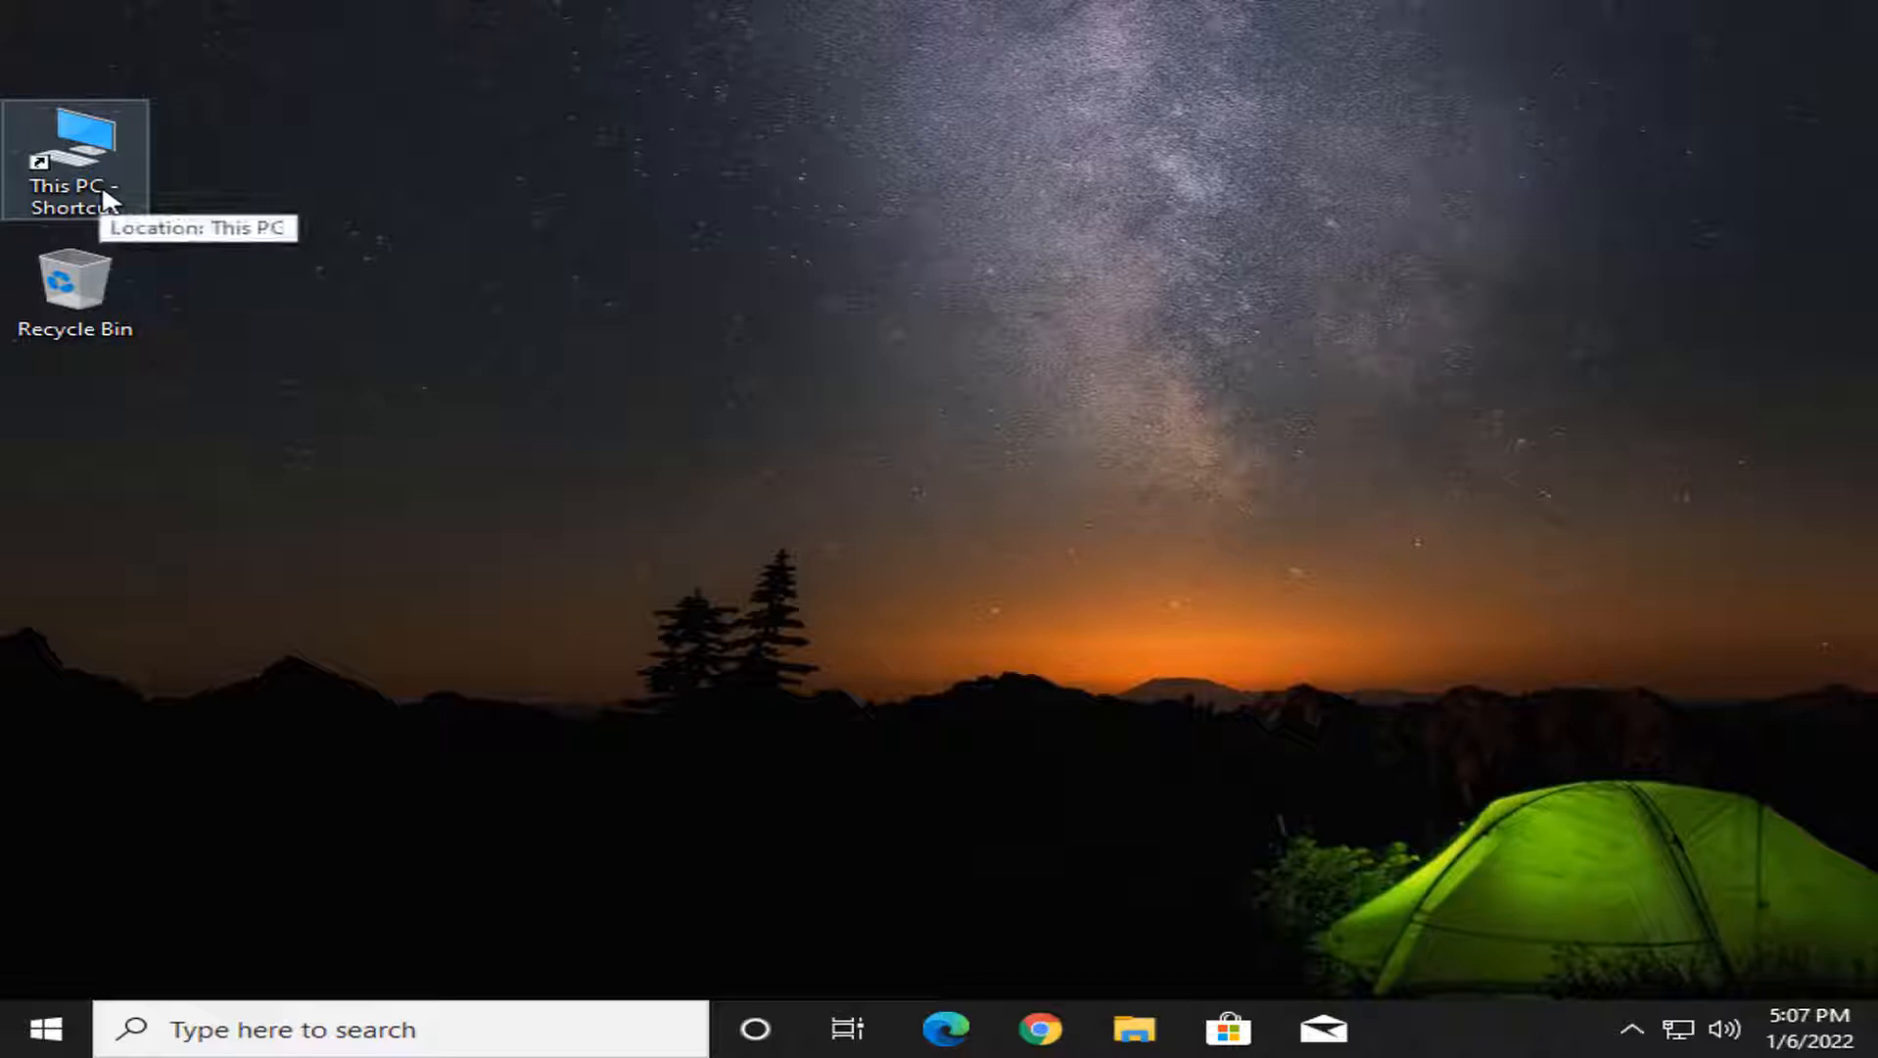
# Open This PC to view the C: Local Disk and E: New Volume sizes
pyautogui.doubleClick(75, 147)
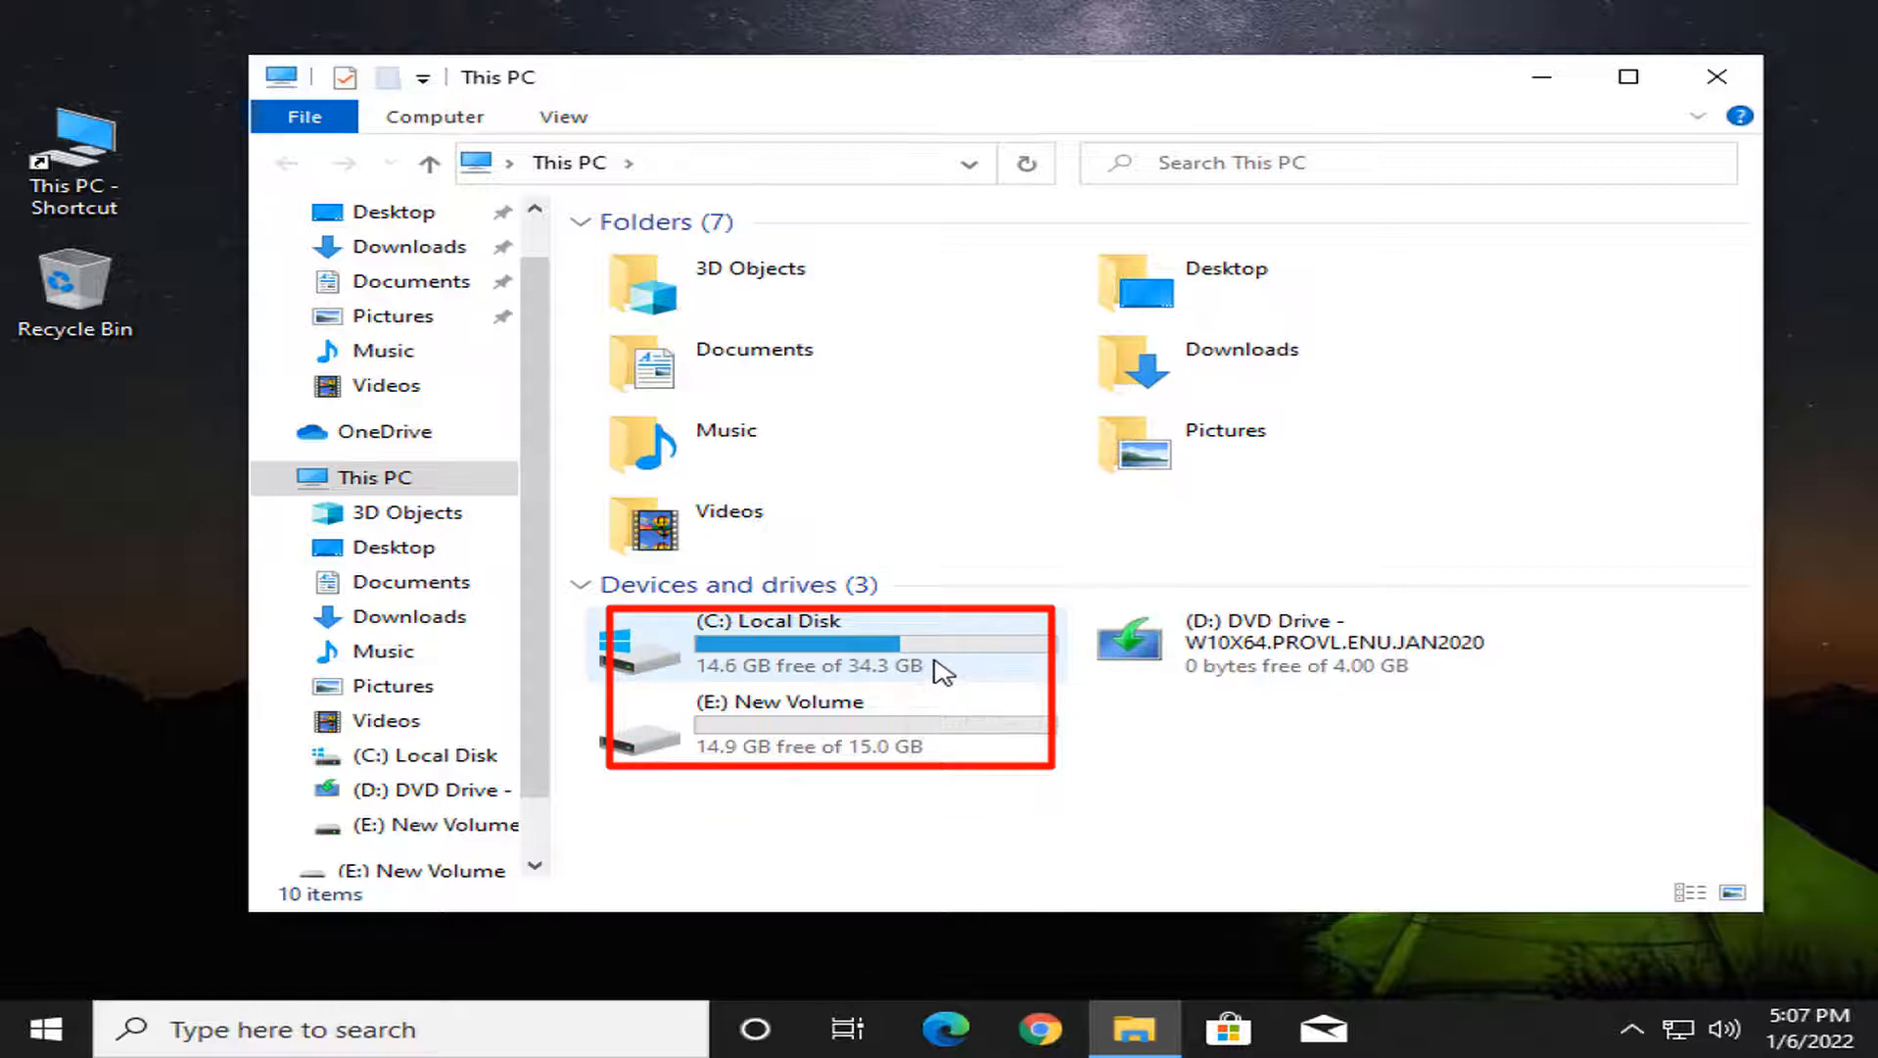
pyautogui.moveTo(959, 666)
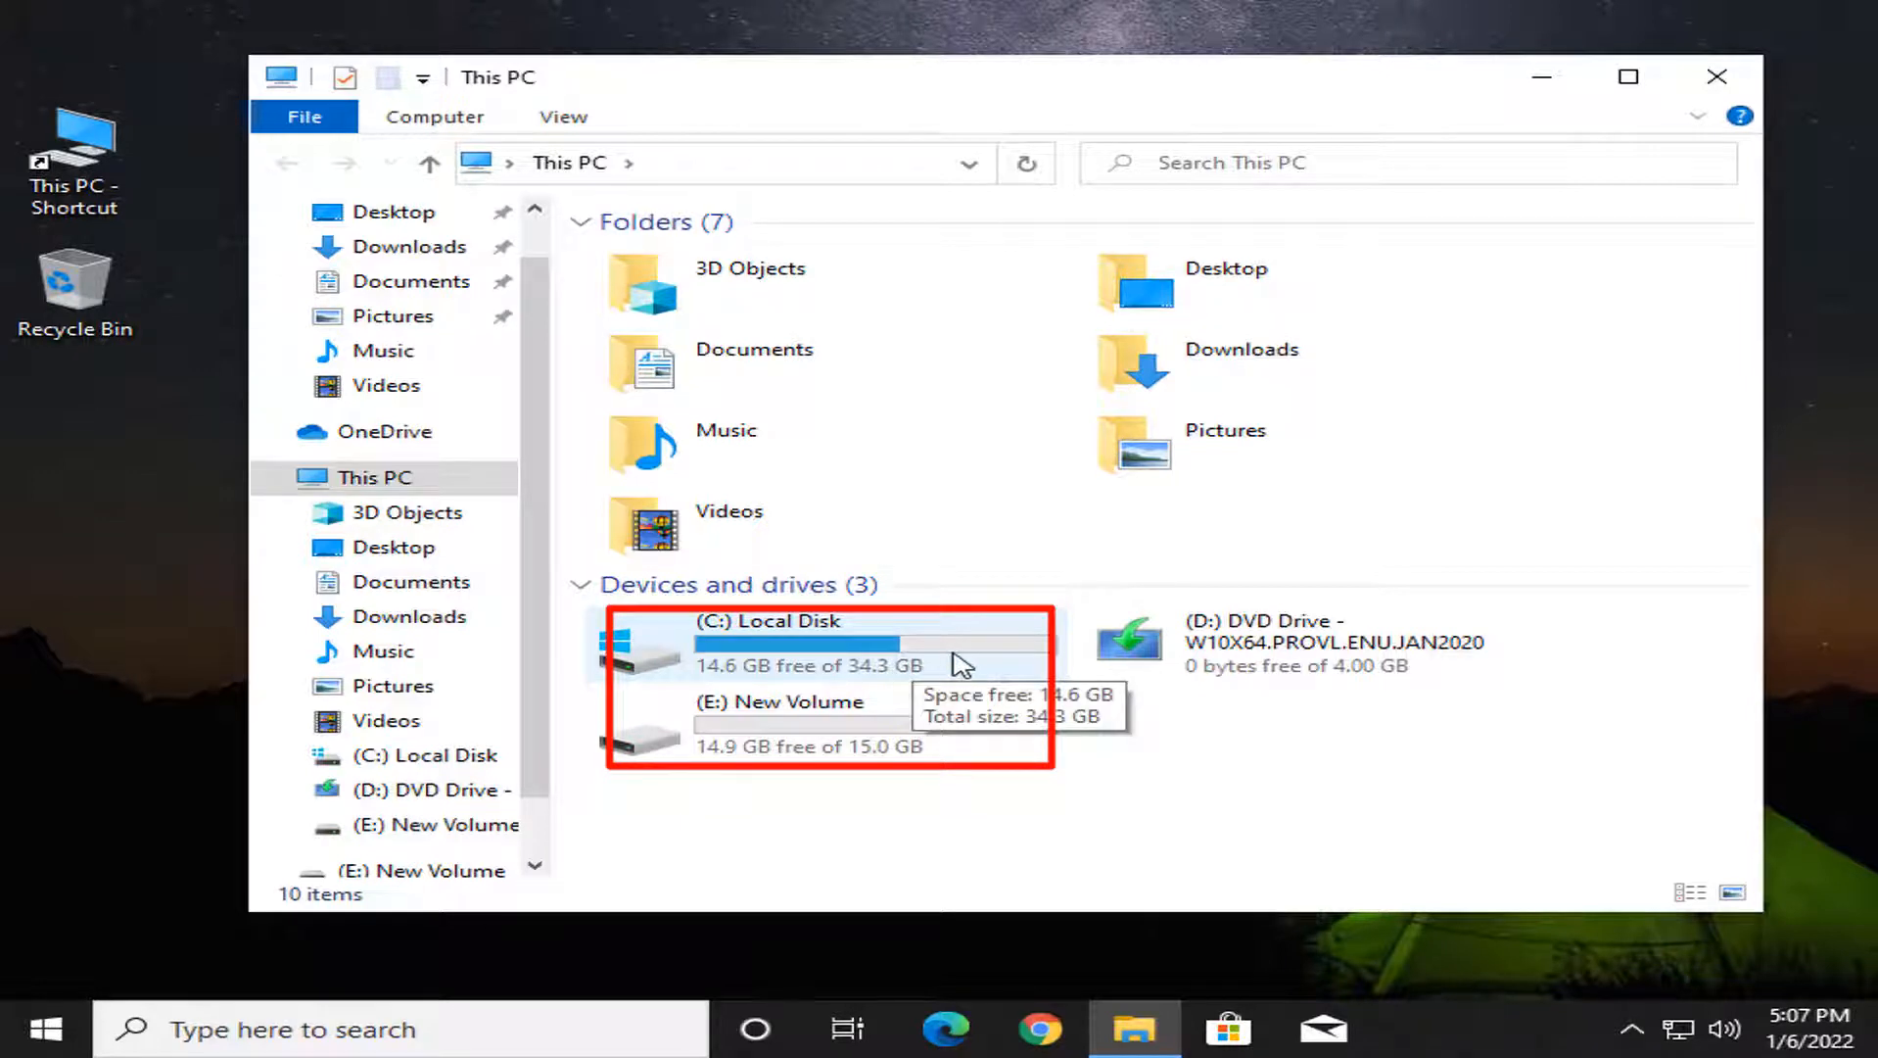
pyautogui.moveTo(853, 745)
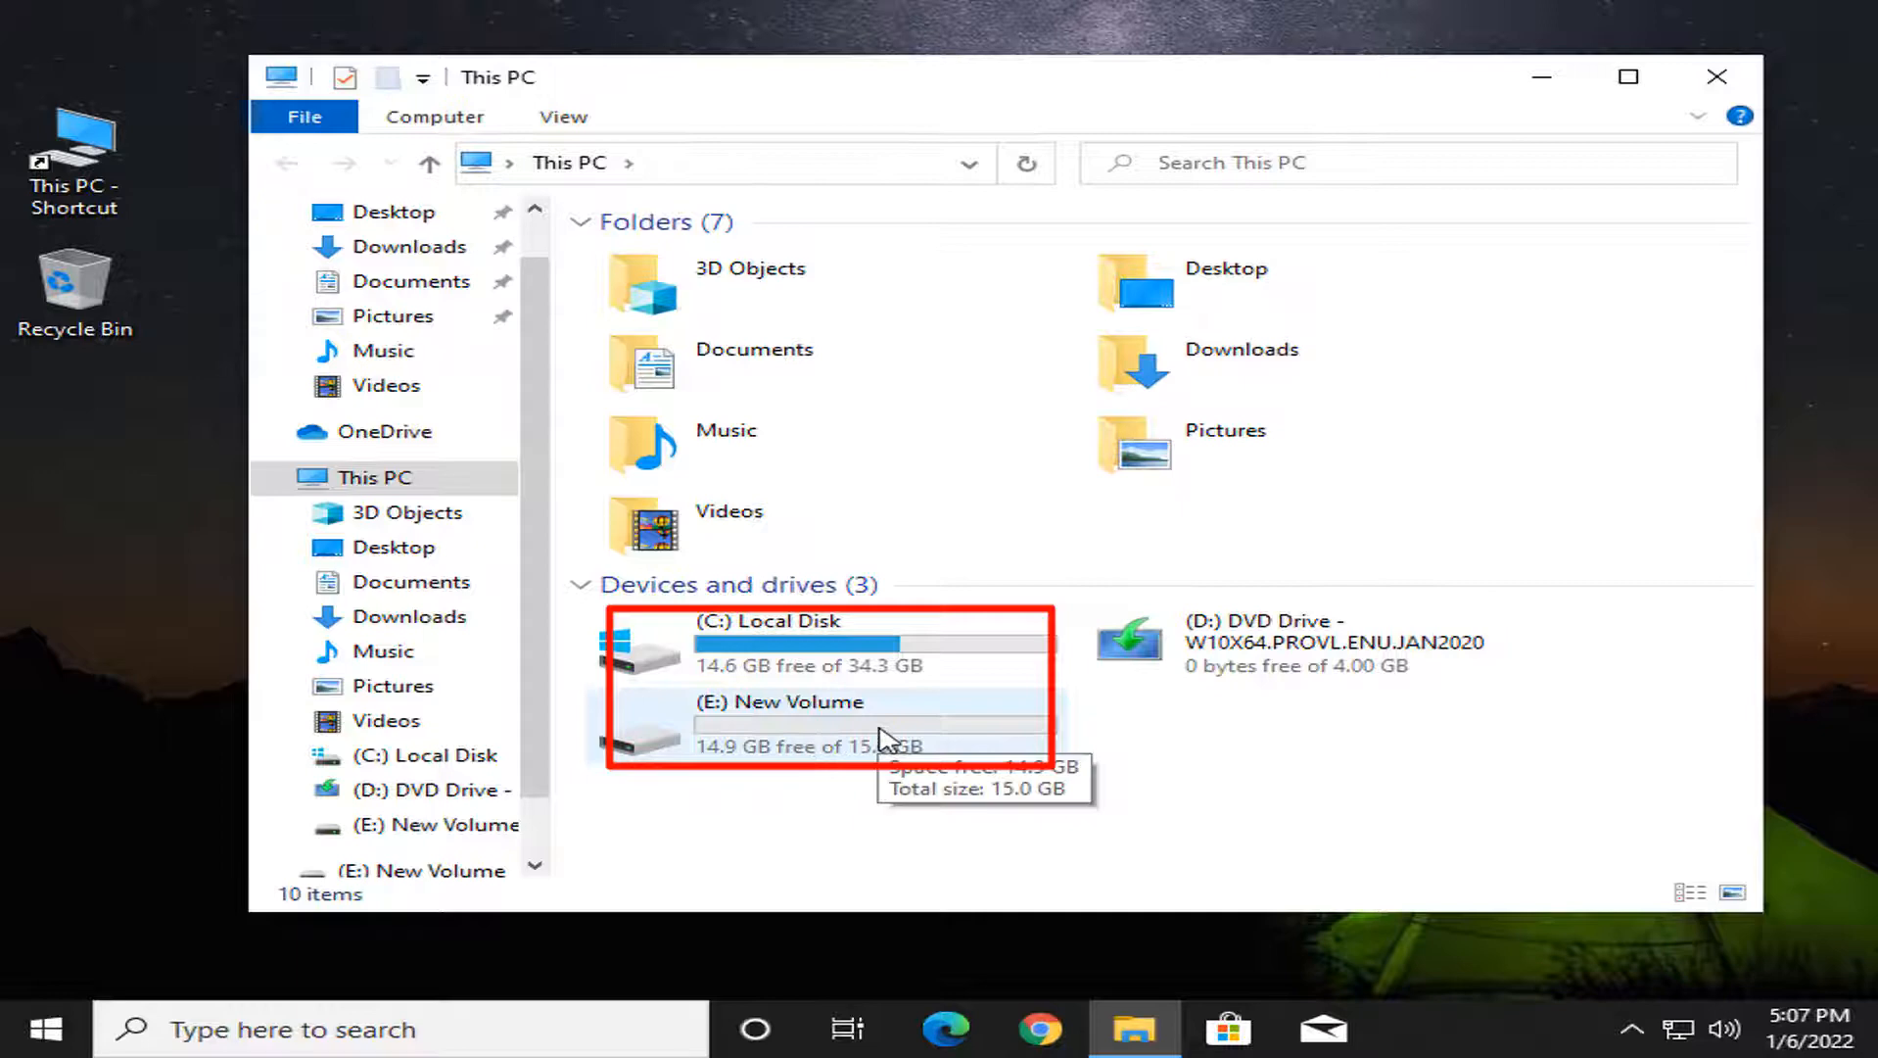
pyautogui.moveTo(1802, 252)
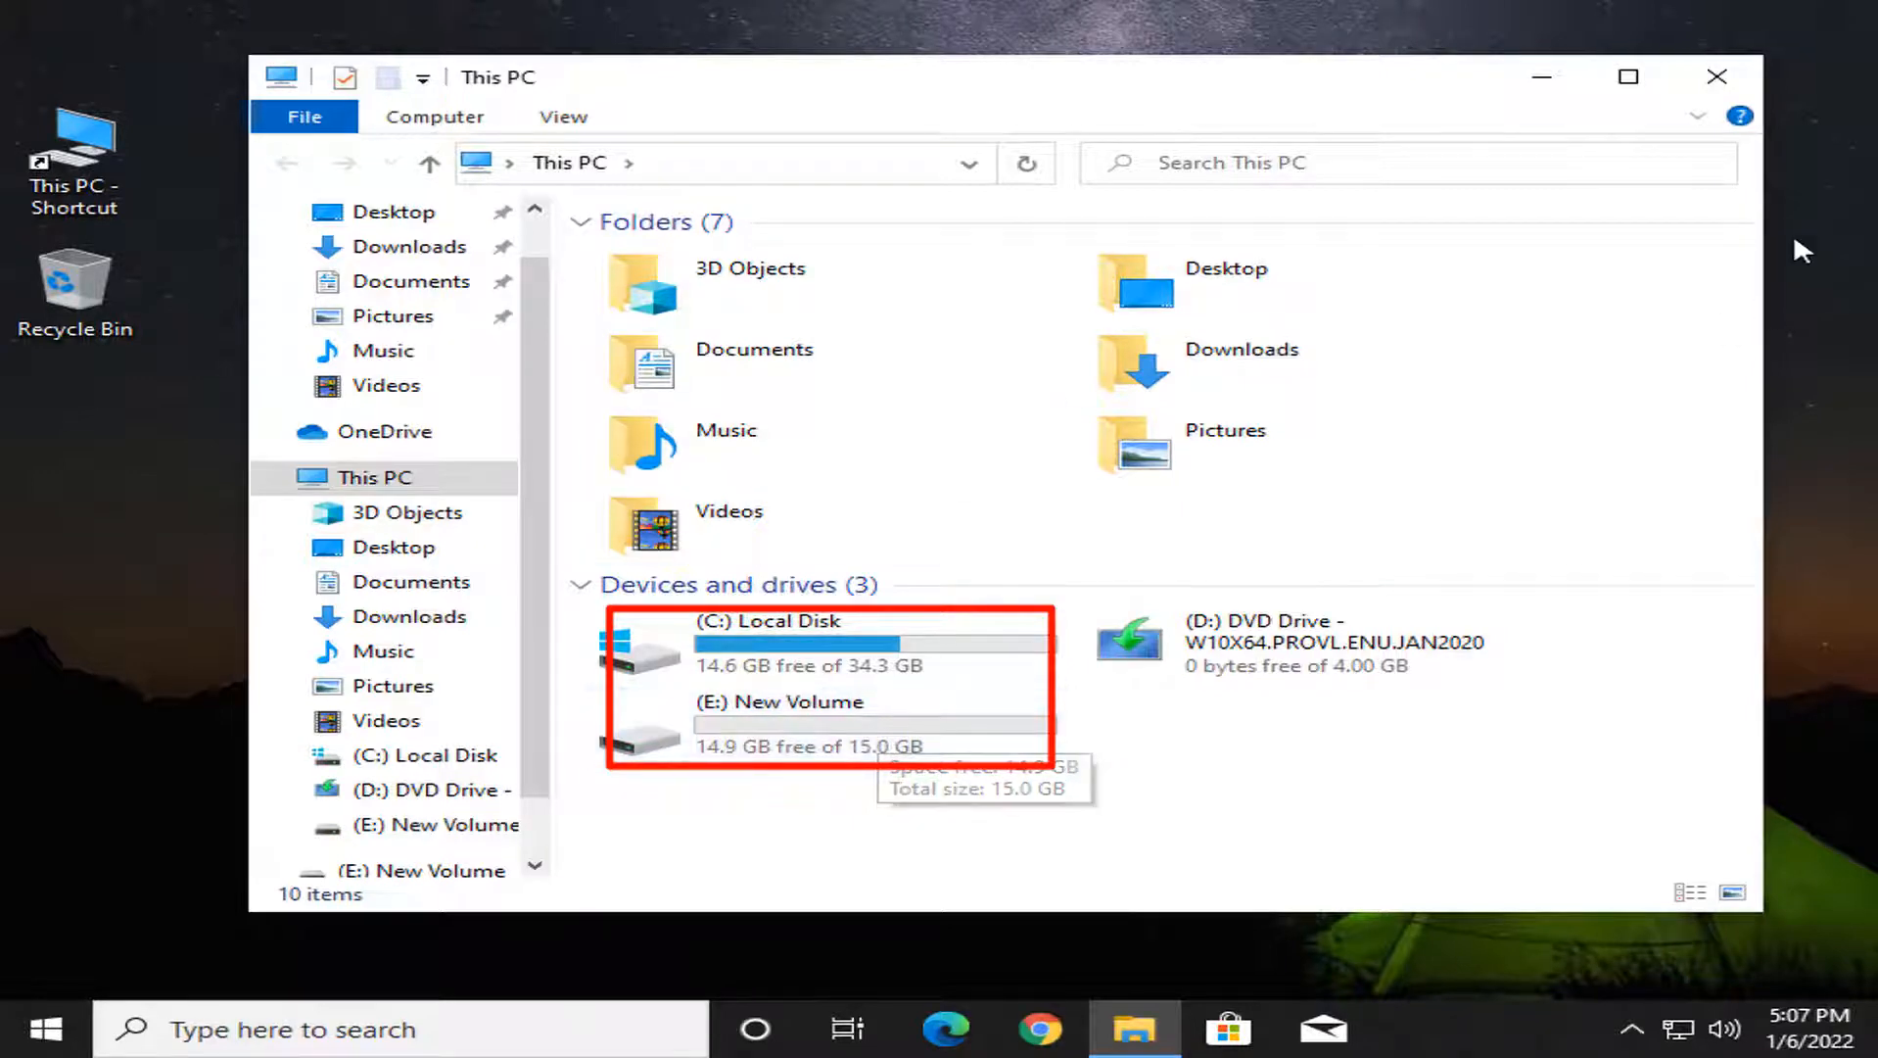
pyautogui.moveTo(1717, 77)
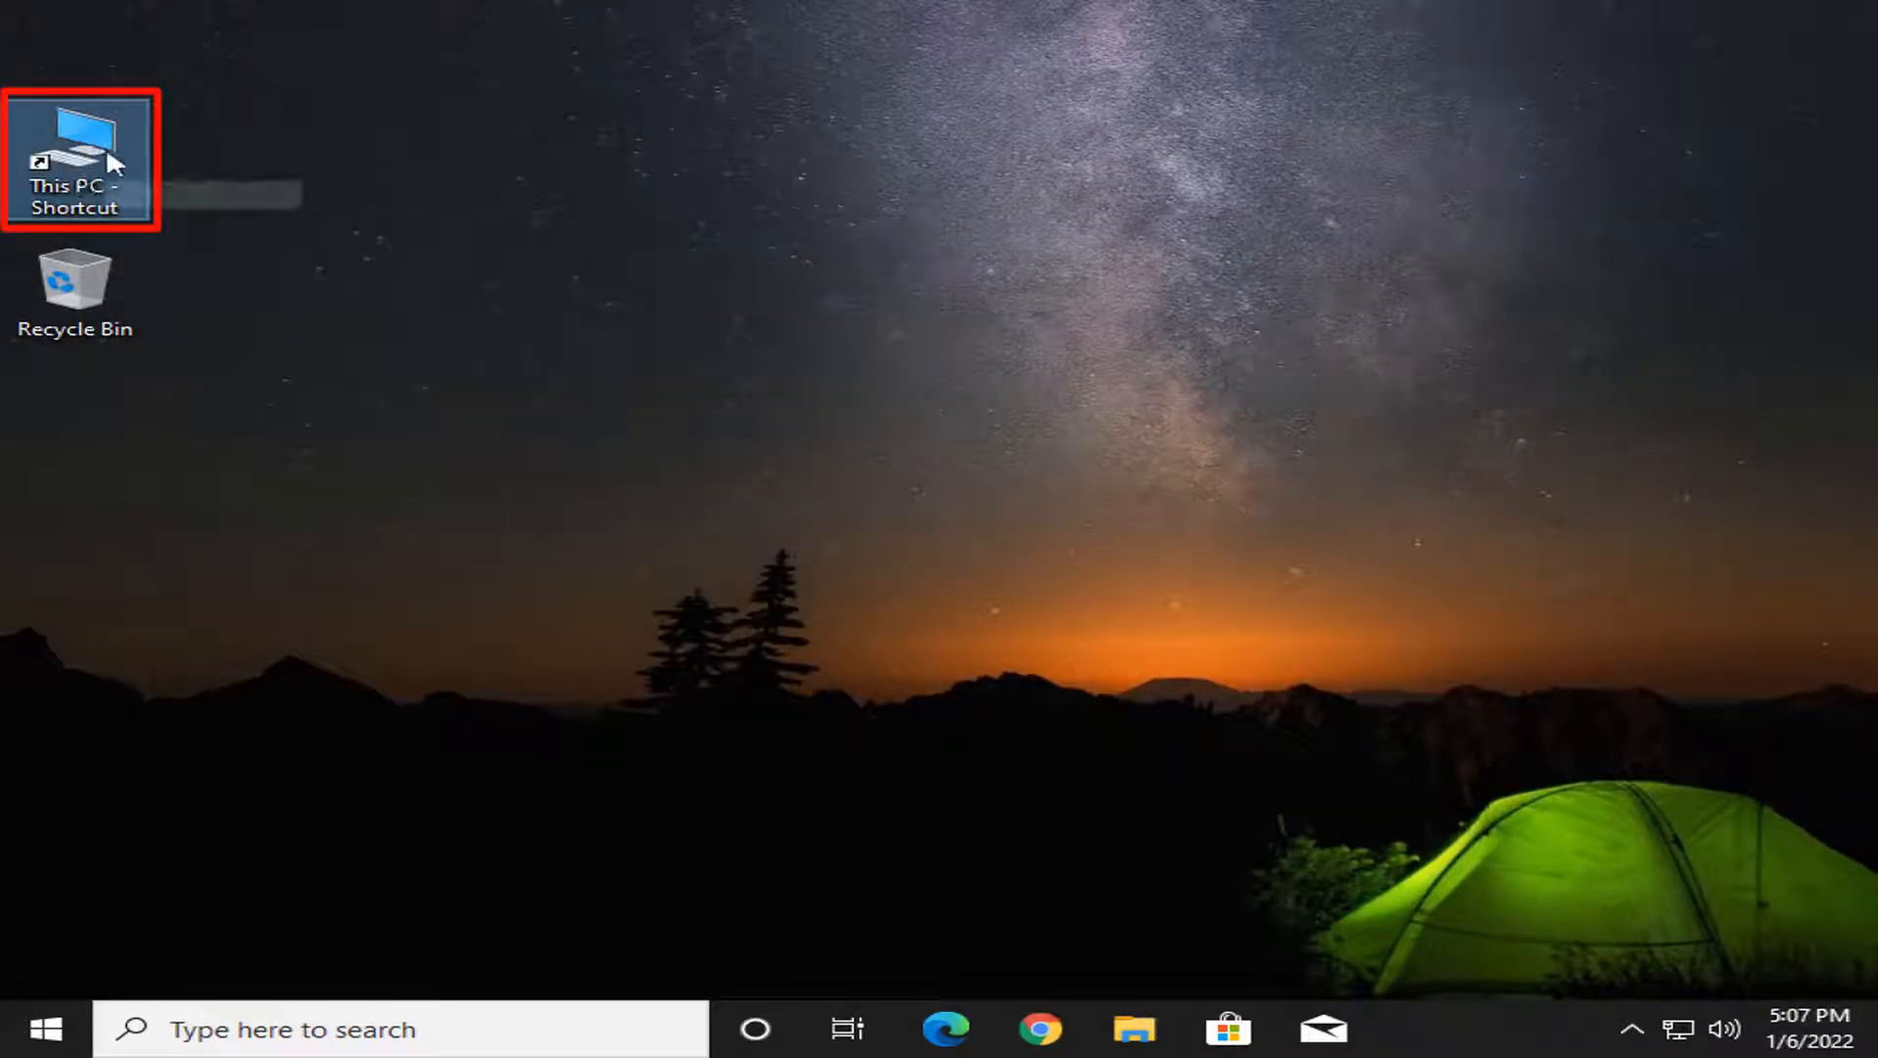
pyautogui.moveTo(78, 156)
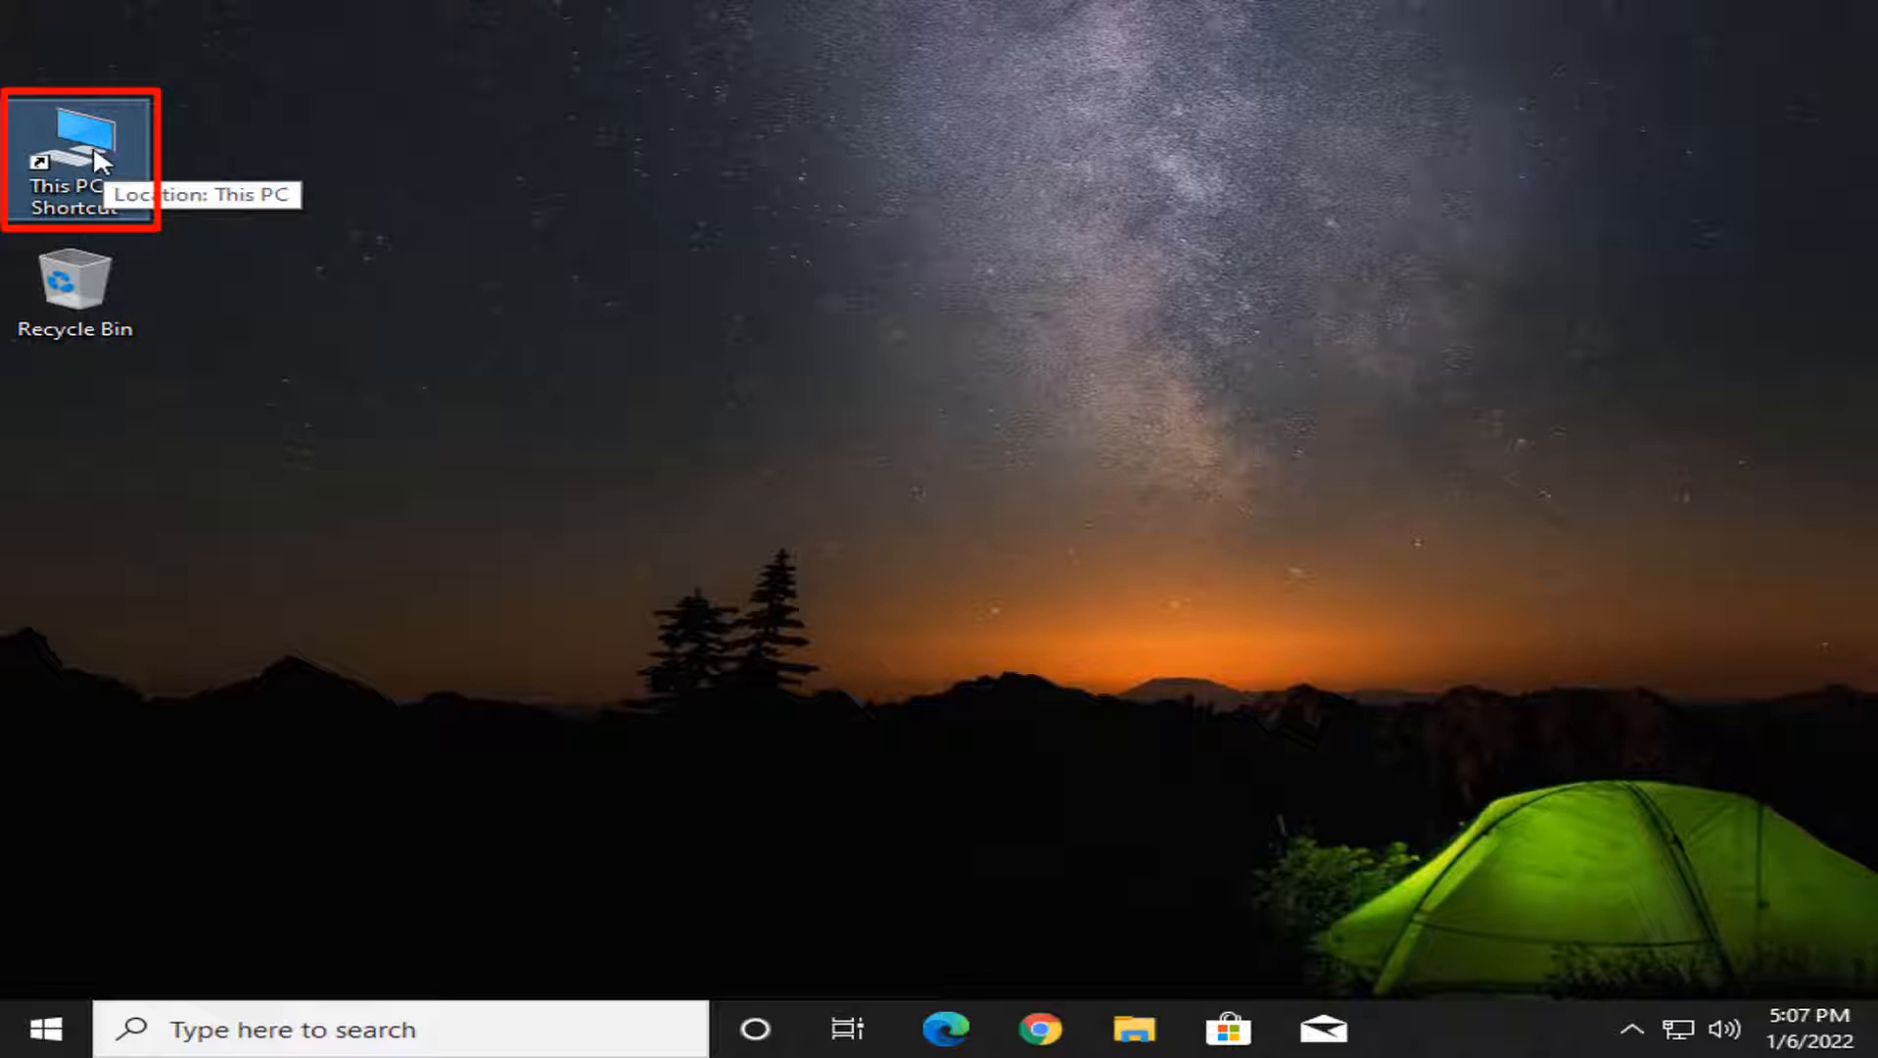
# Choose Manage from This PC's context menu to launch Computer Management
pyautogui.rightClick(75, 156)
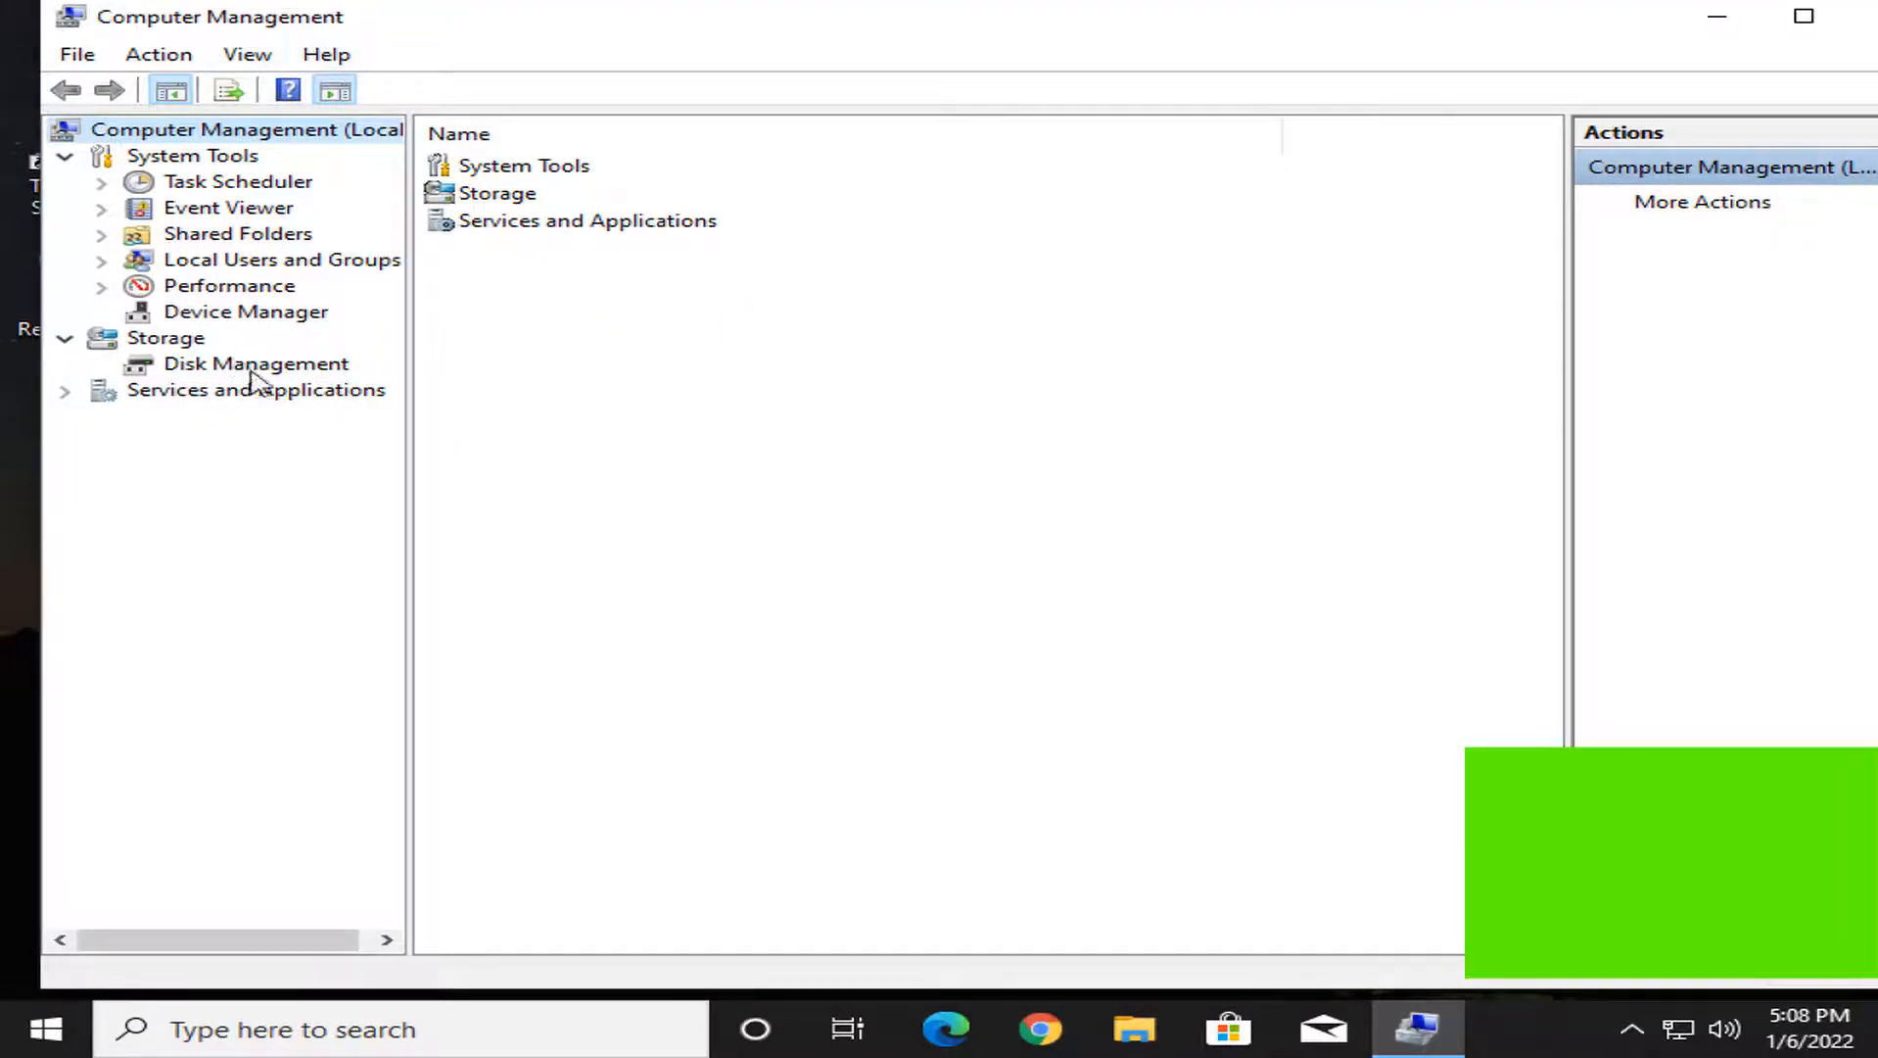
# Show Disk Management and select the Recovery, C: (34.34 GB) and E: (15.03 GB) partitions
pyautogui.click(256, 364)
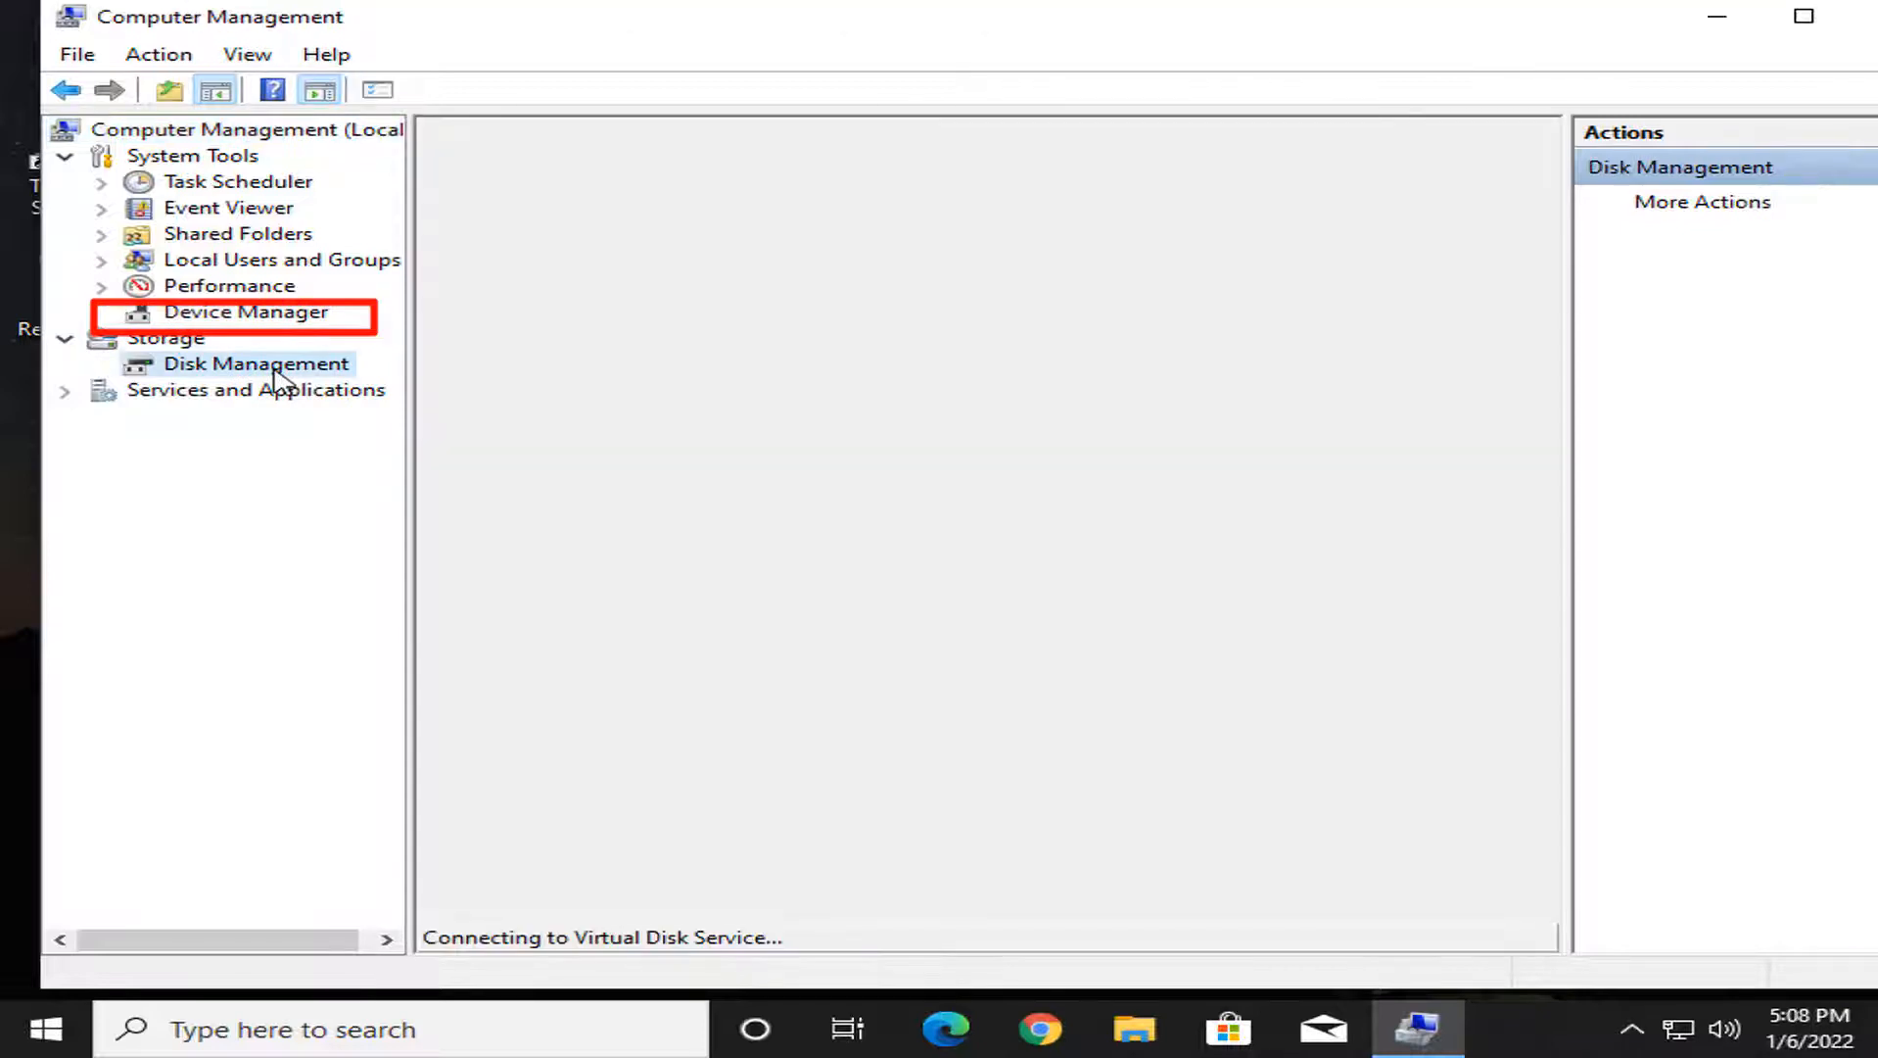
pyautogui.click(254, 363)
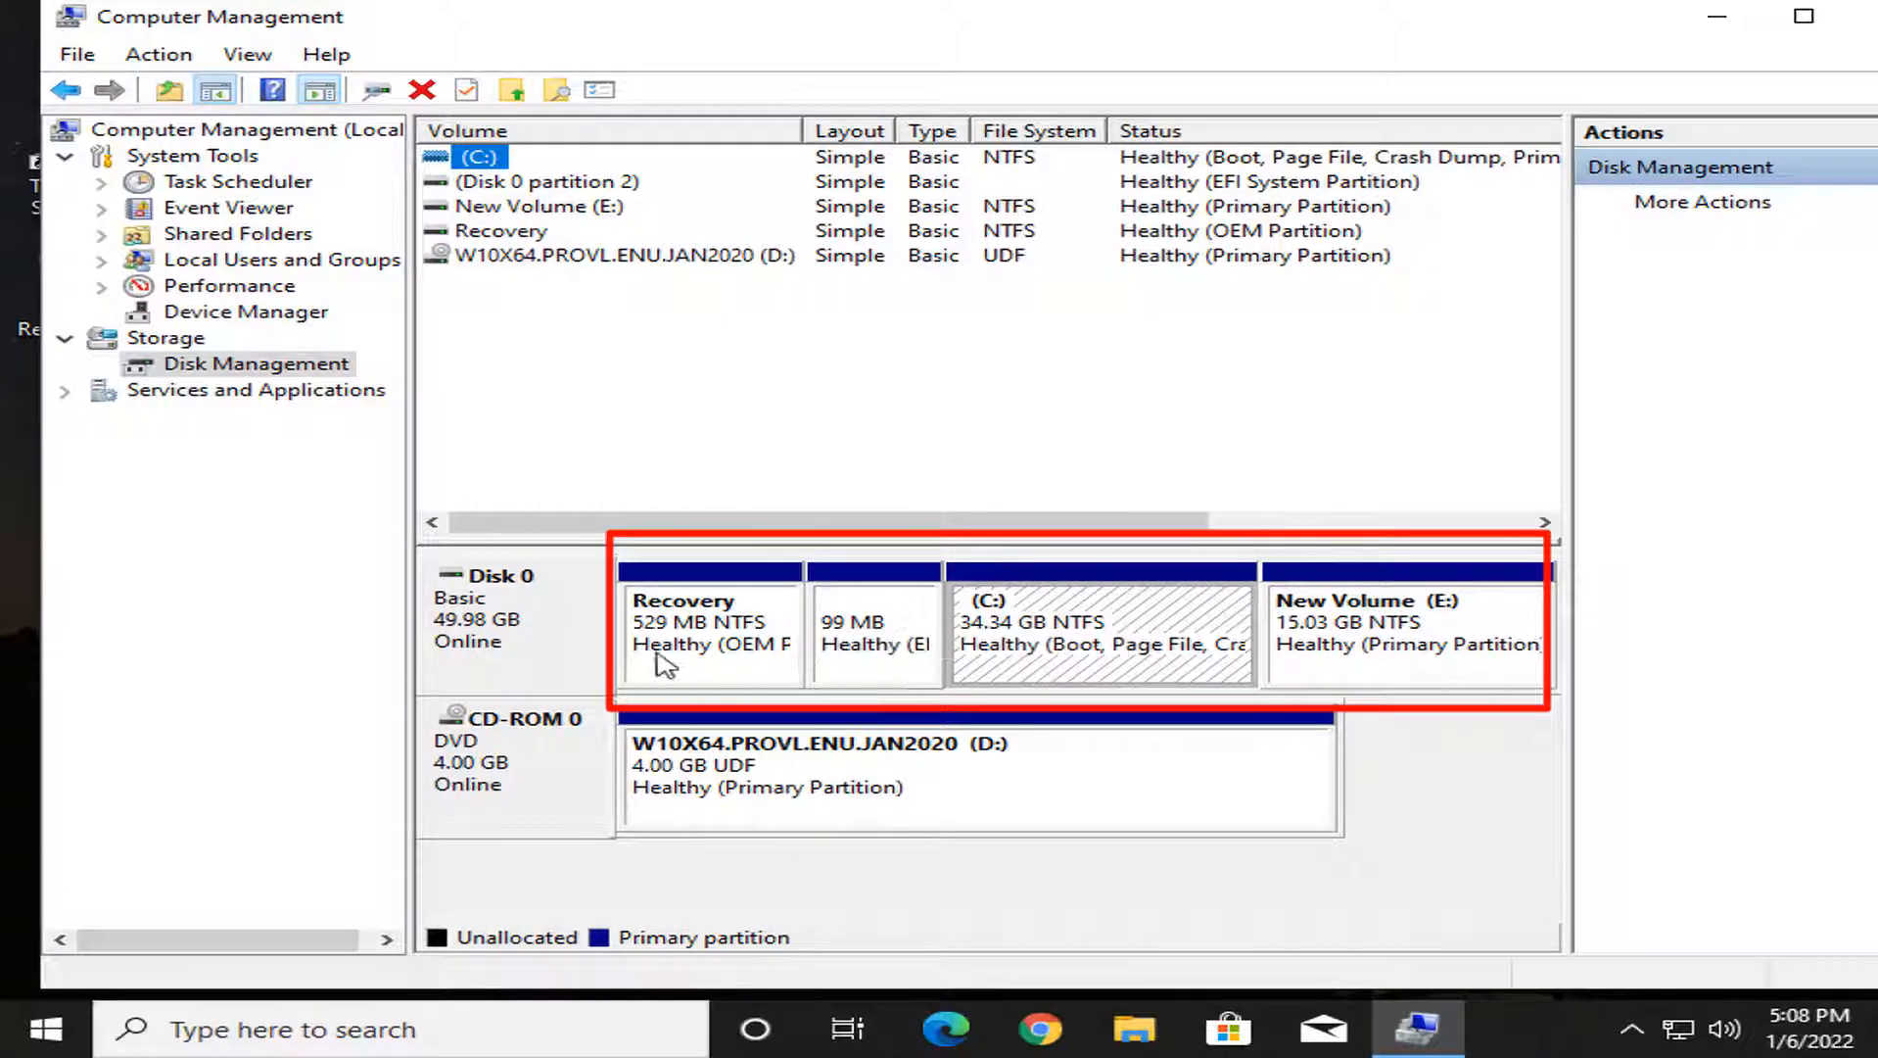
pyautogui.moveTo(735, 703)
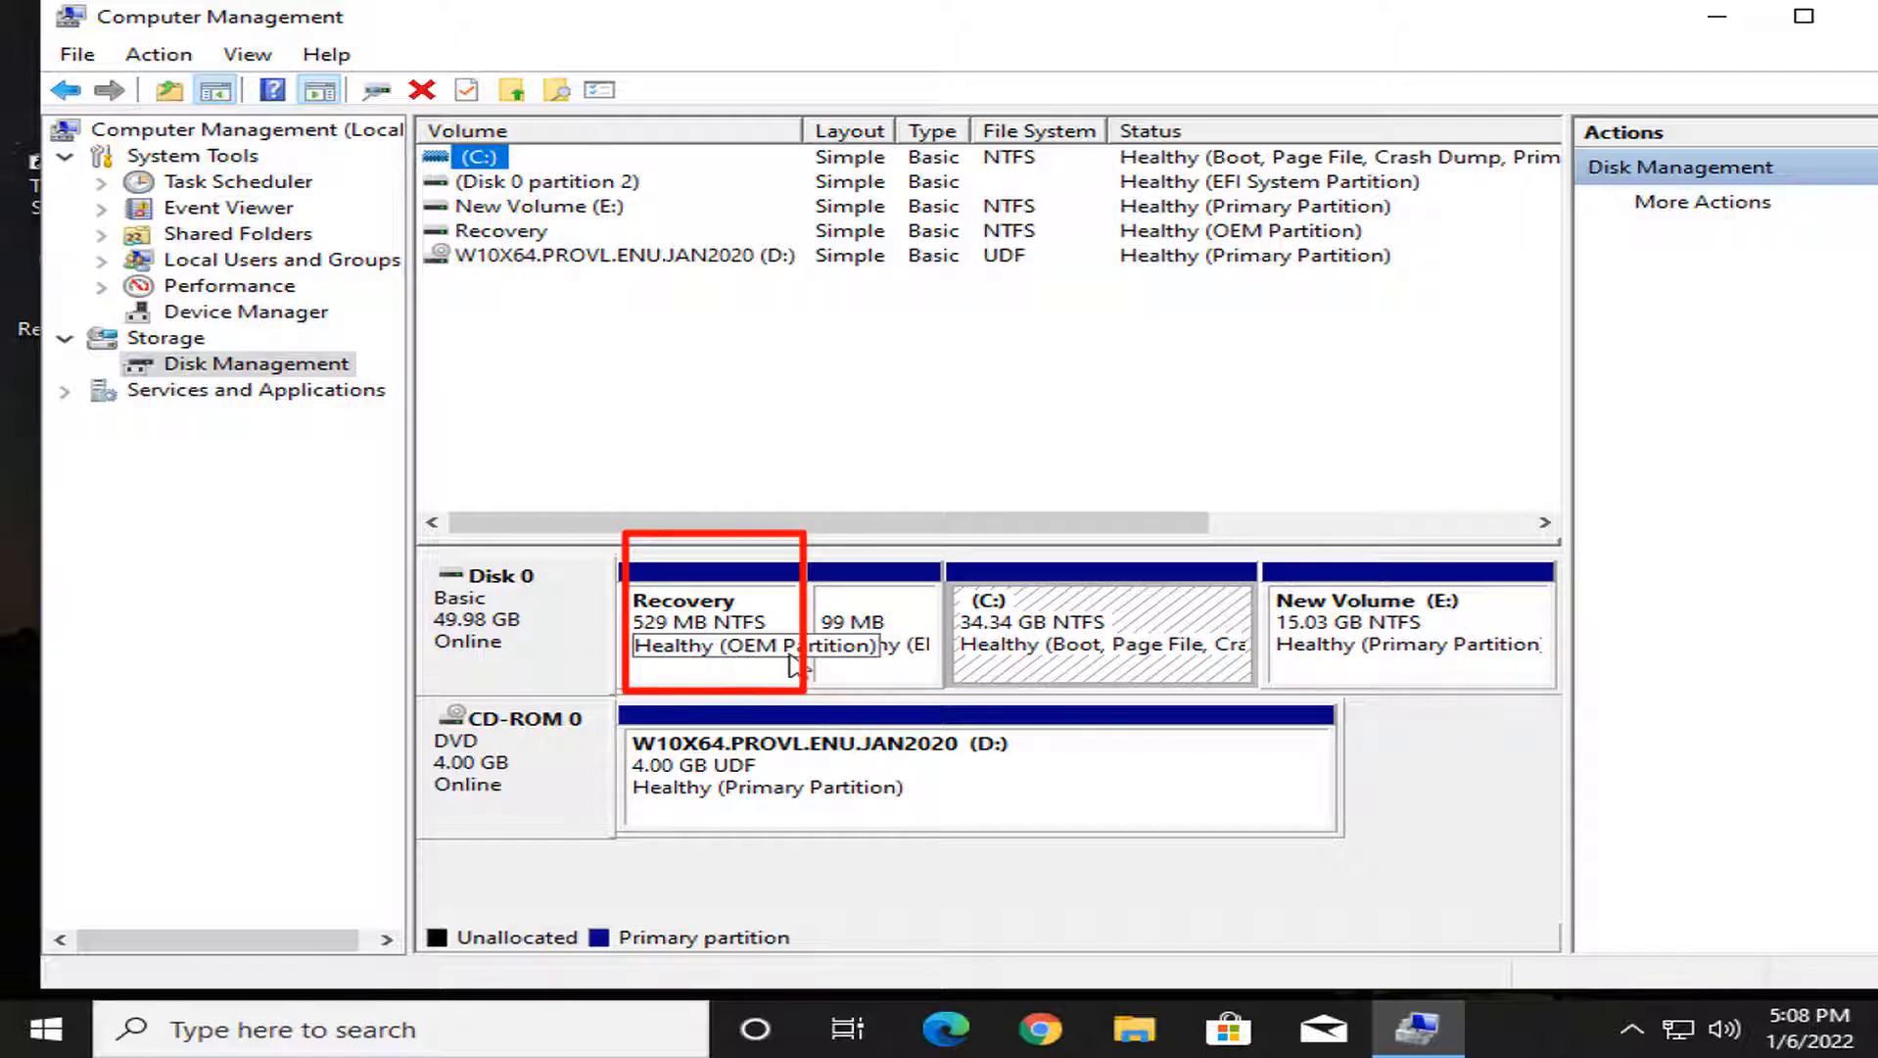
pyautogui.click(871, 623)
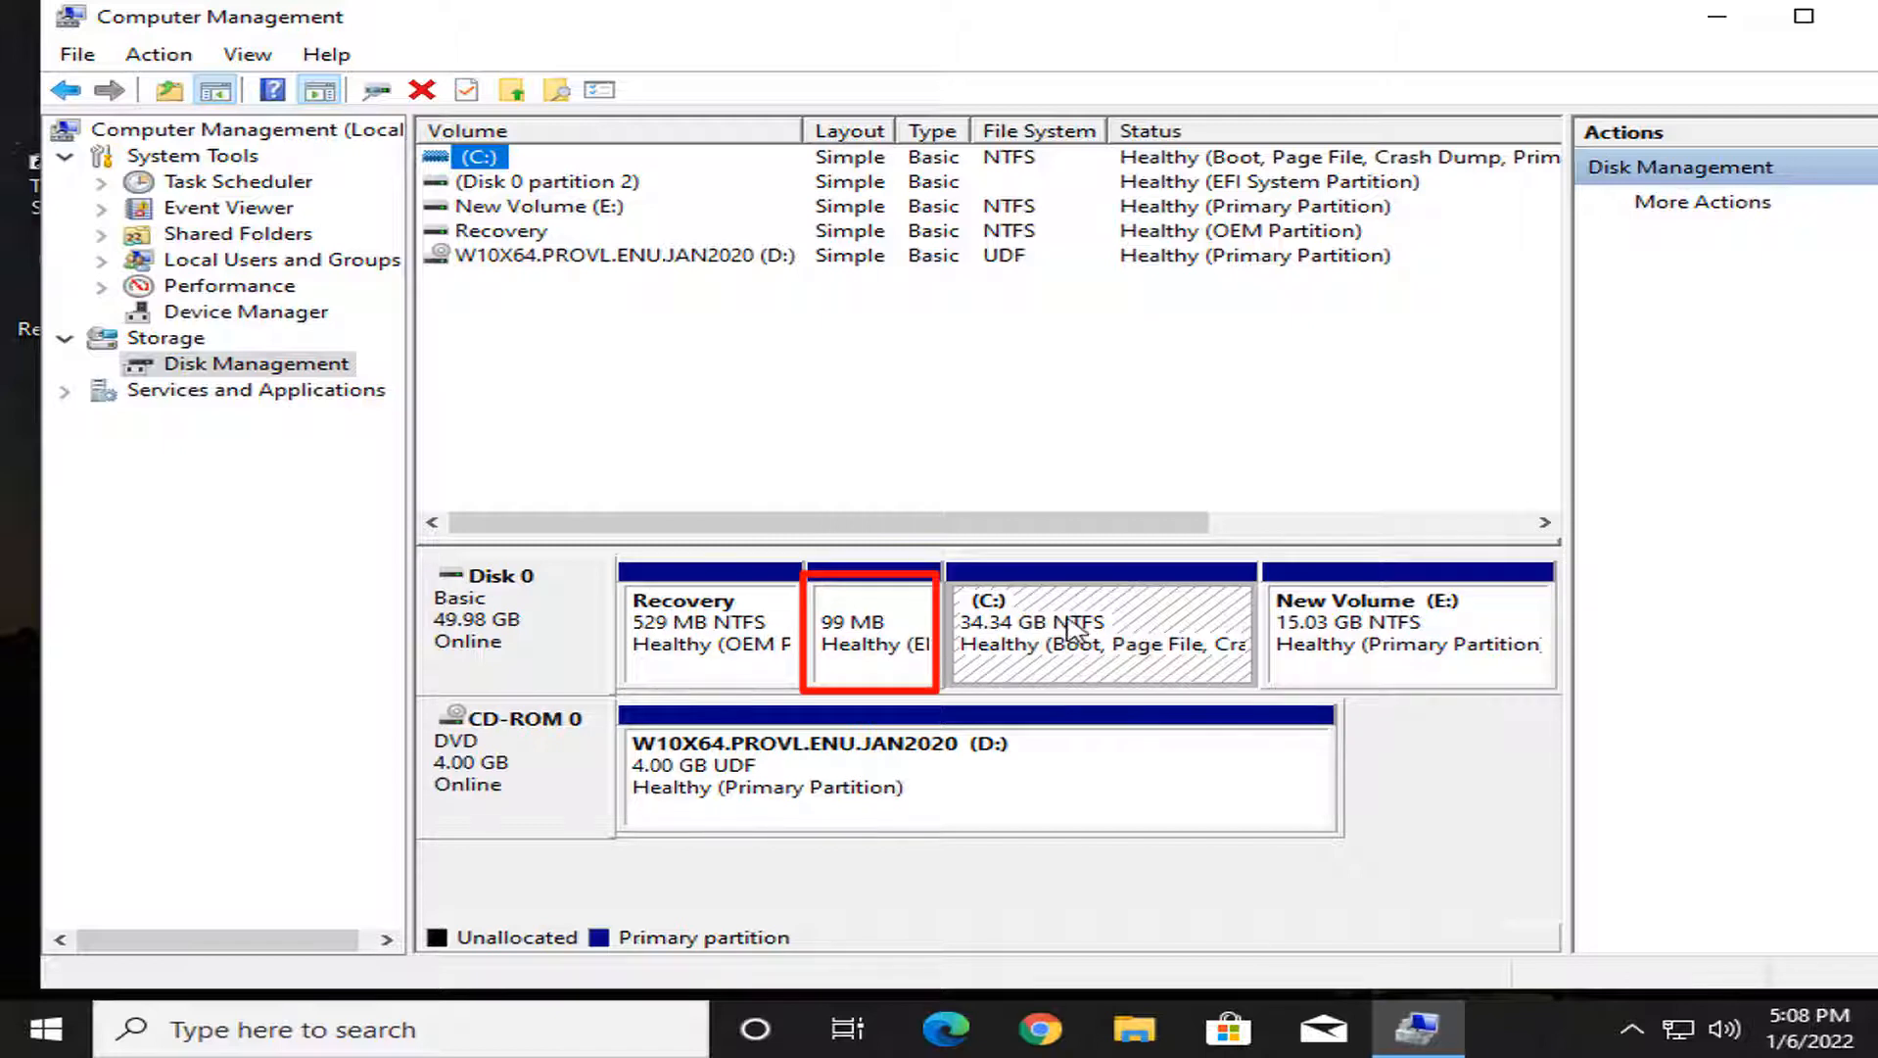
pyautogui.click(1096, 635)
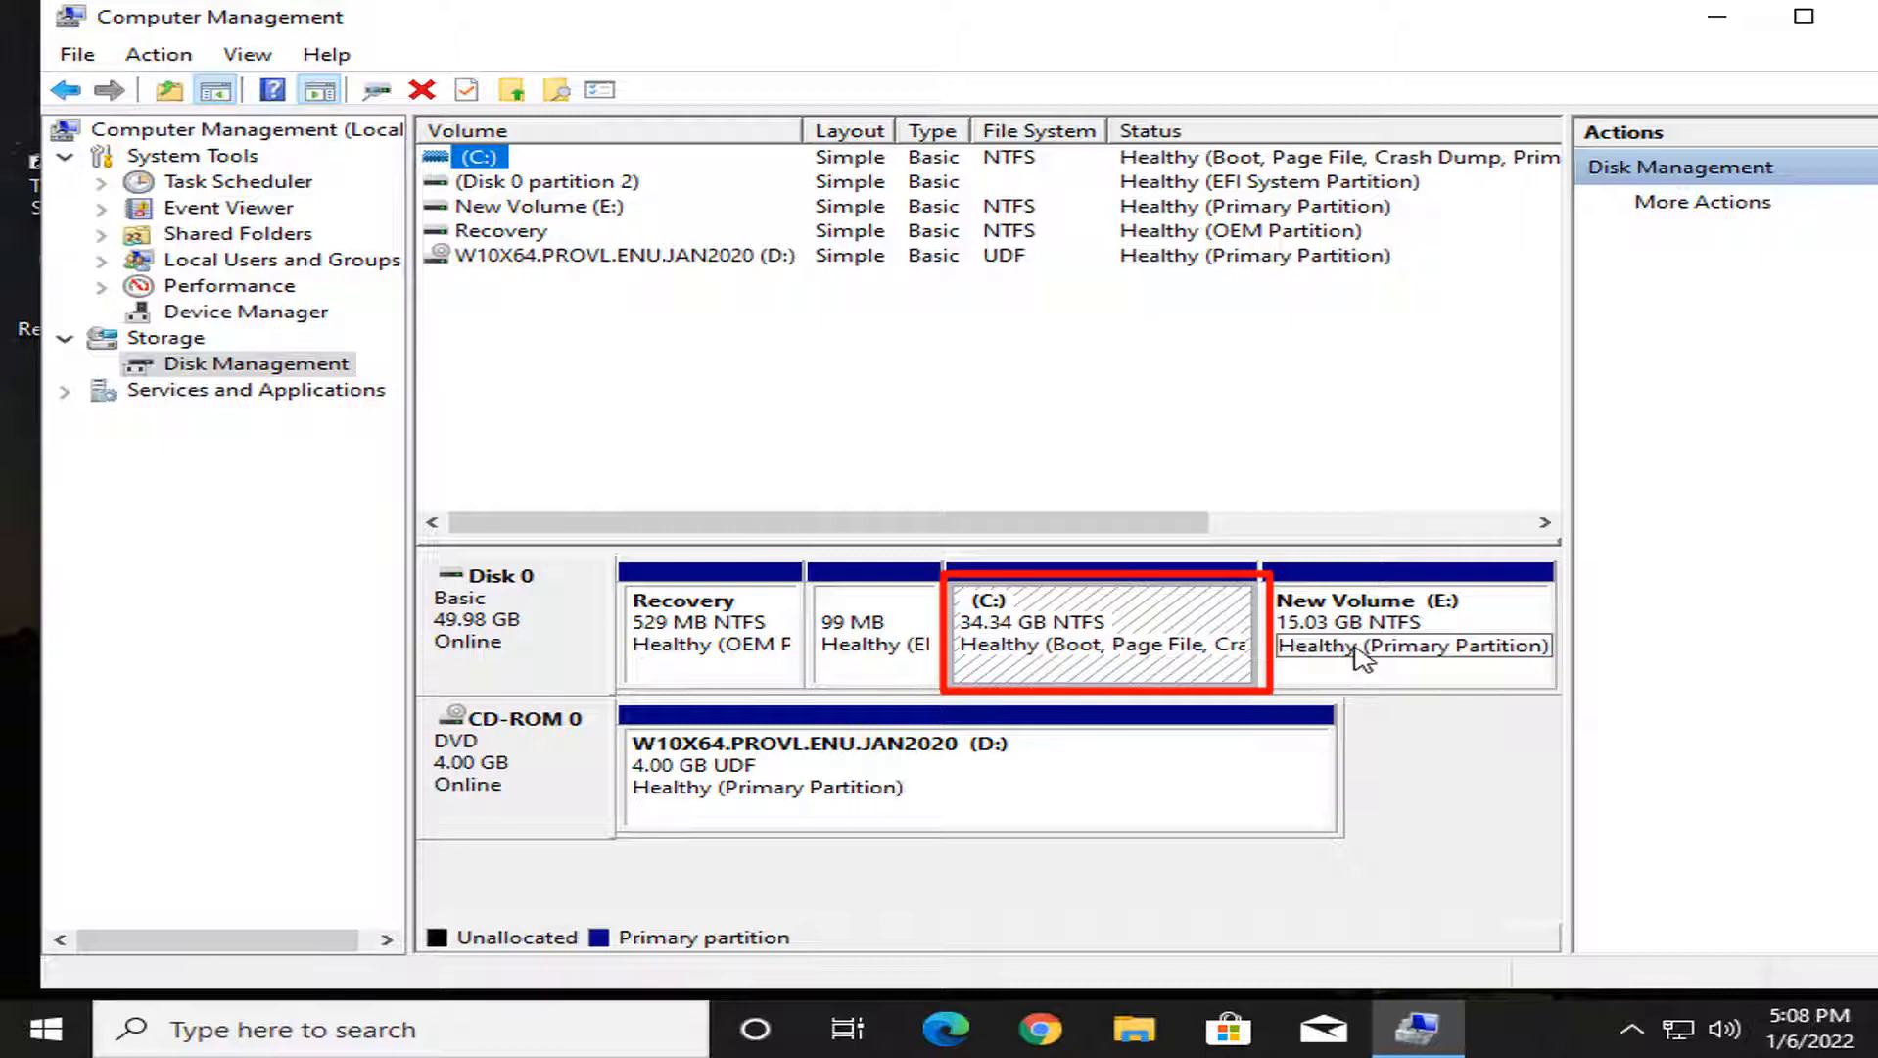
pyautogui.moveTo(1420, 624)
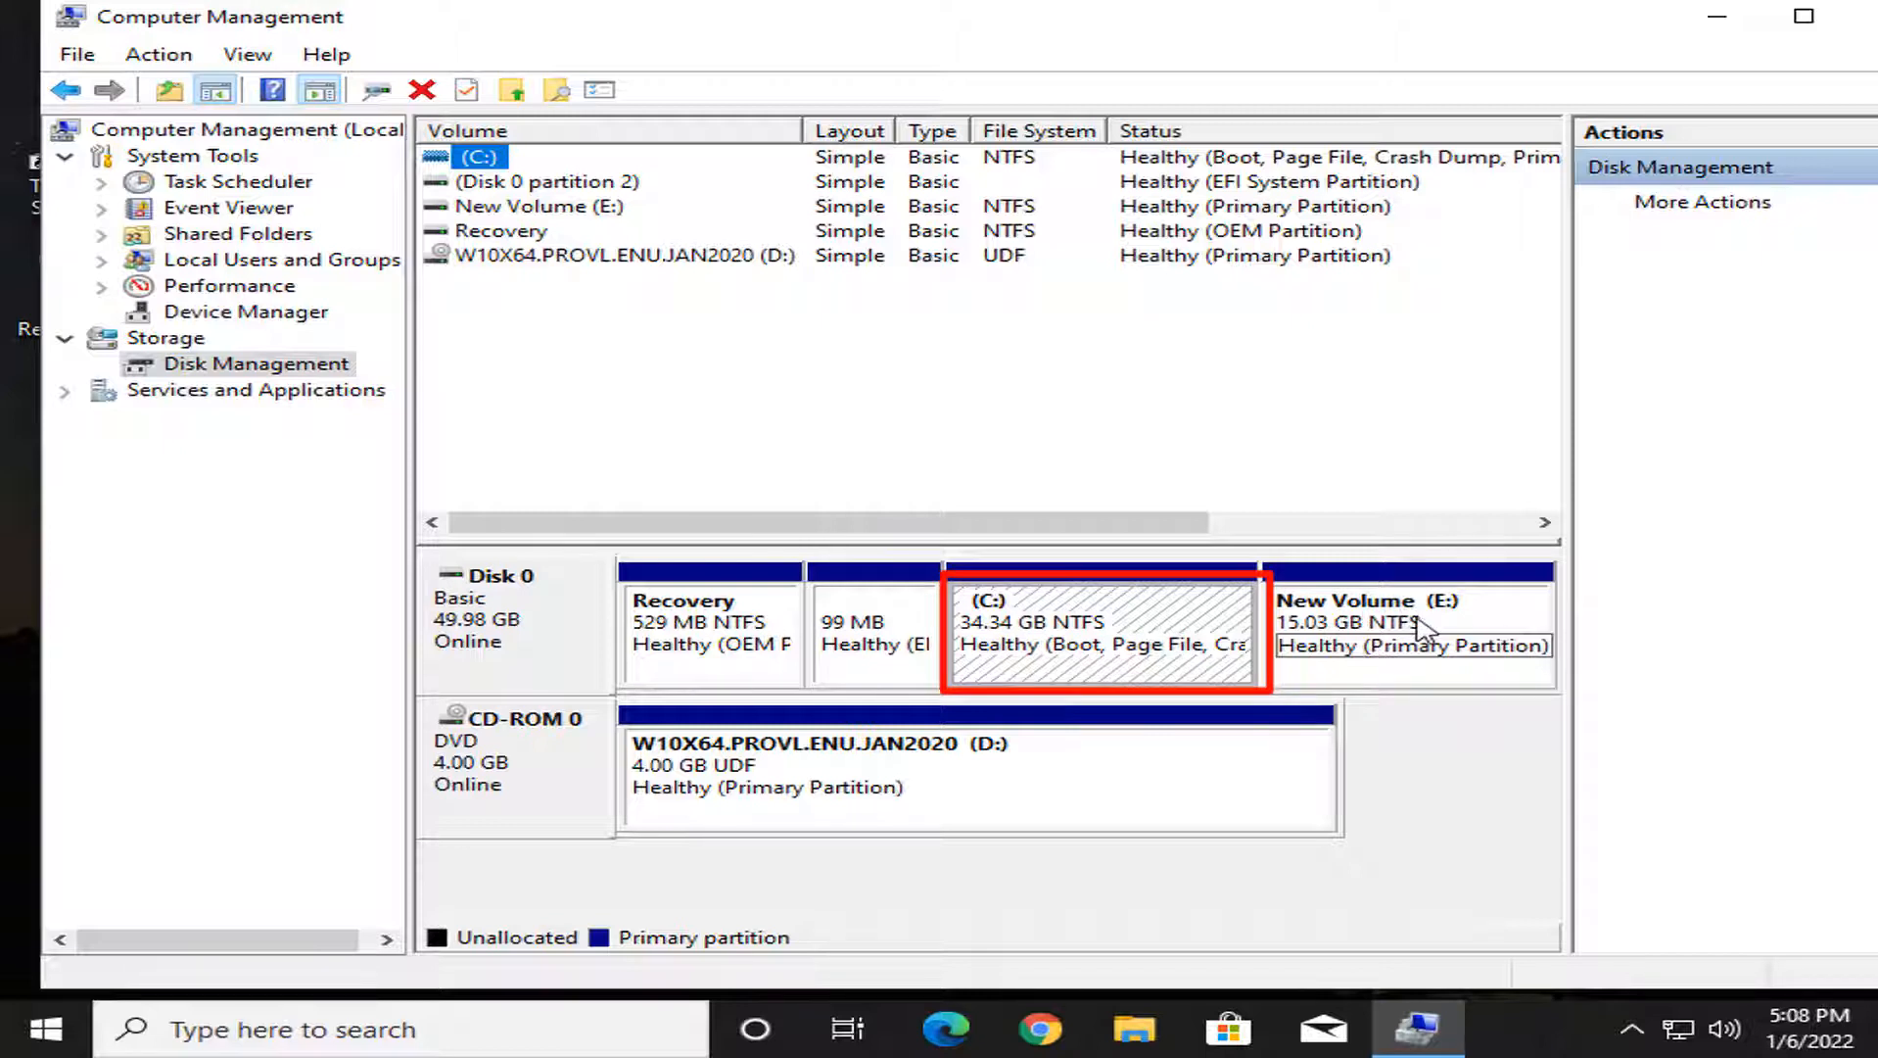
pyautogui.click(1407, 617)
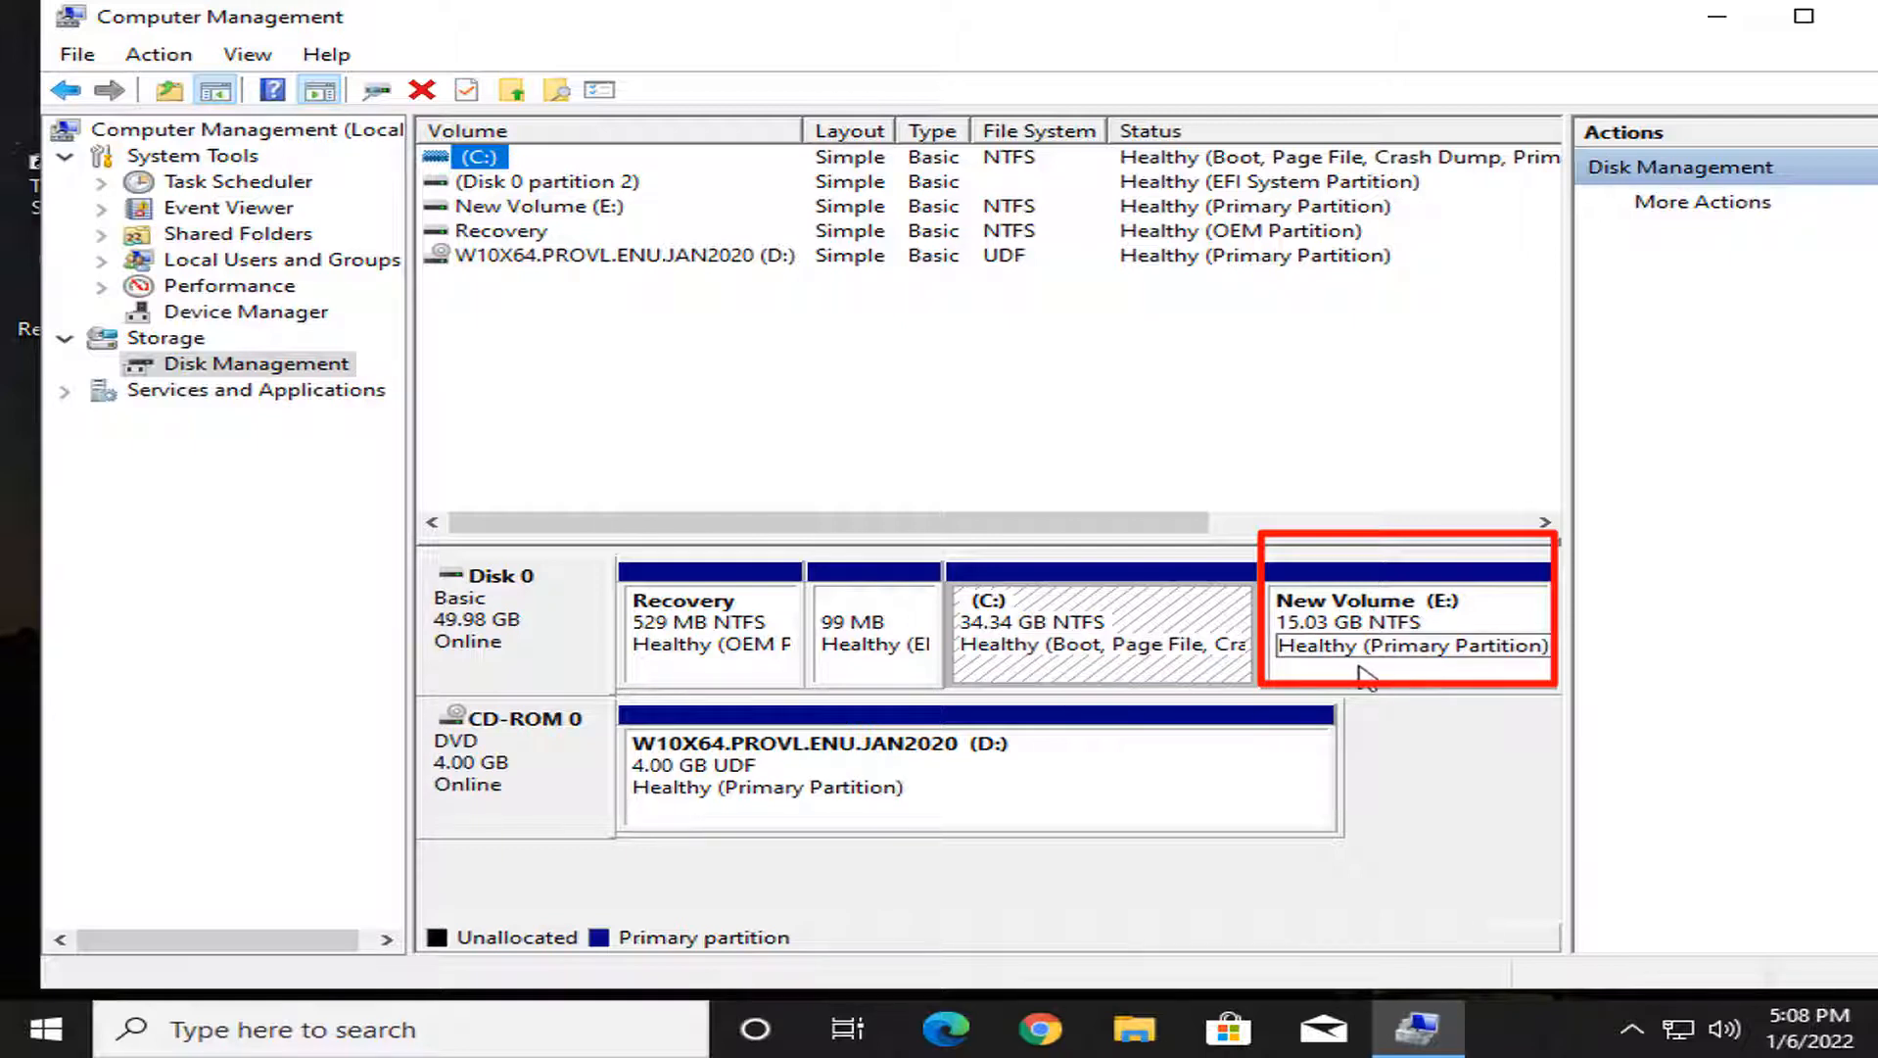
pyautogui.moveTo(1453, 680)
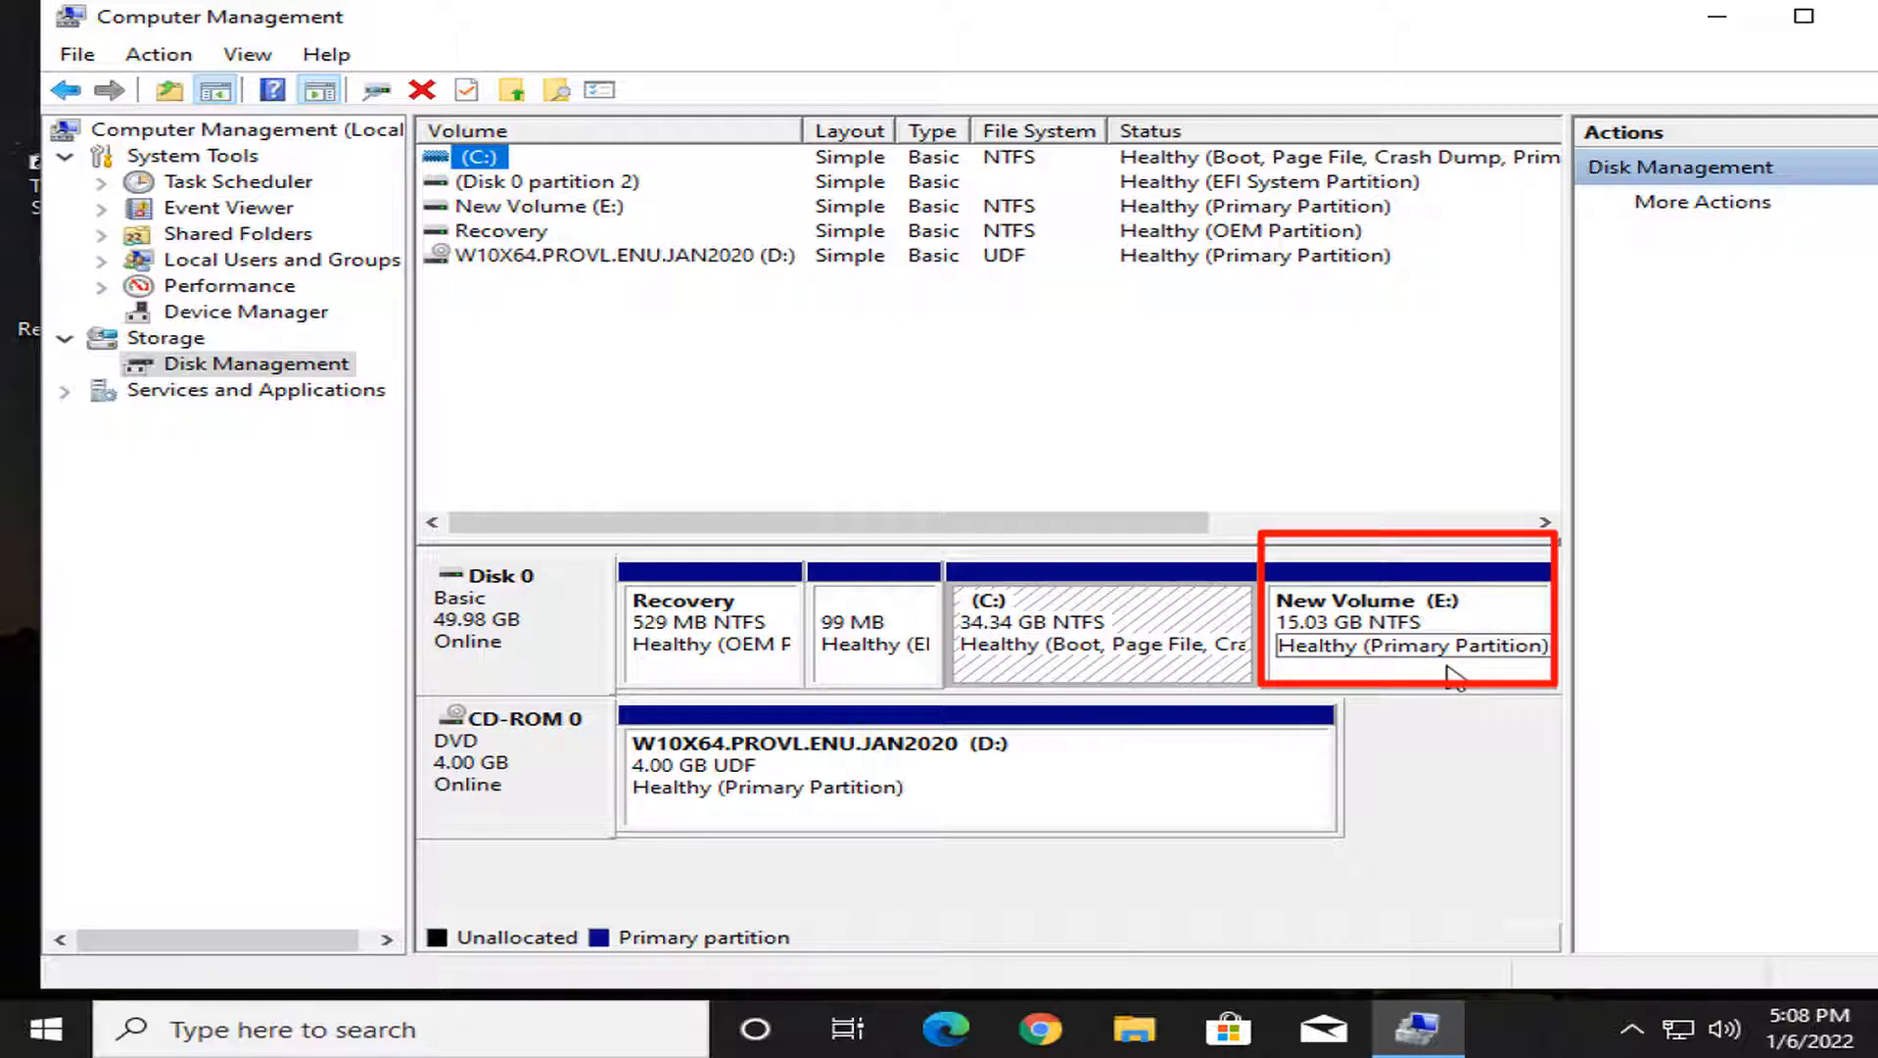
pyautogui.moveTo(1378, 668)
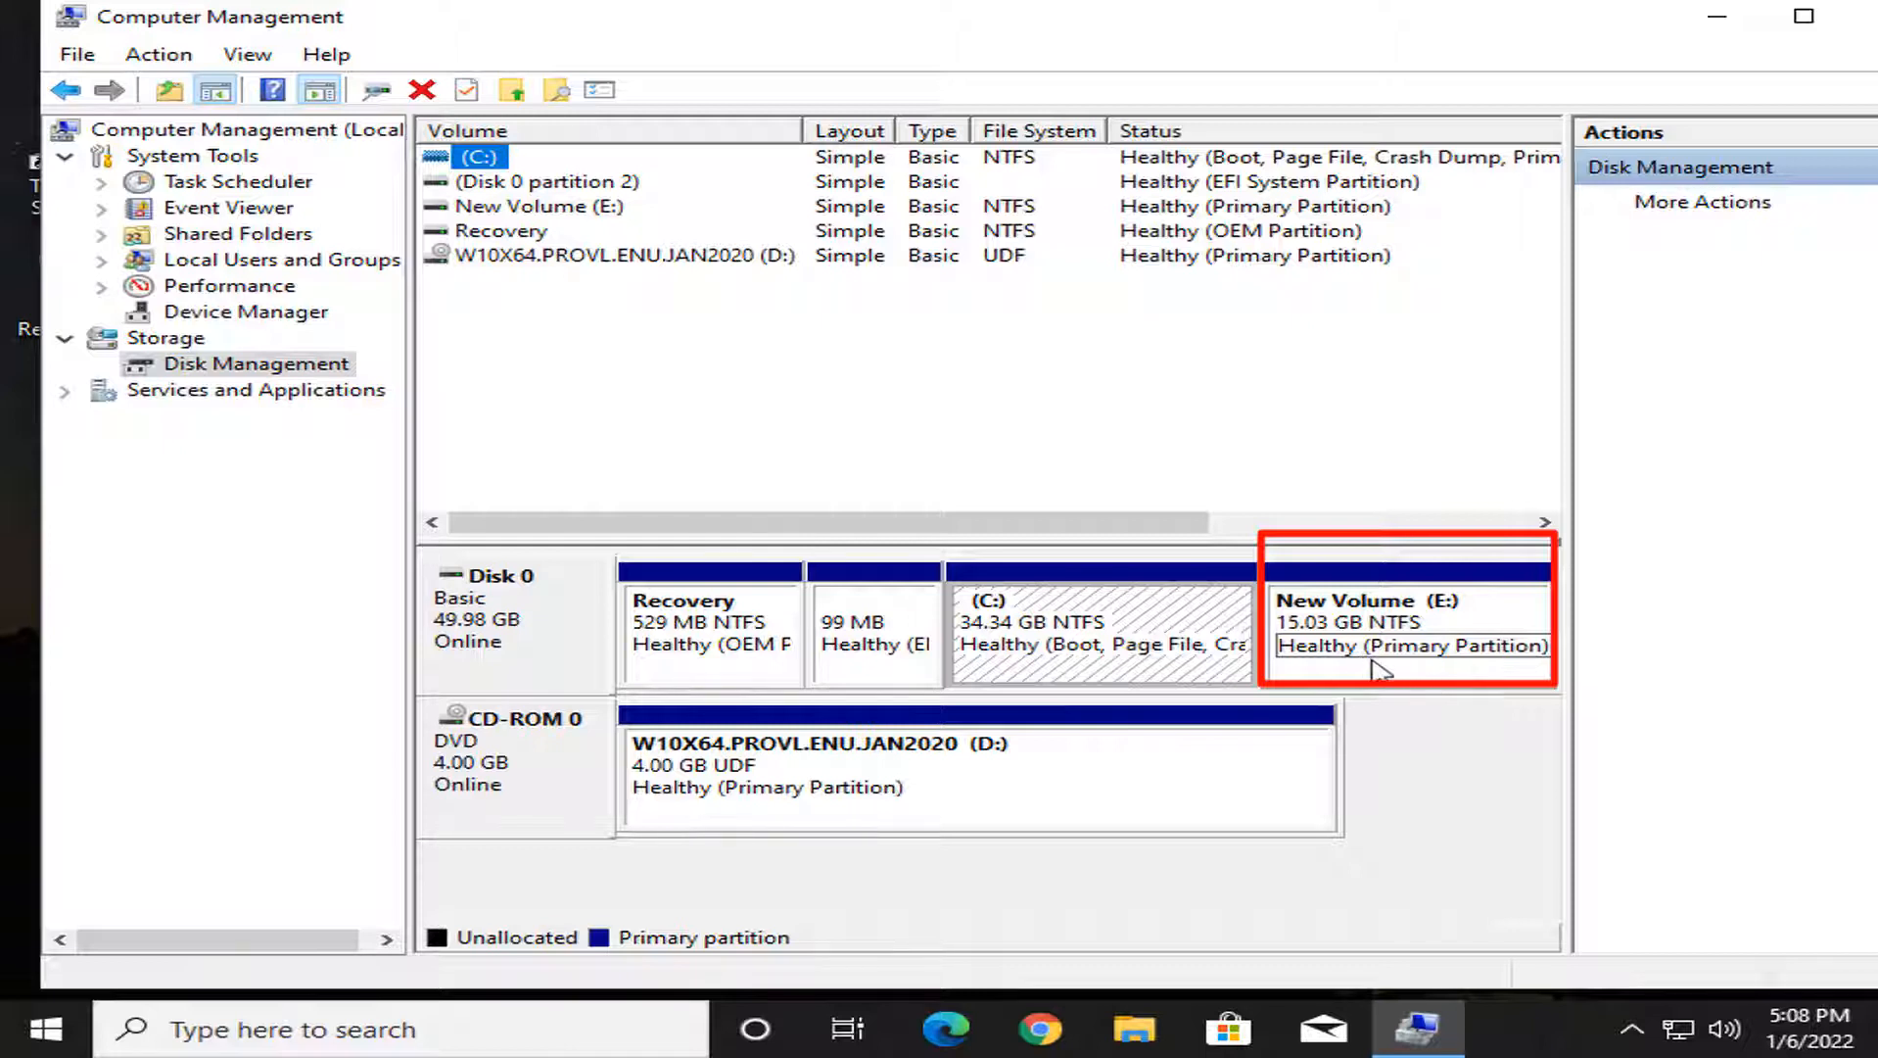
pyautogui.moveTo(1474, 623)
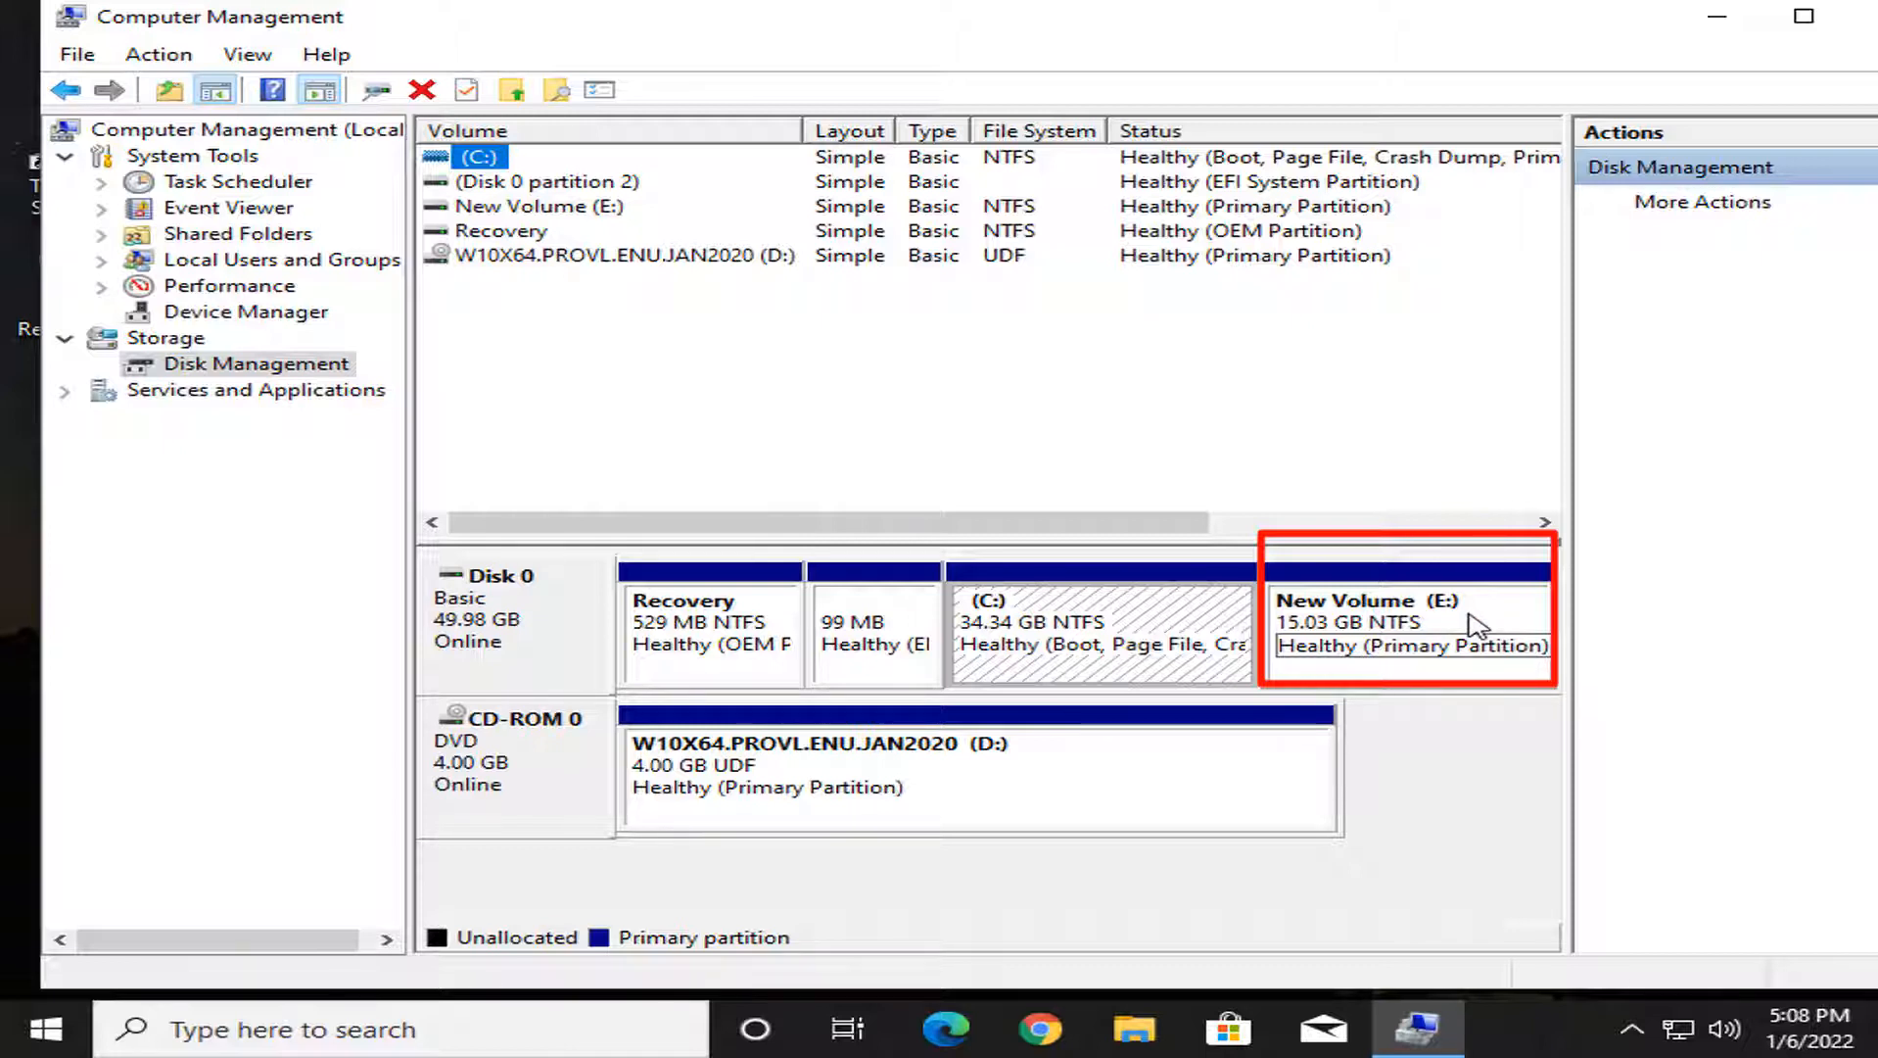
pyautogui.click(1408, 611)
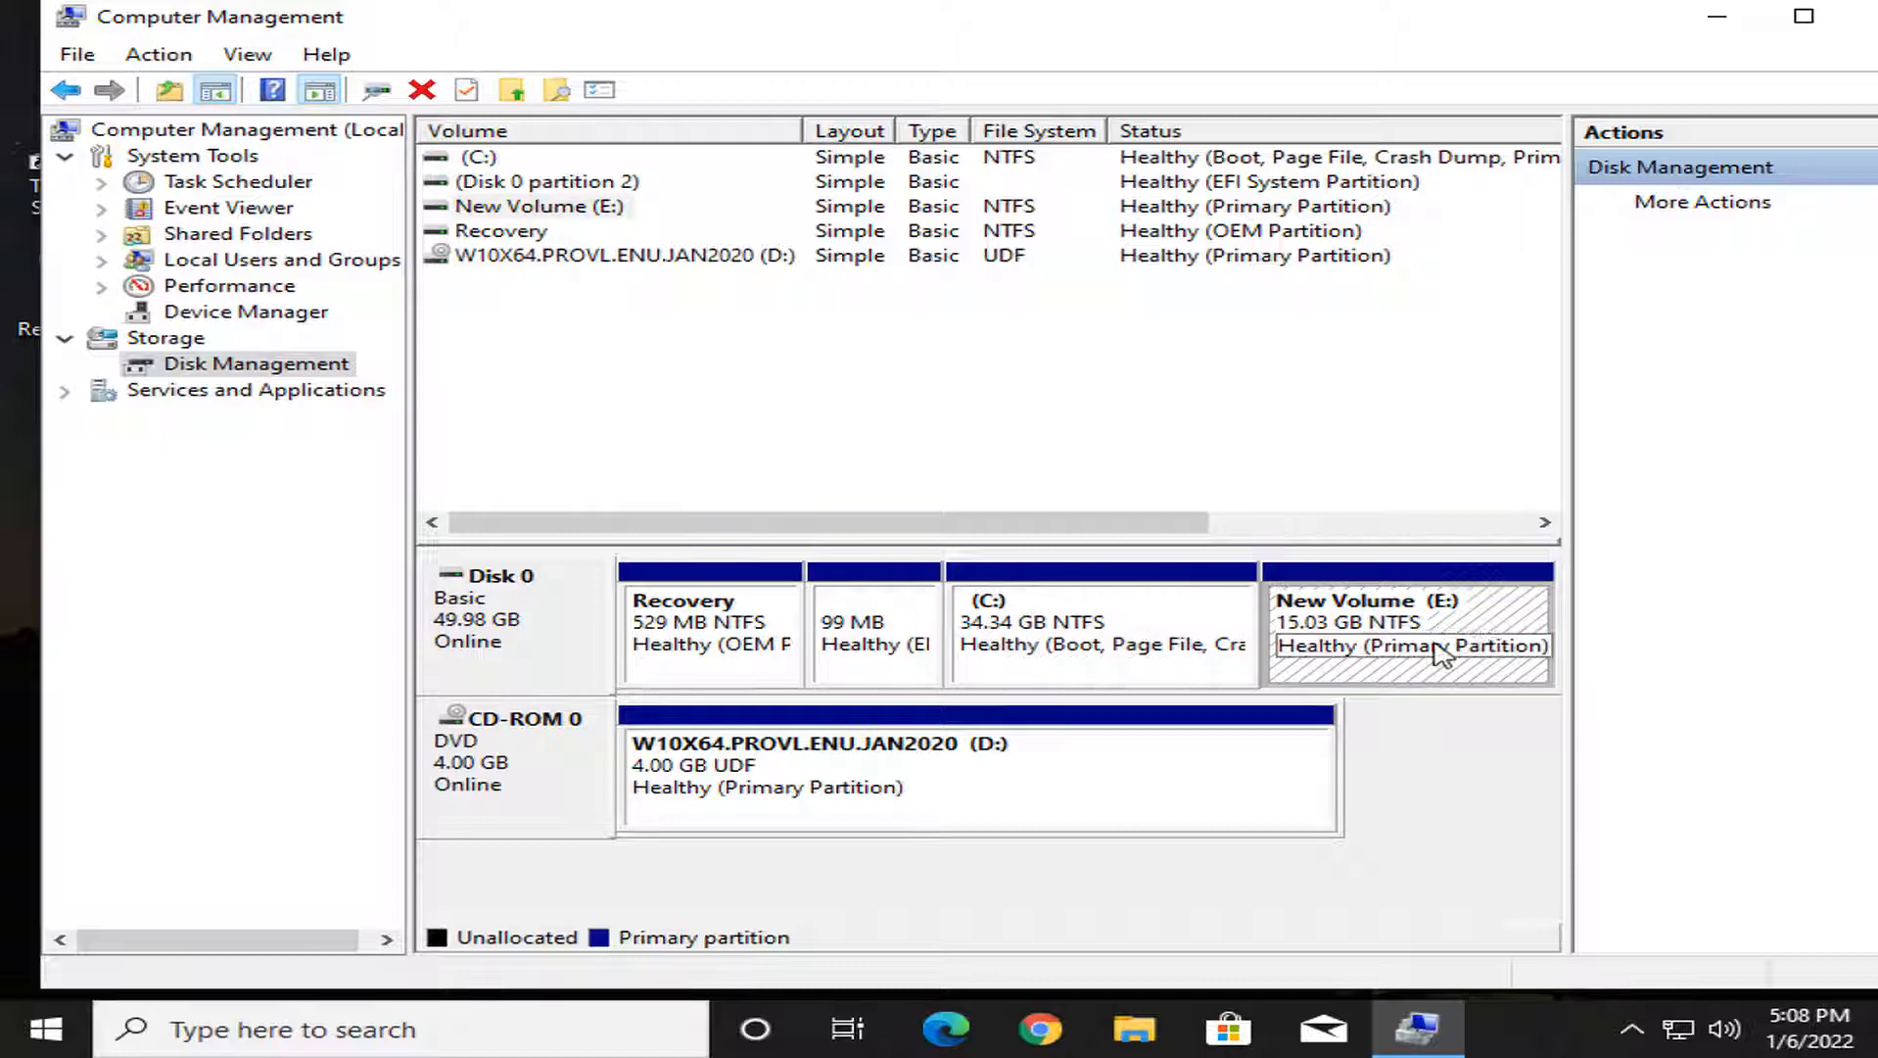
# Delete the New Volume (E:) and confirm the warning, freeing 15.03 GB
pyautogui.rightClick(1407, 644)
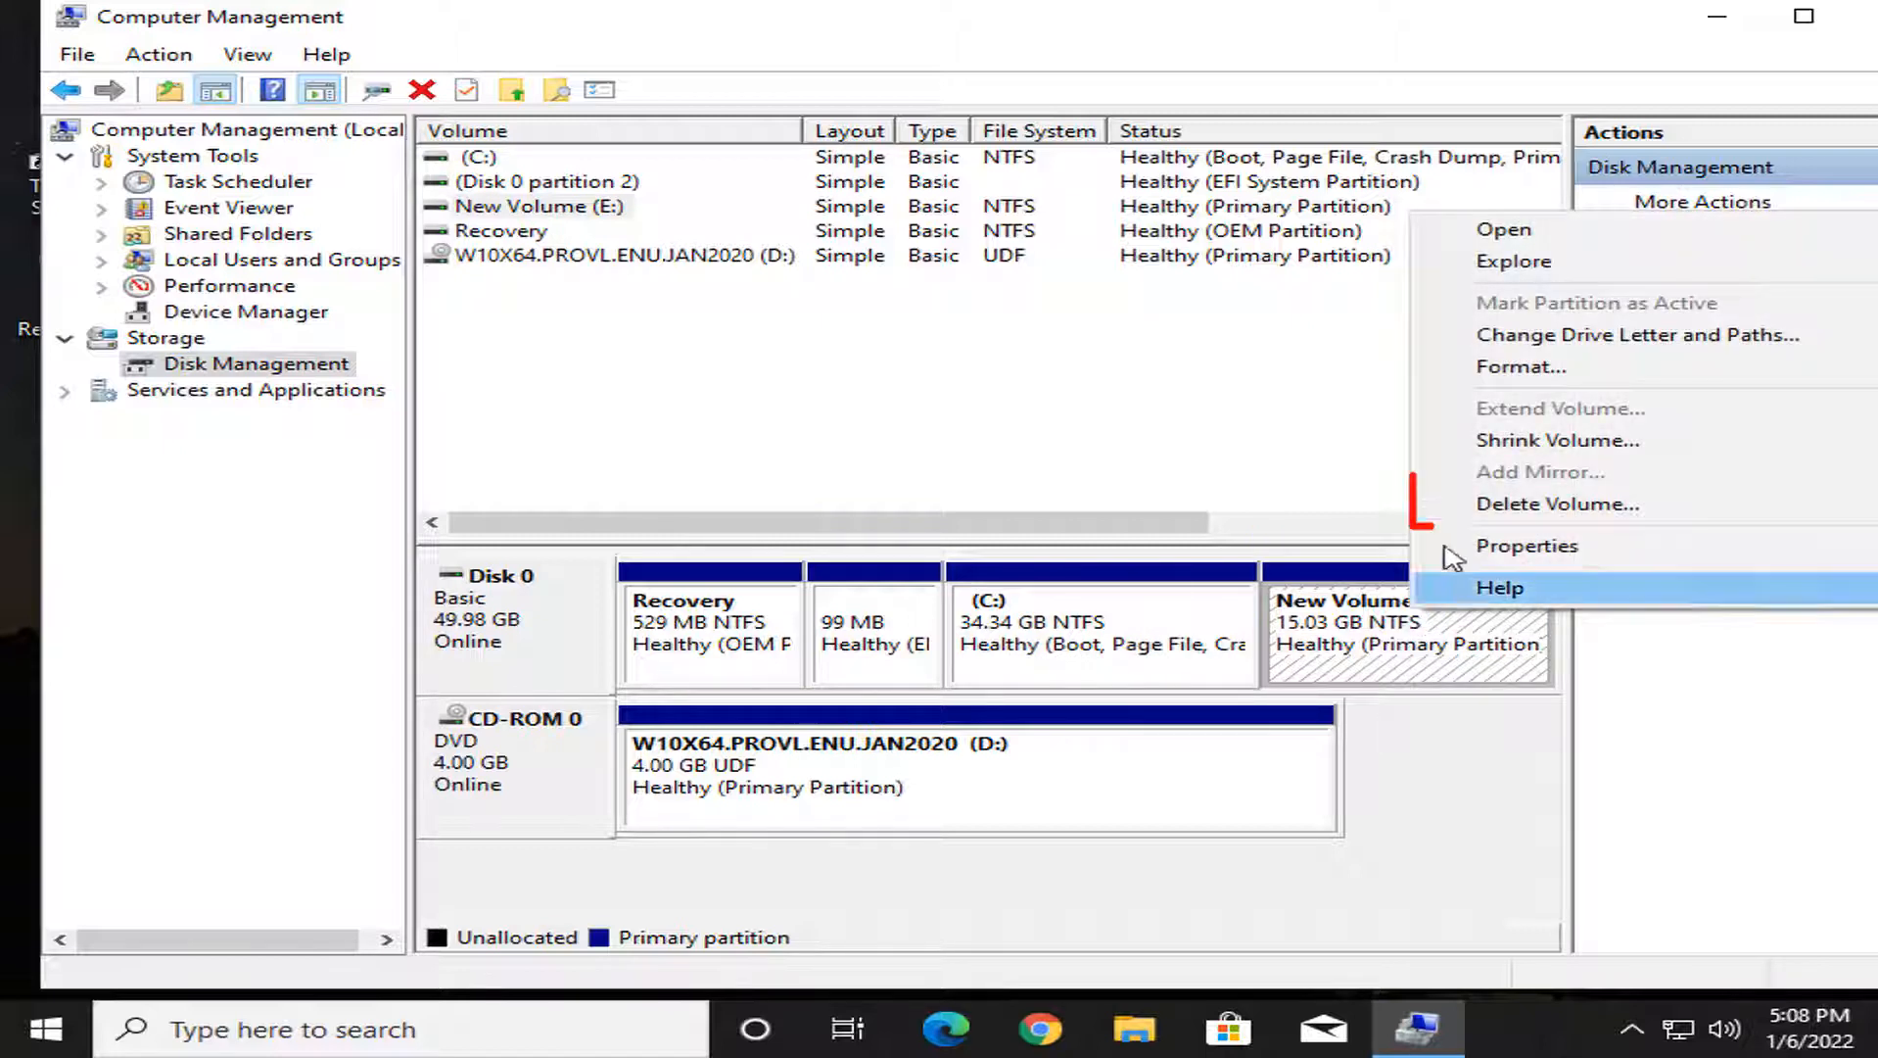
pyautogui.moveTo(1526, 503)
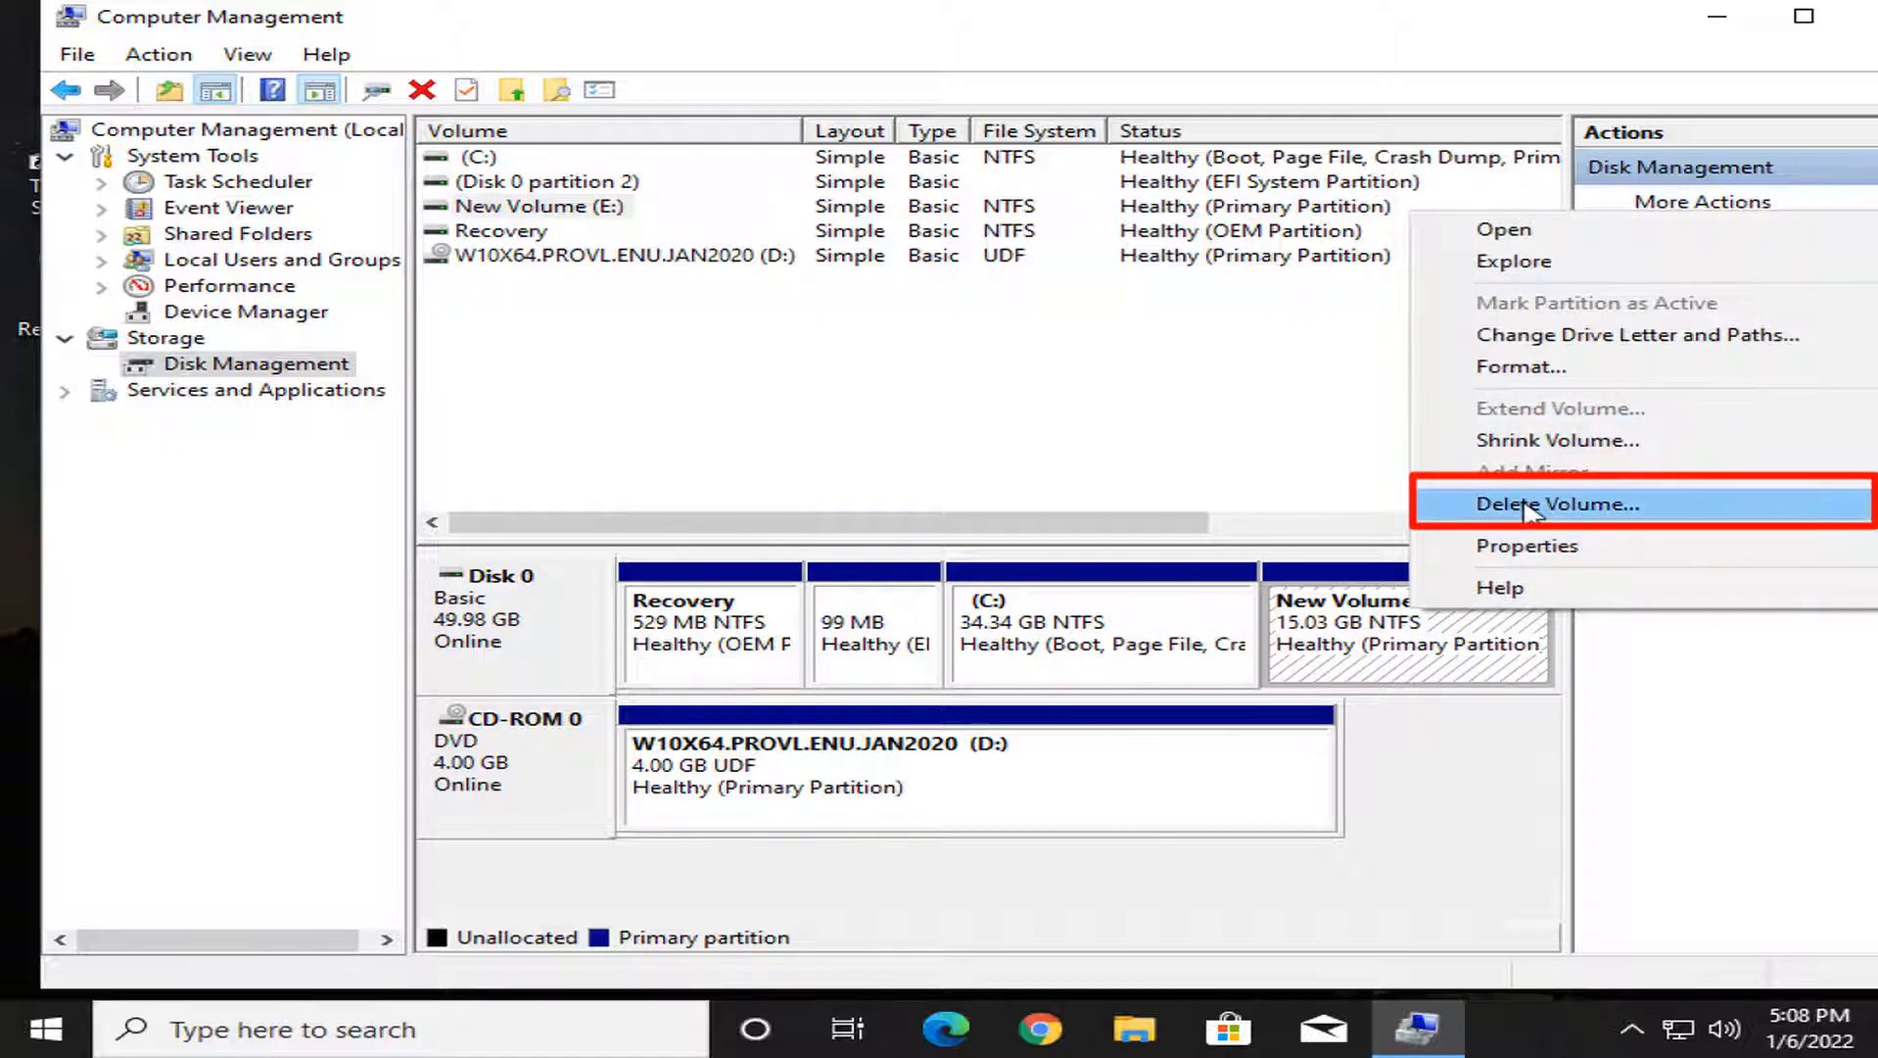
pyautogui.click(1556, 504)
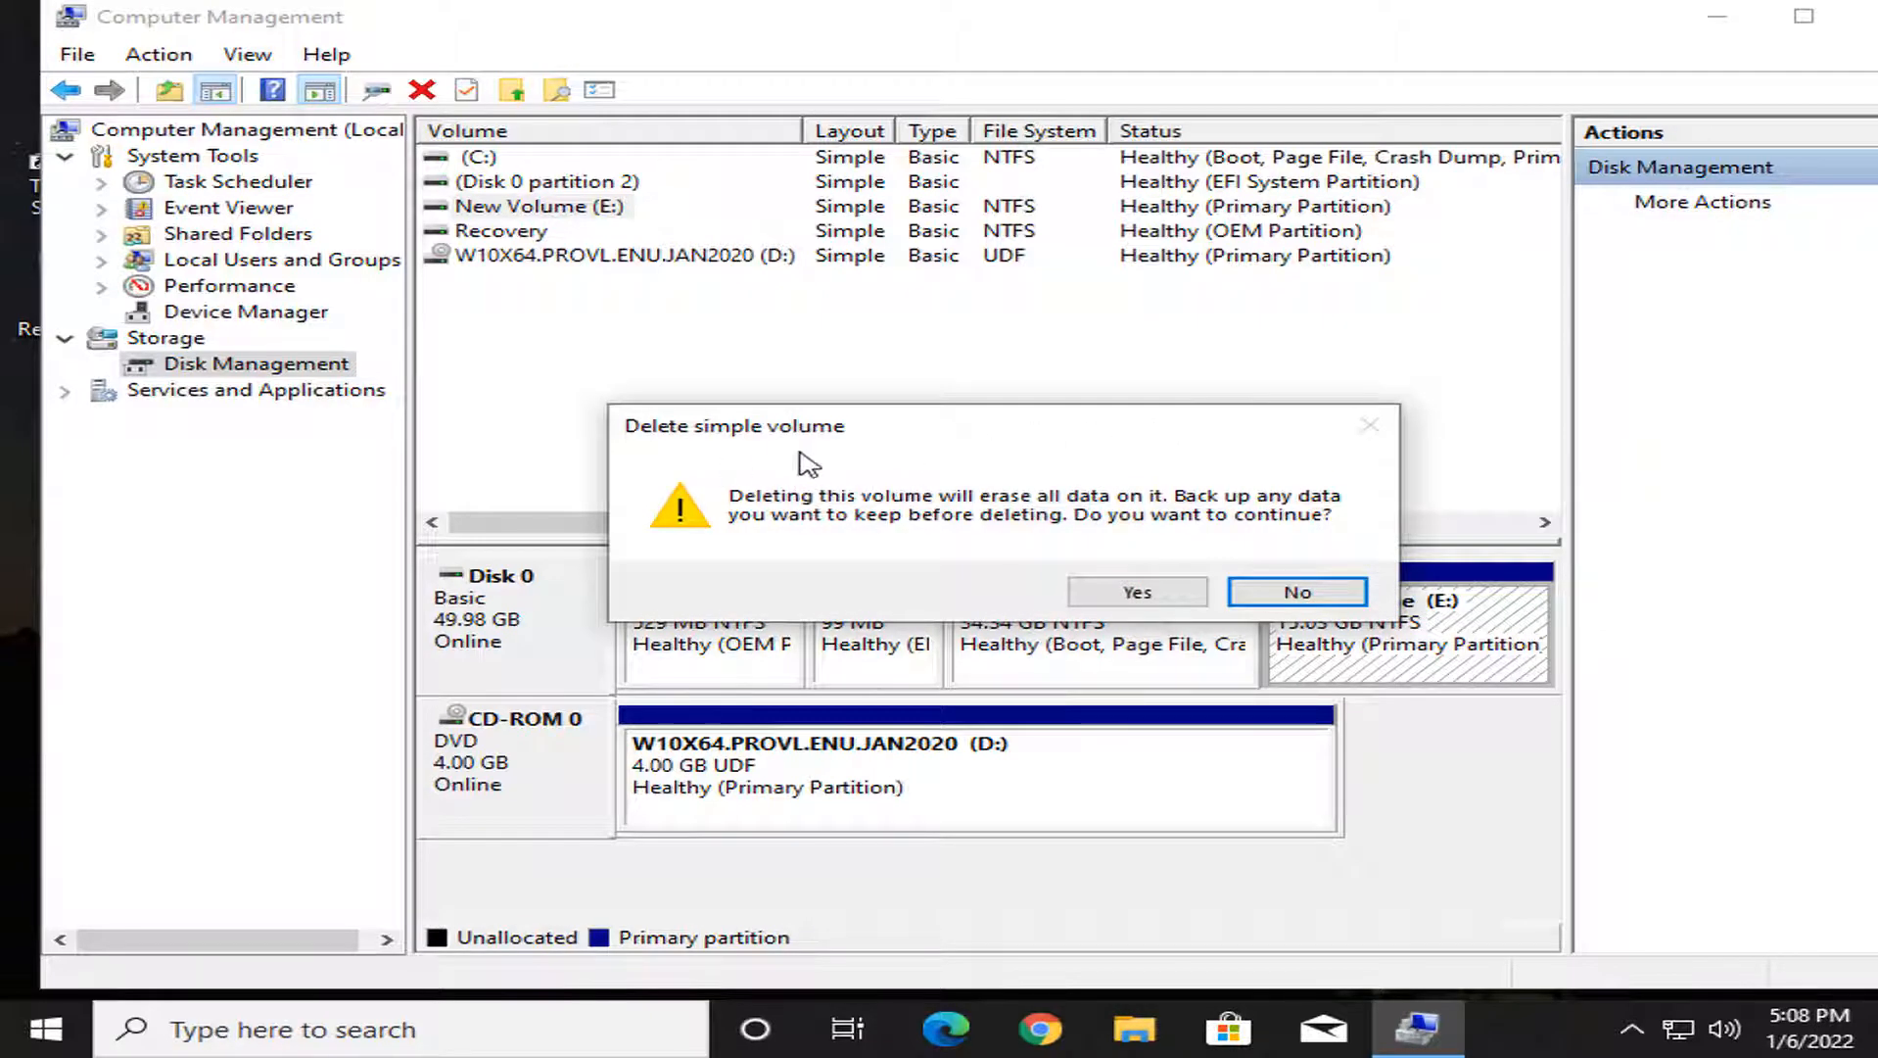
pyautogui.moveTo(1000, 563)
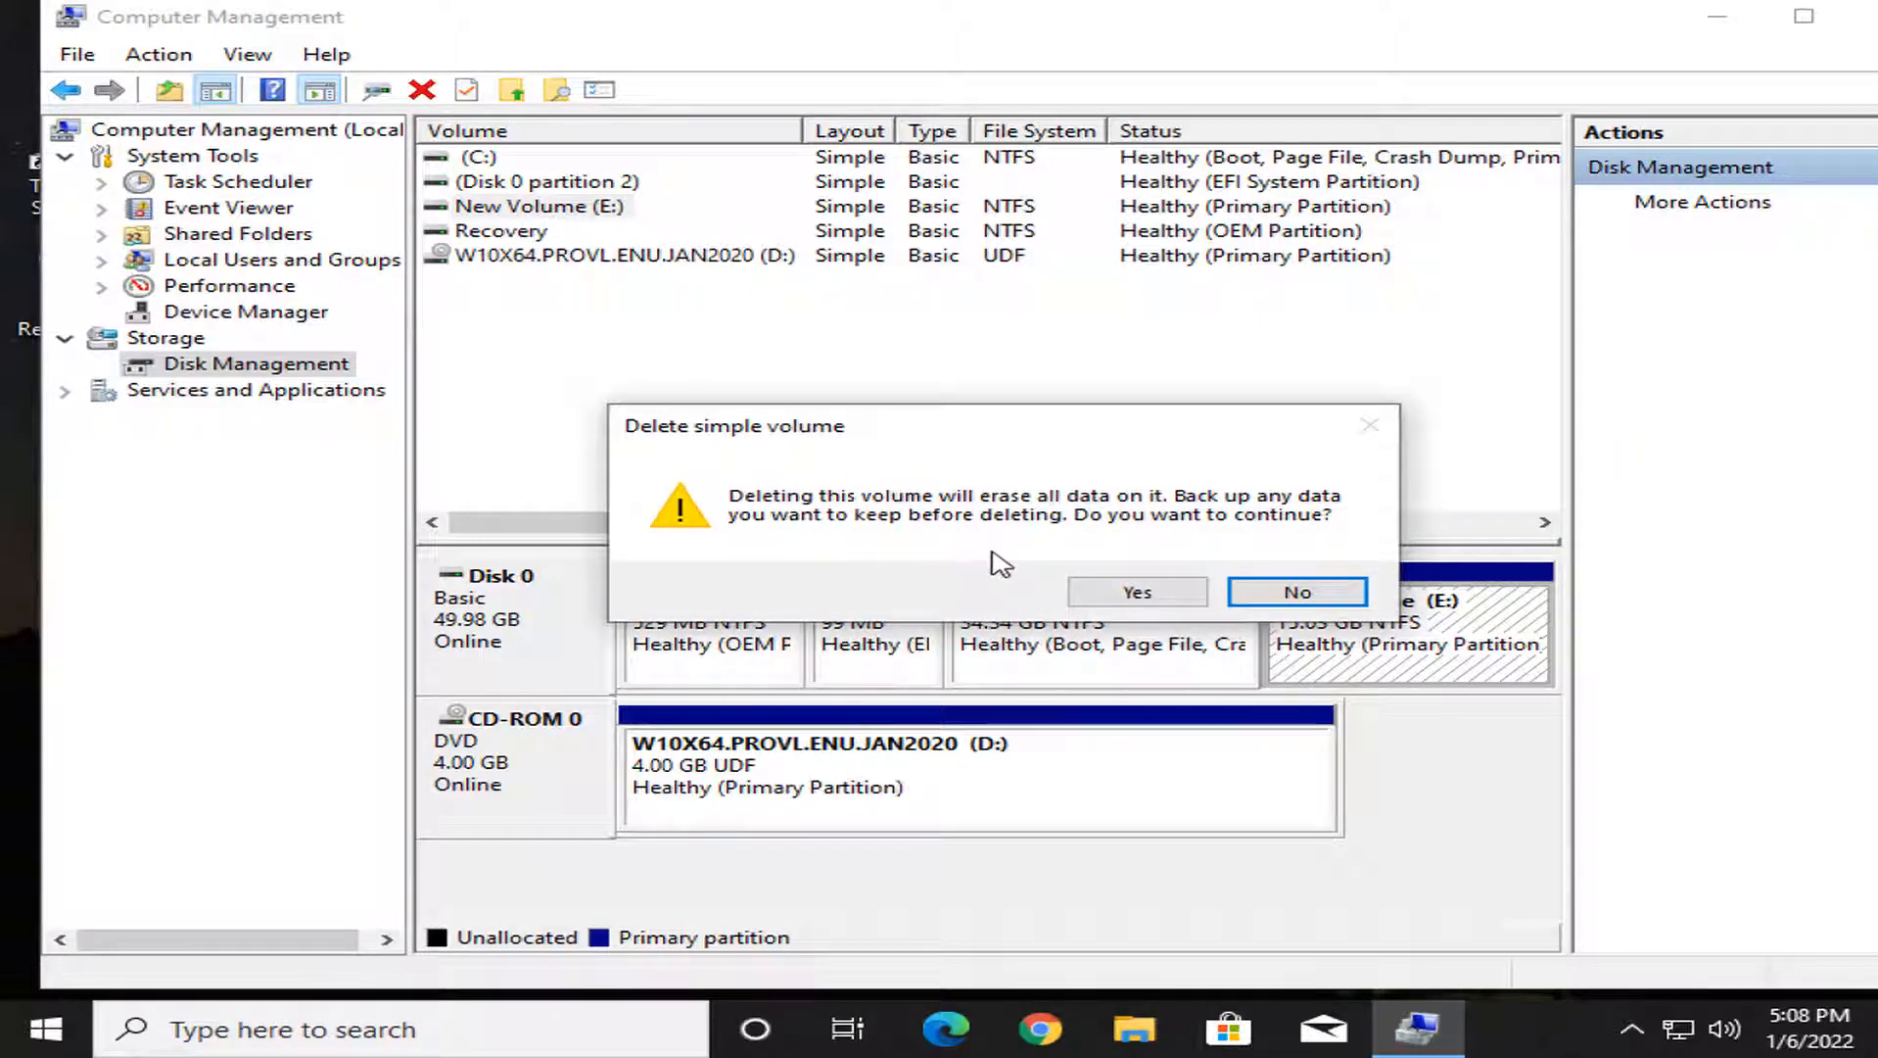
pyautogui.moveTo(922, 563)
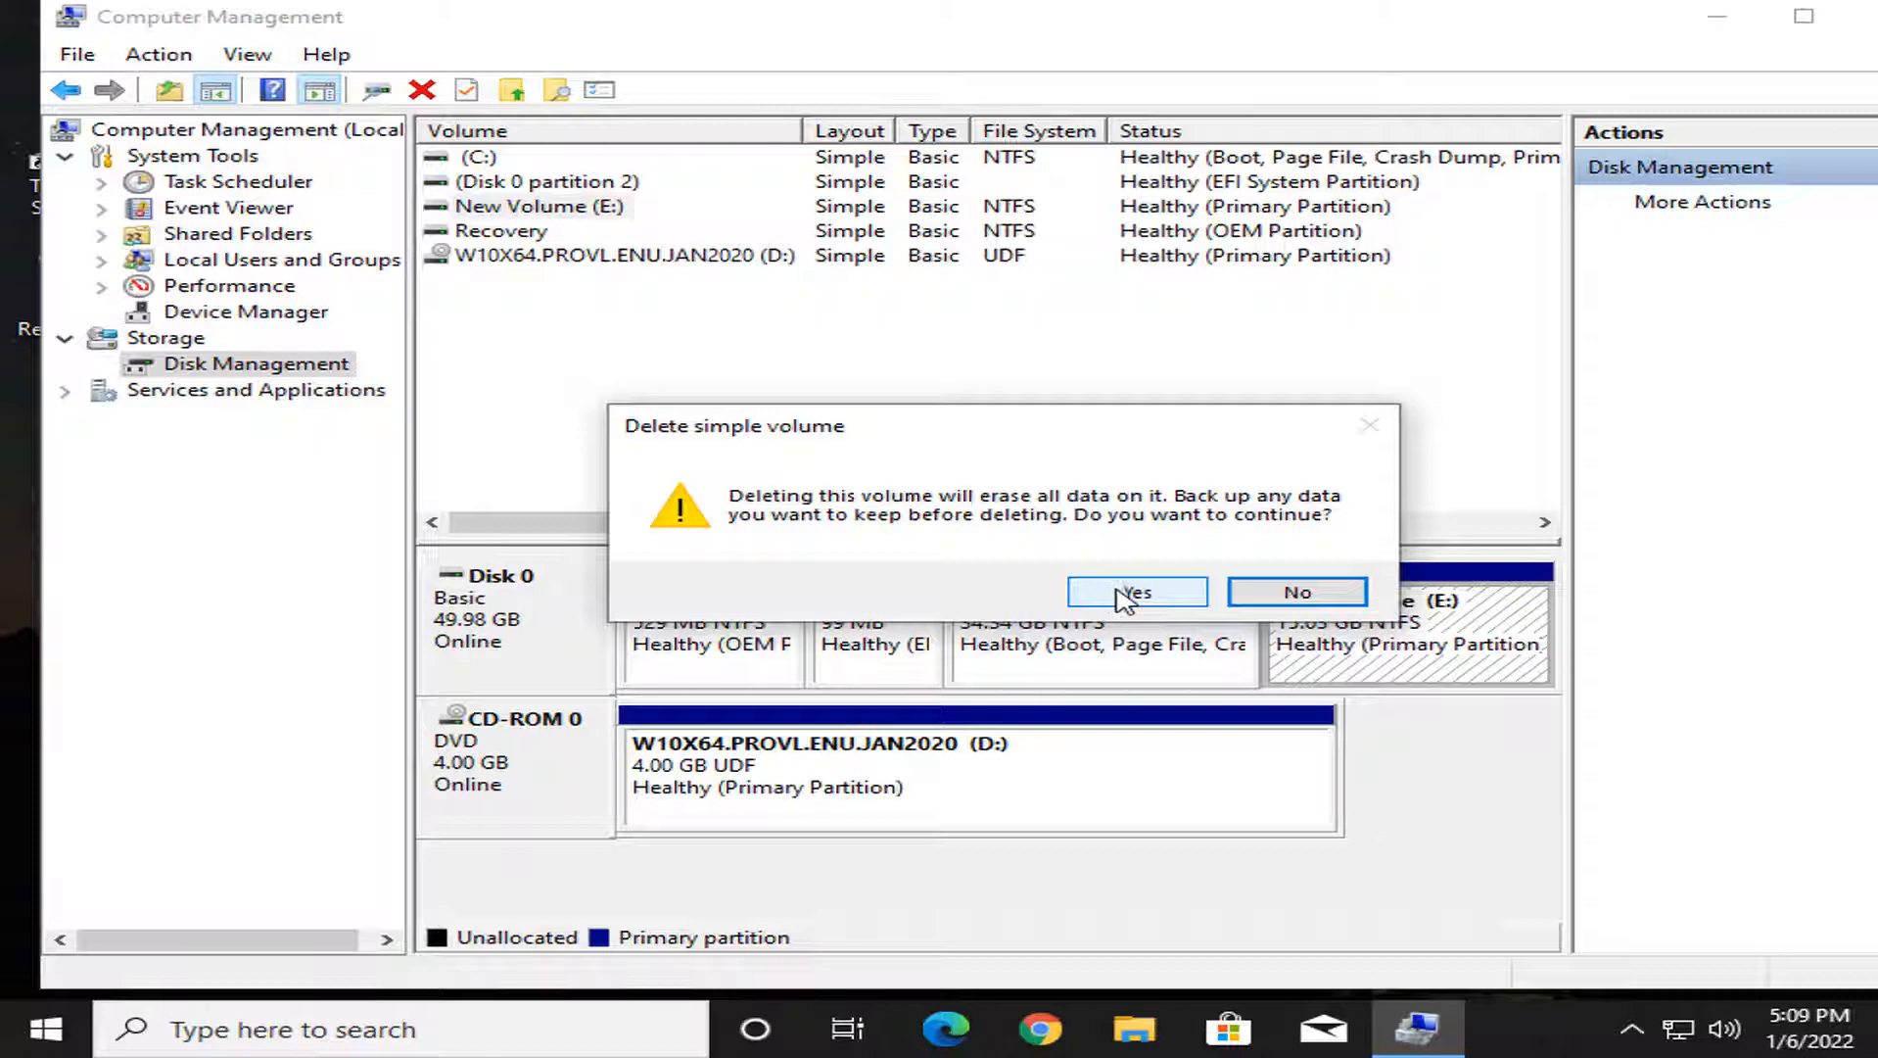
pyautogui.moveTo(1084, 595)
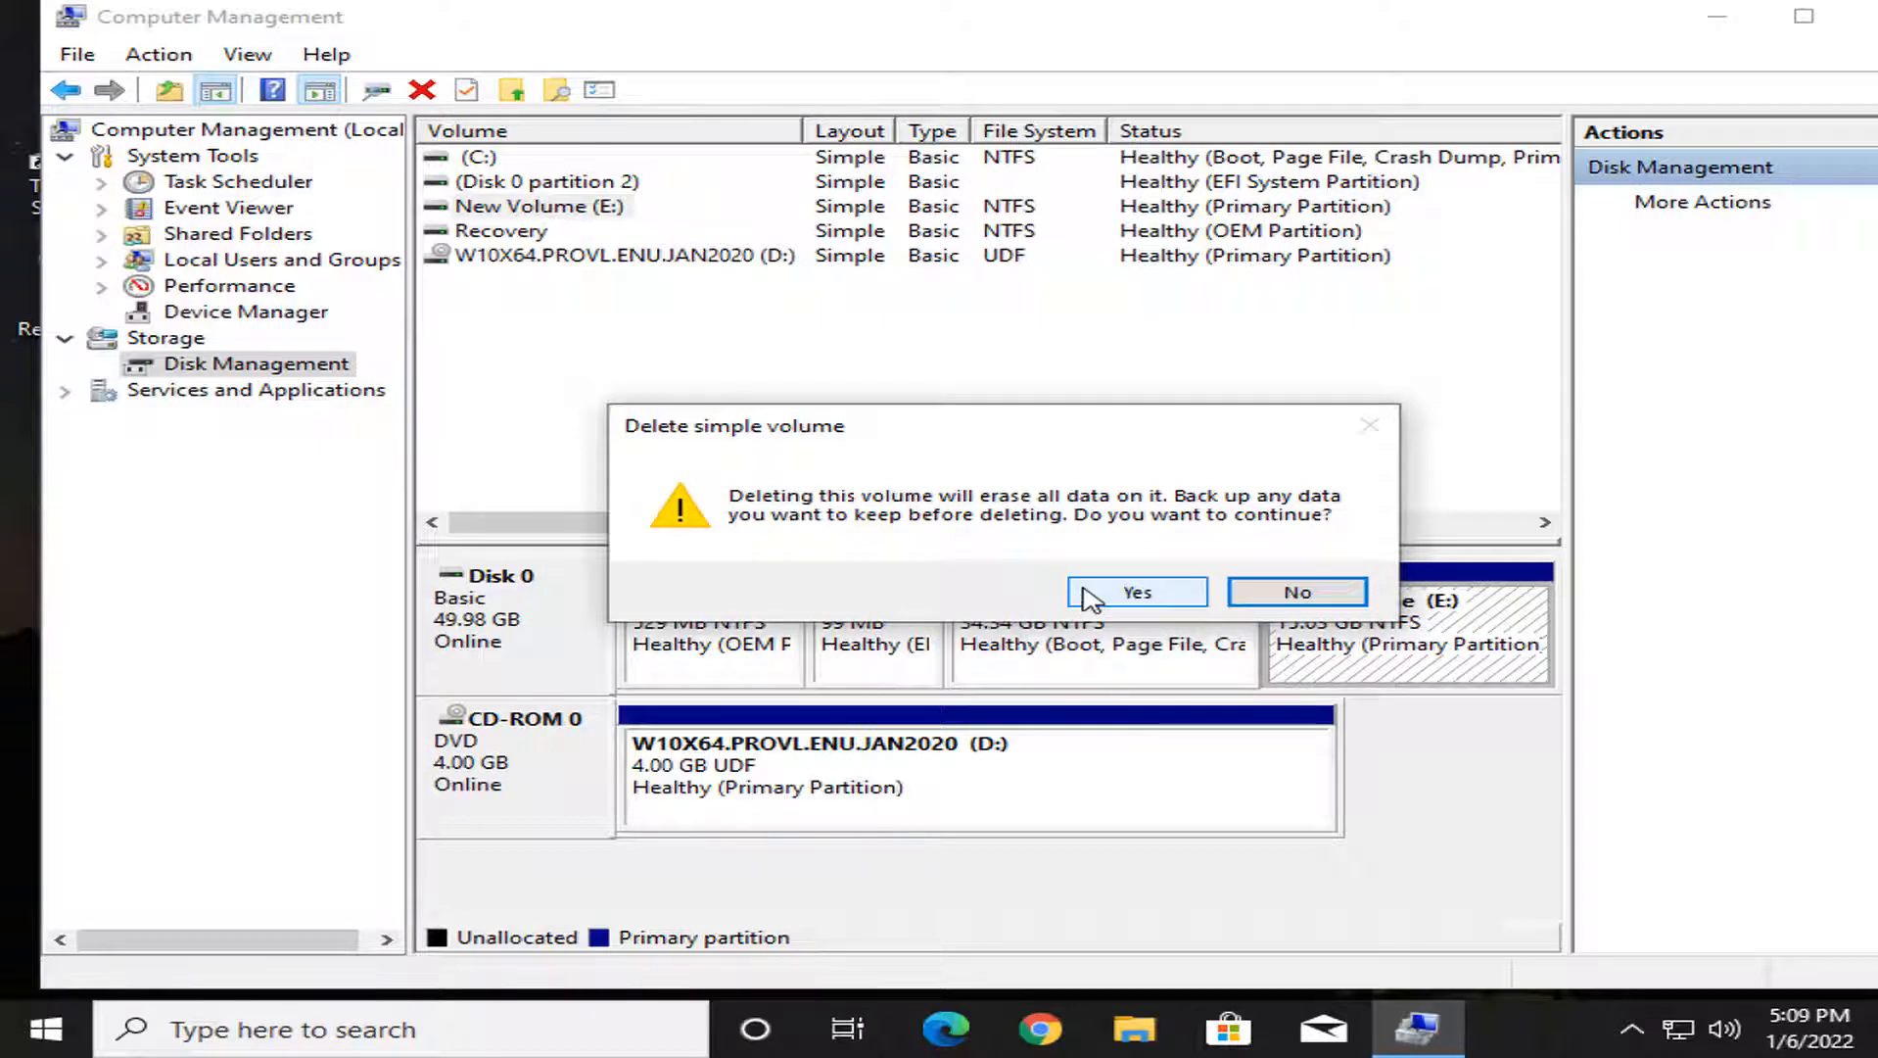
pyautogui.click(1136, 592)
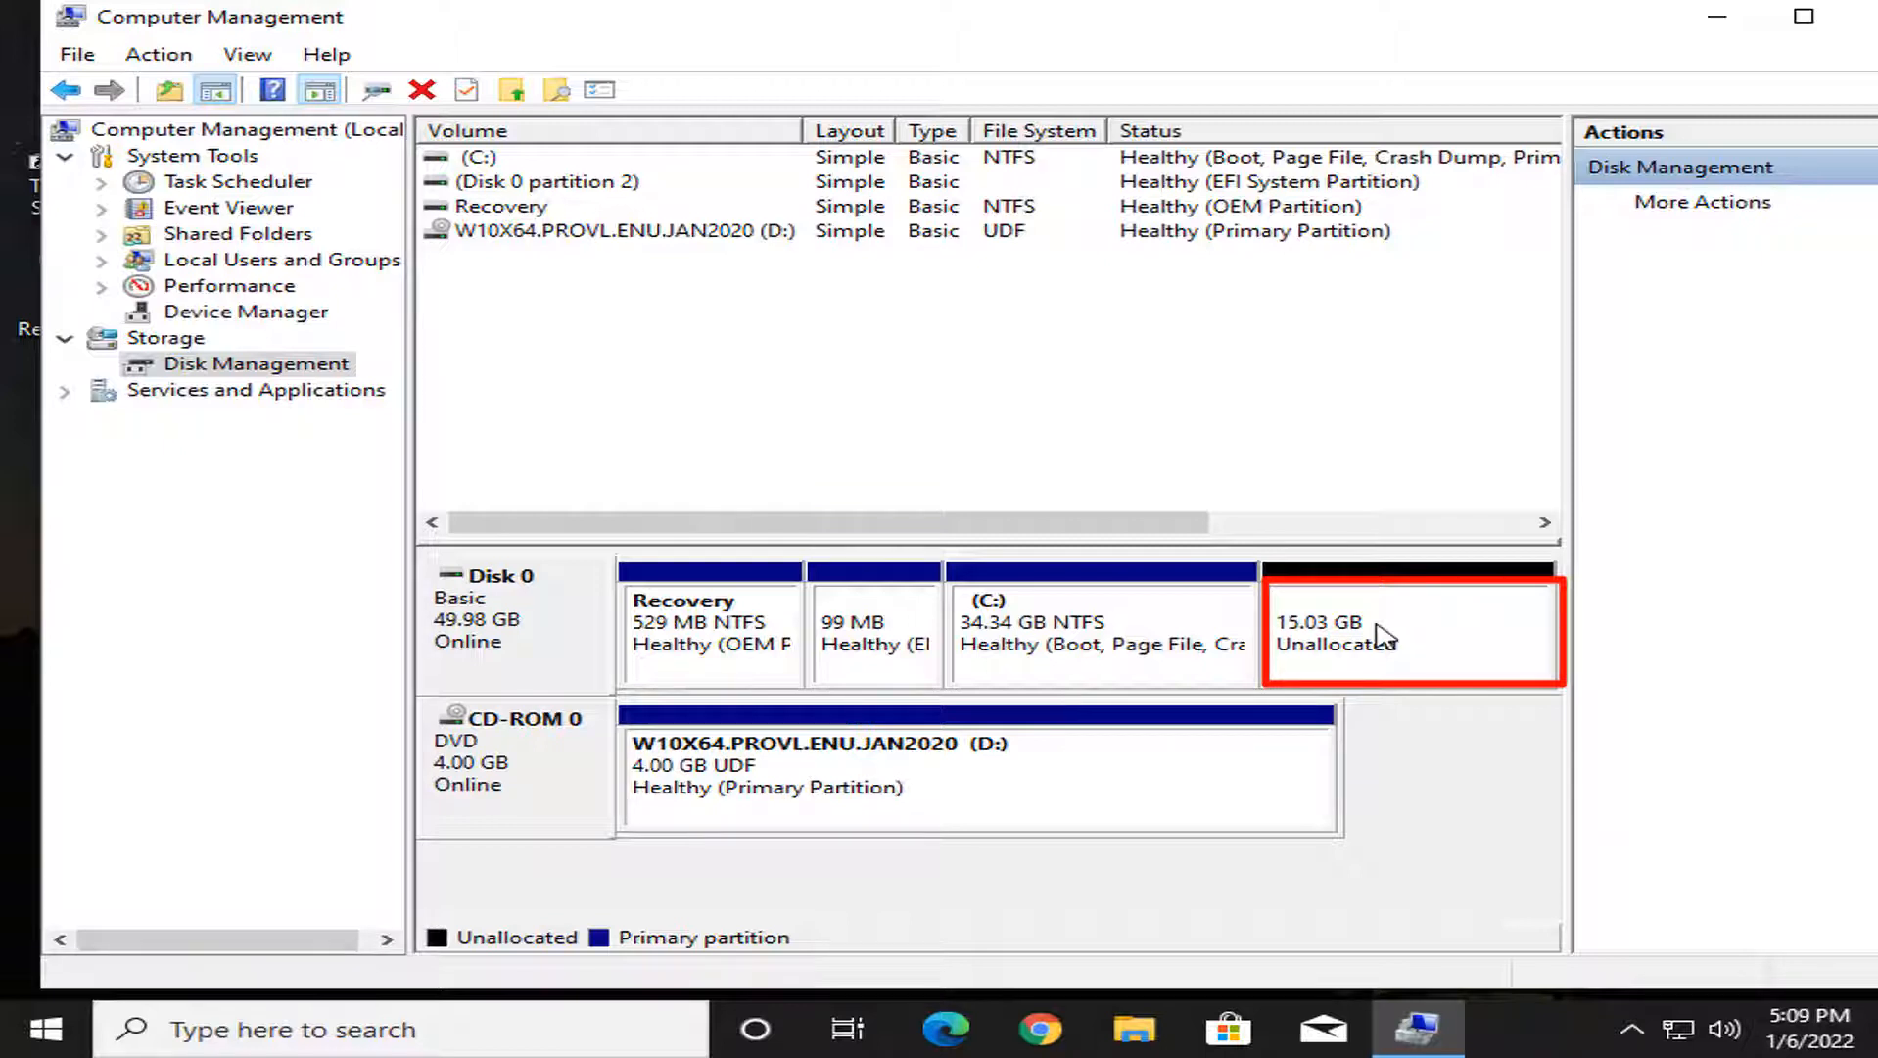
pyautogui.moveTo(1384, 670)
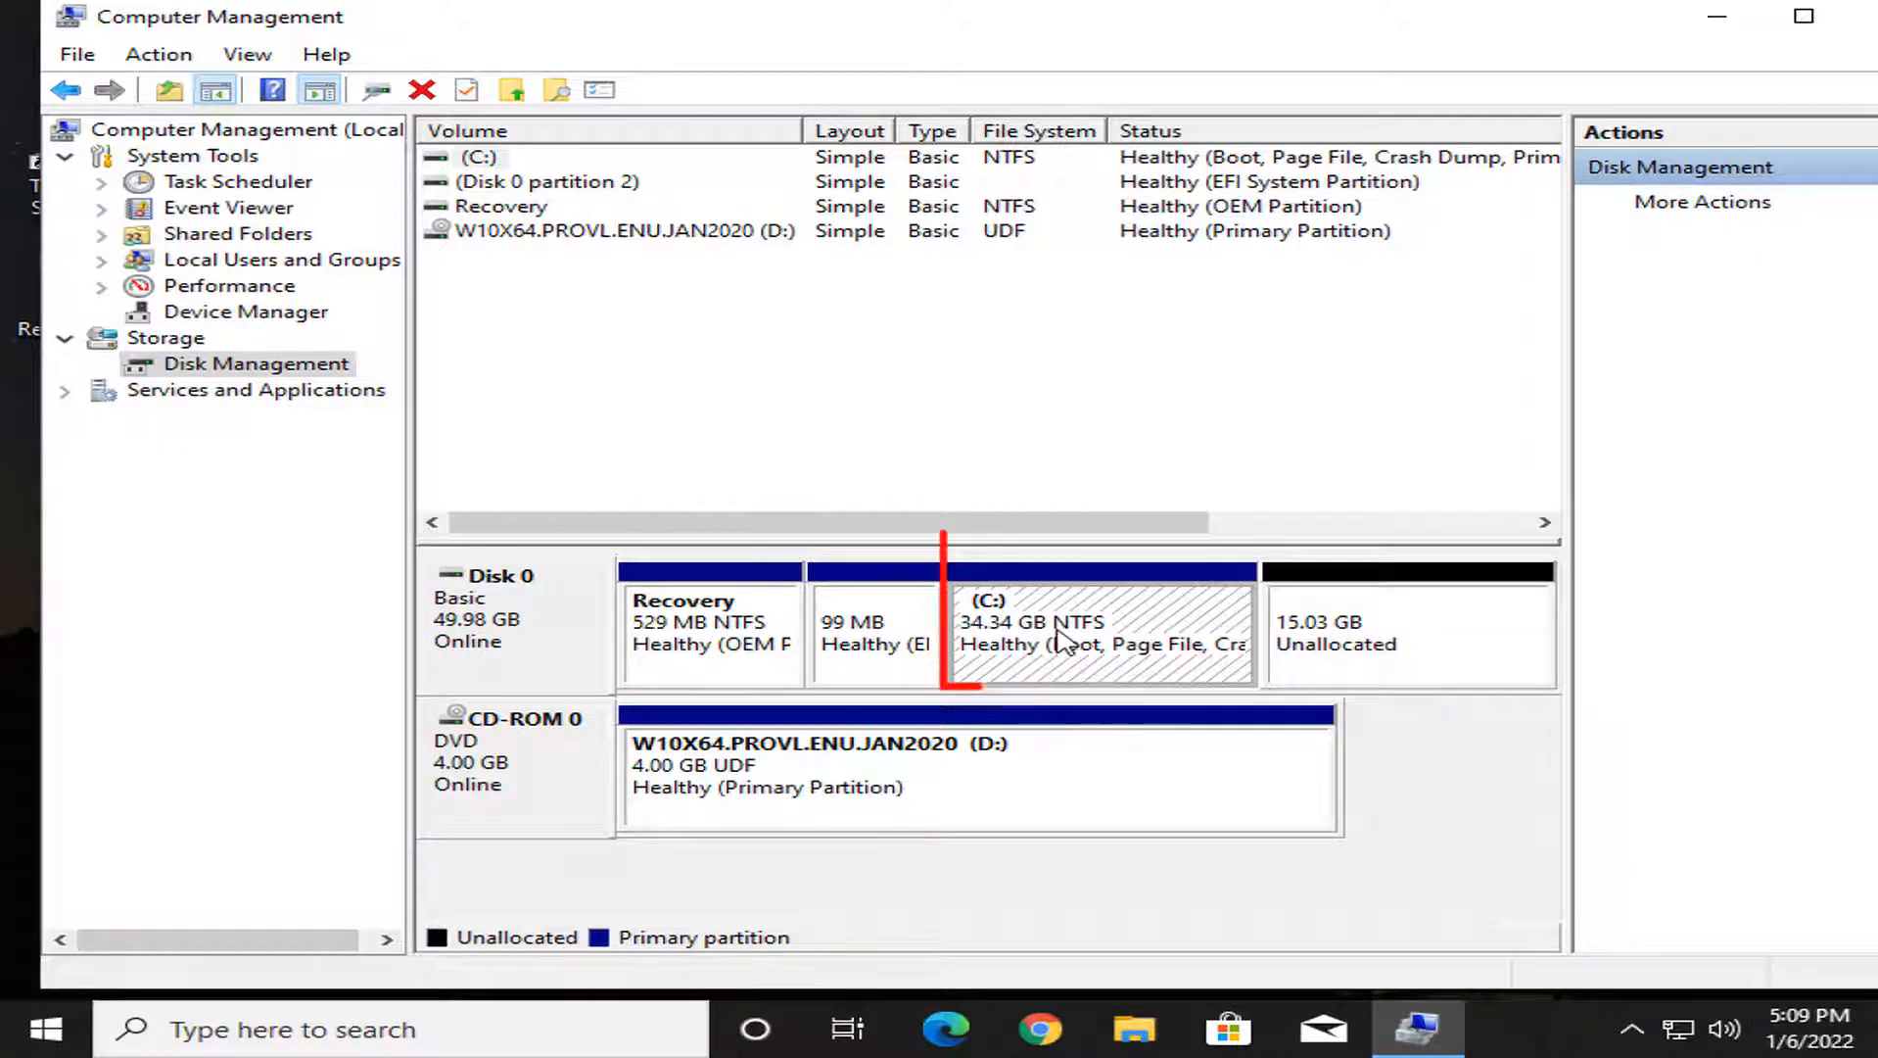
# Start the Extend Volume Wizard from the C: partition's context menu
pyautogui.rightClick(1067, 635)
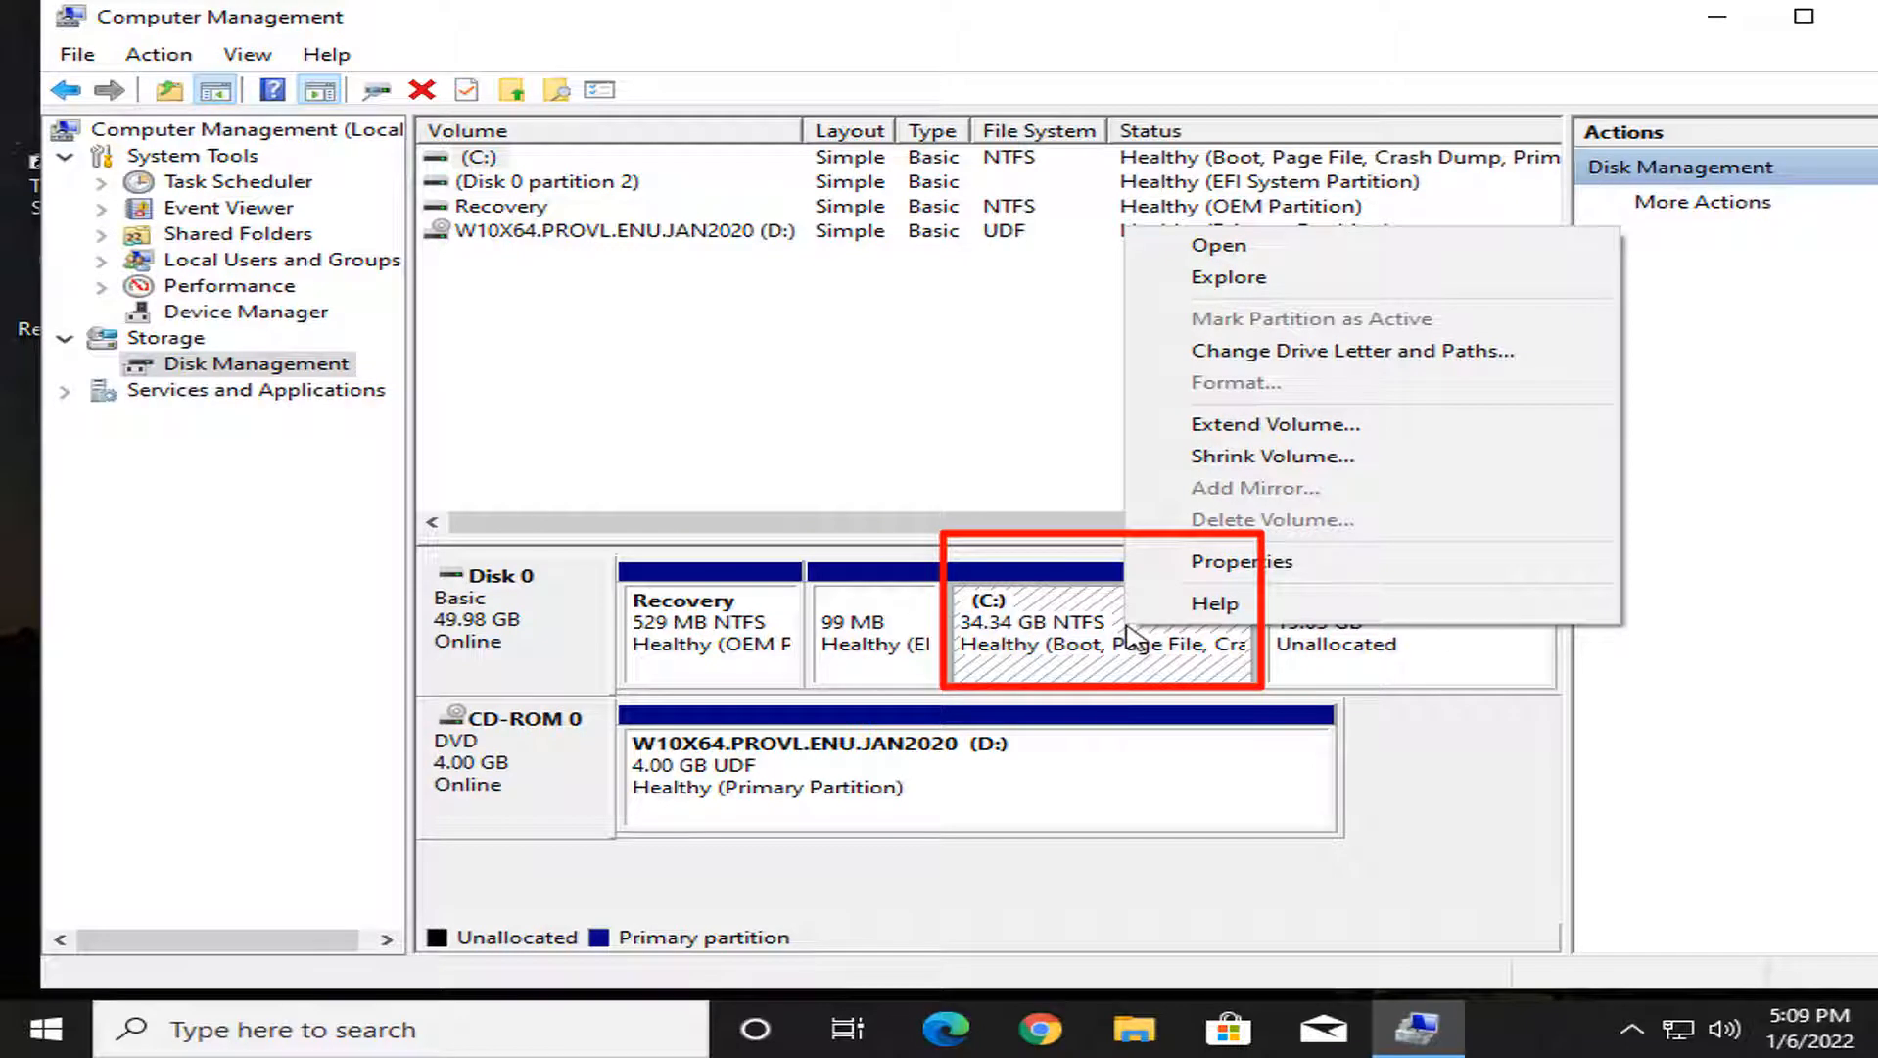
pyautogui.moveTo(1273, 424)
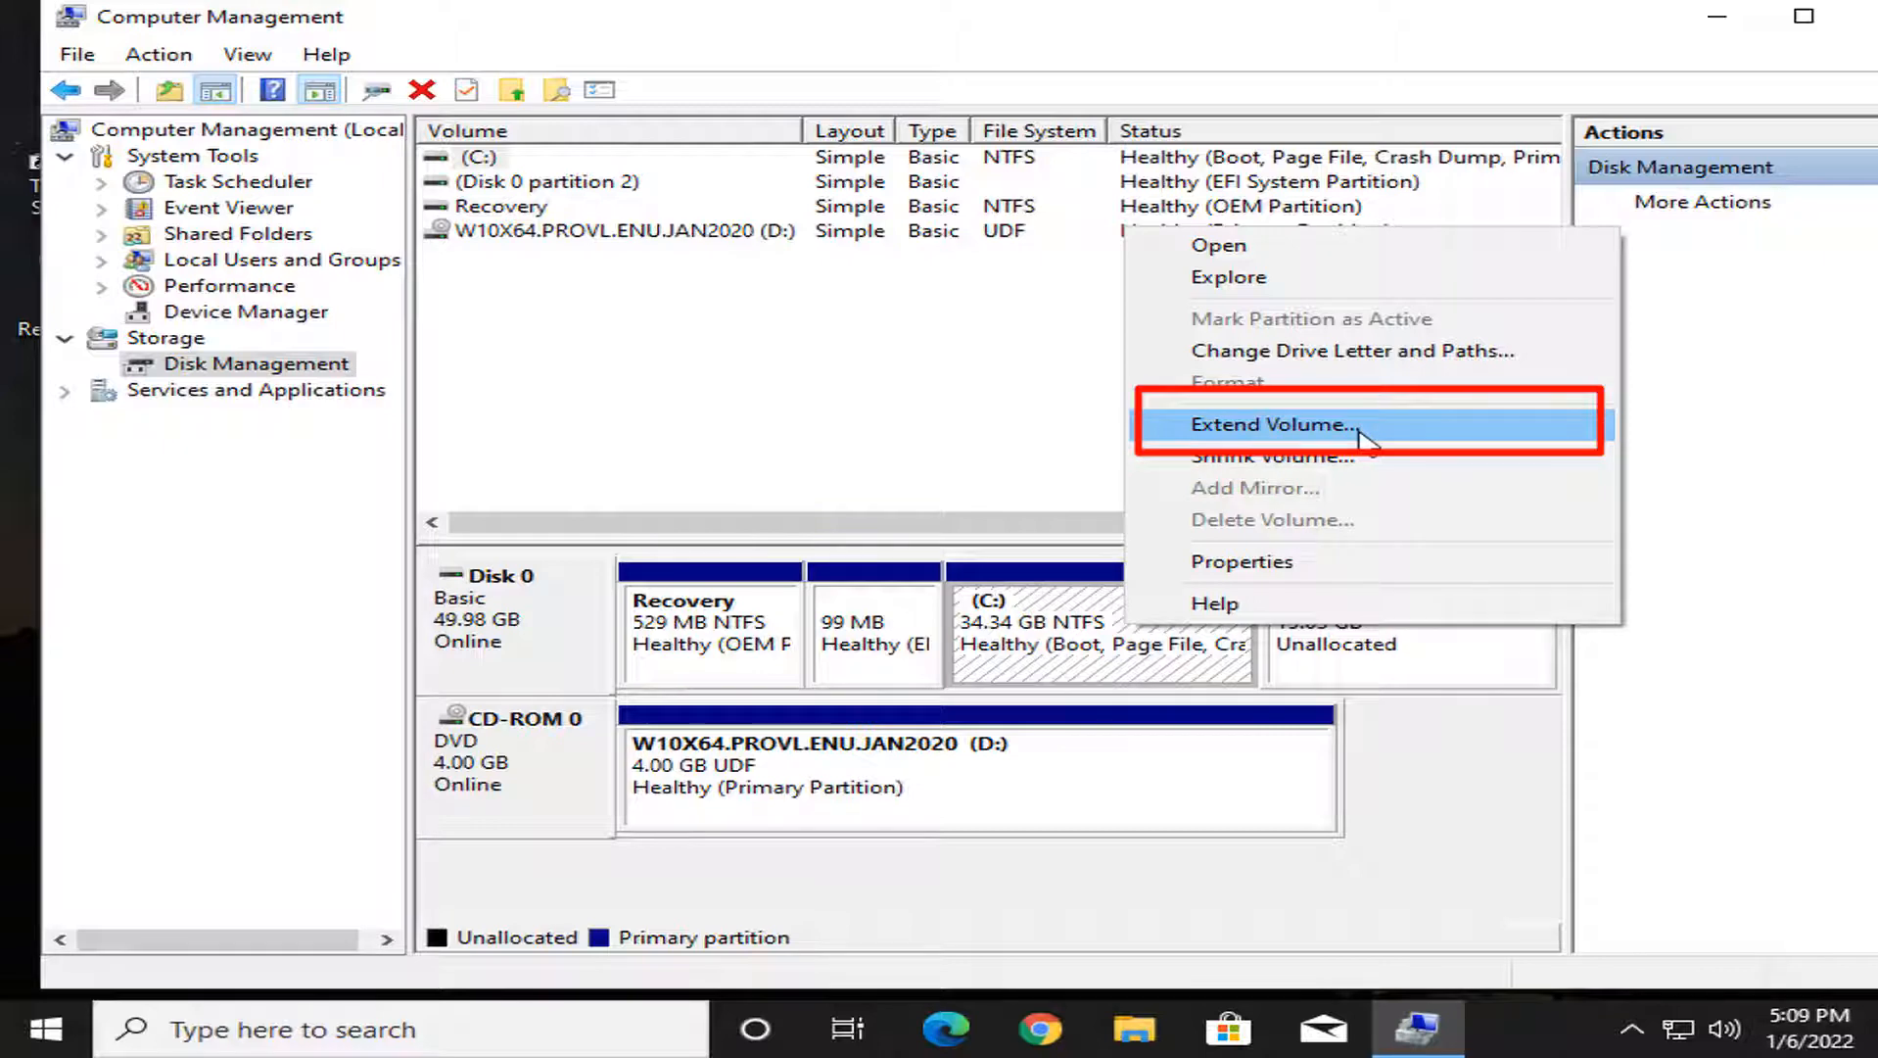
pyautogui.click(1270, 424)
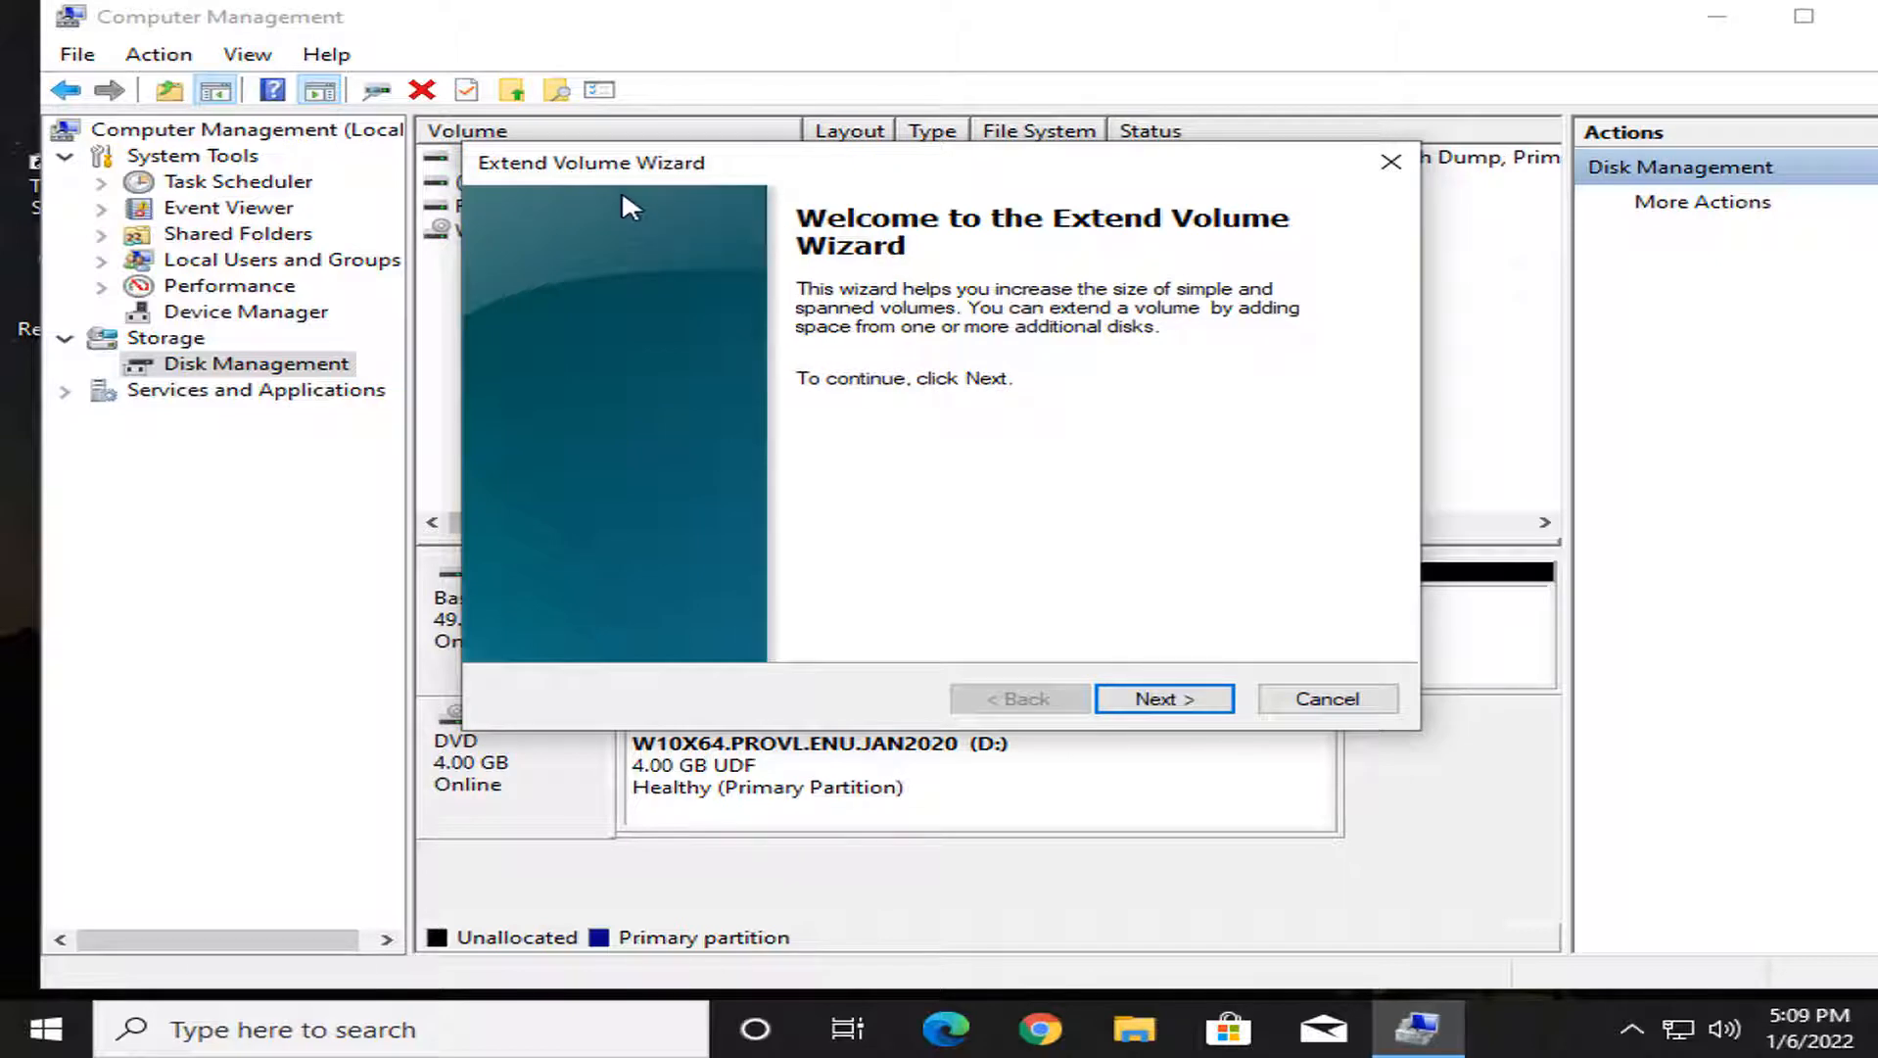
pyautogui.moveTo(1216, 620)
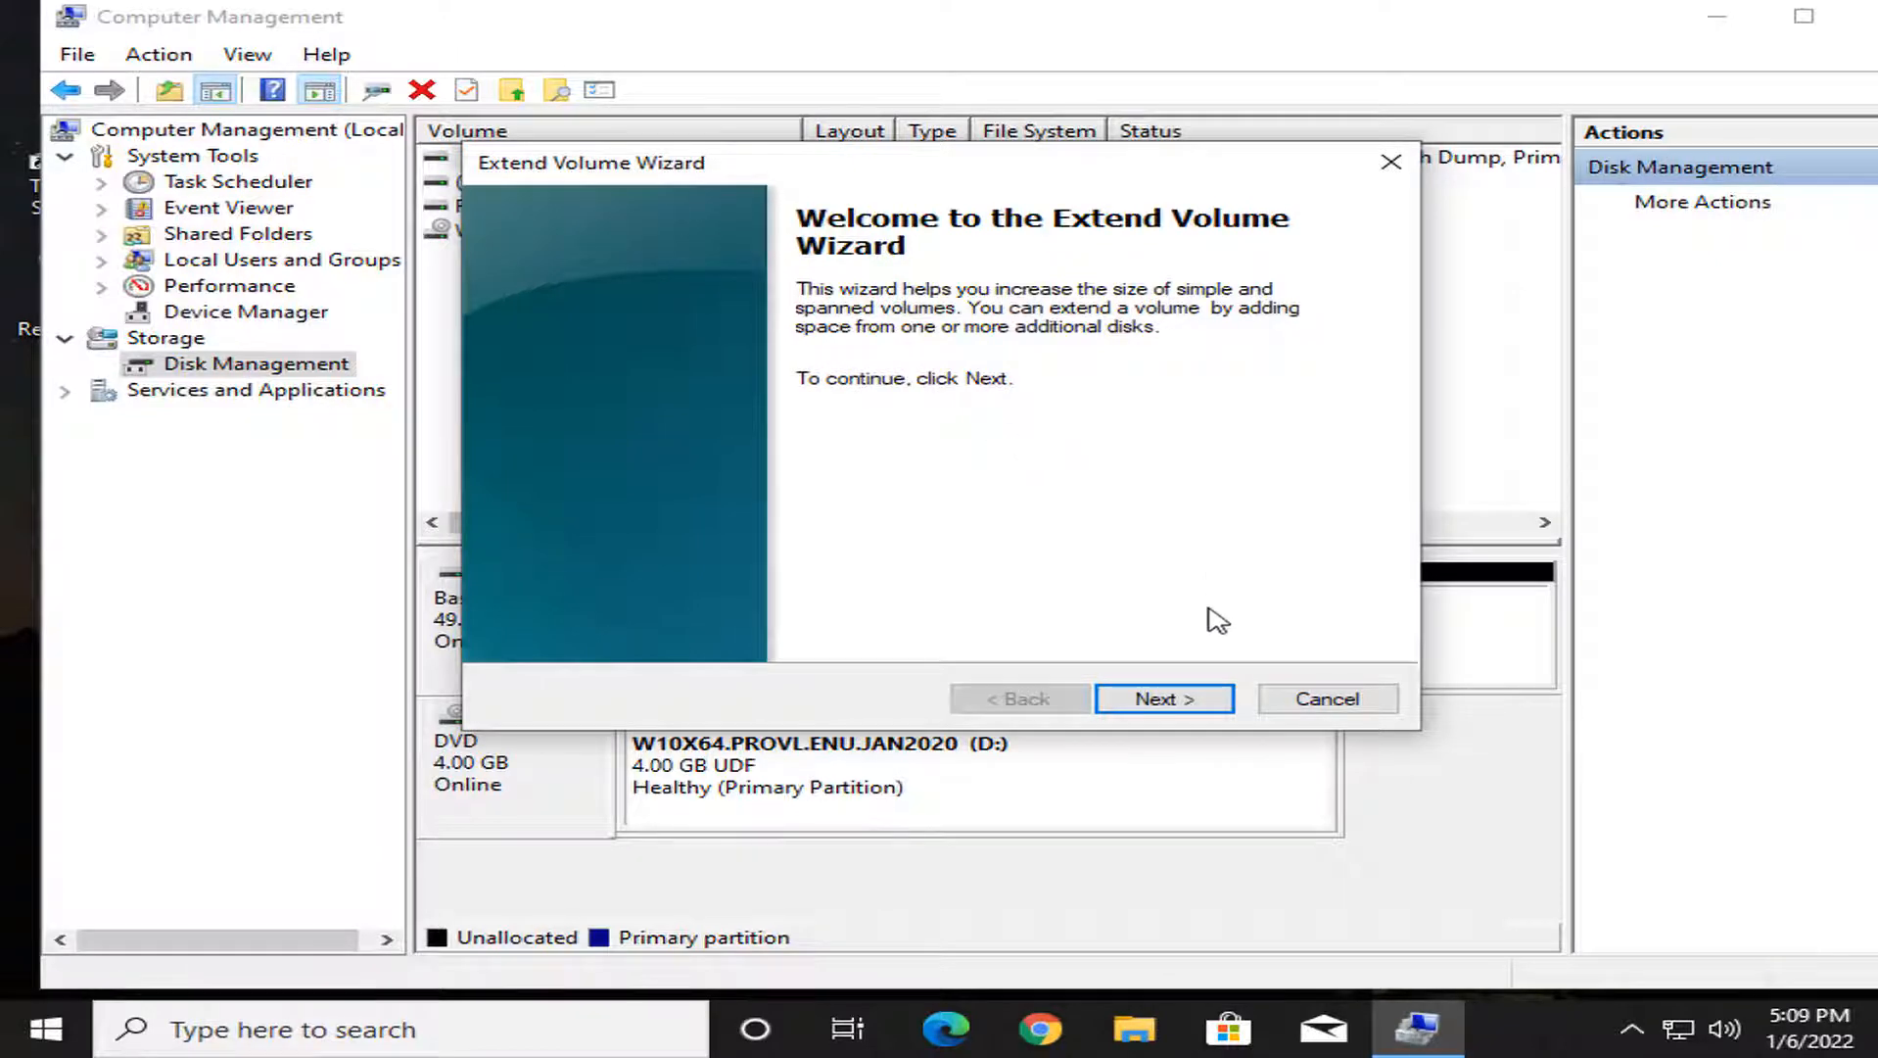
# Run the wizard with all 15390 MB, growing C: to 49.37 GB NTFS
pyautogui.click(1160, 698)
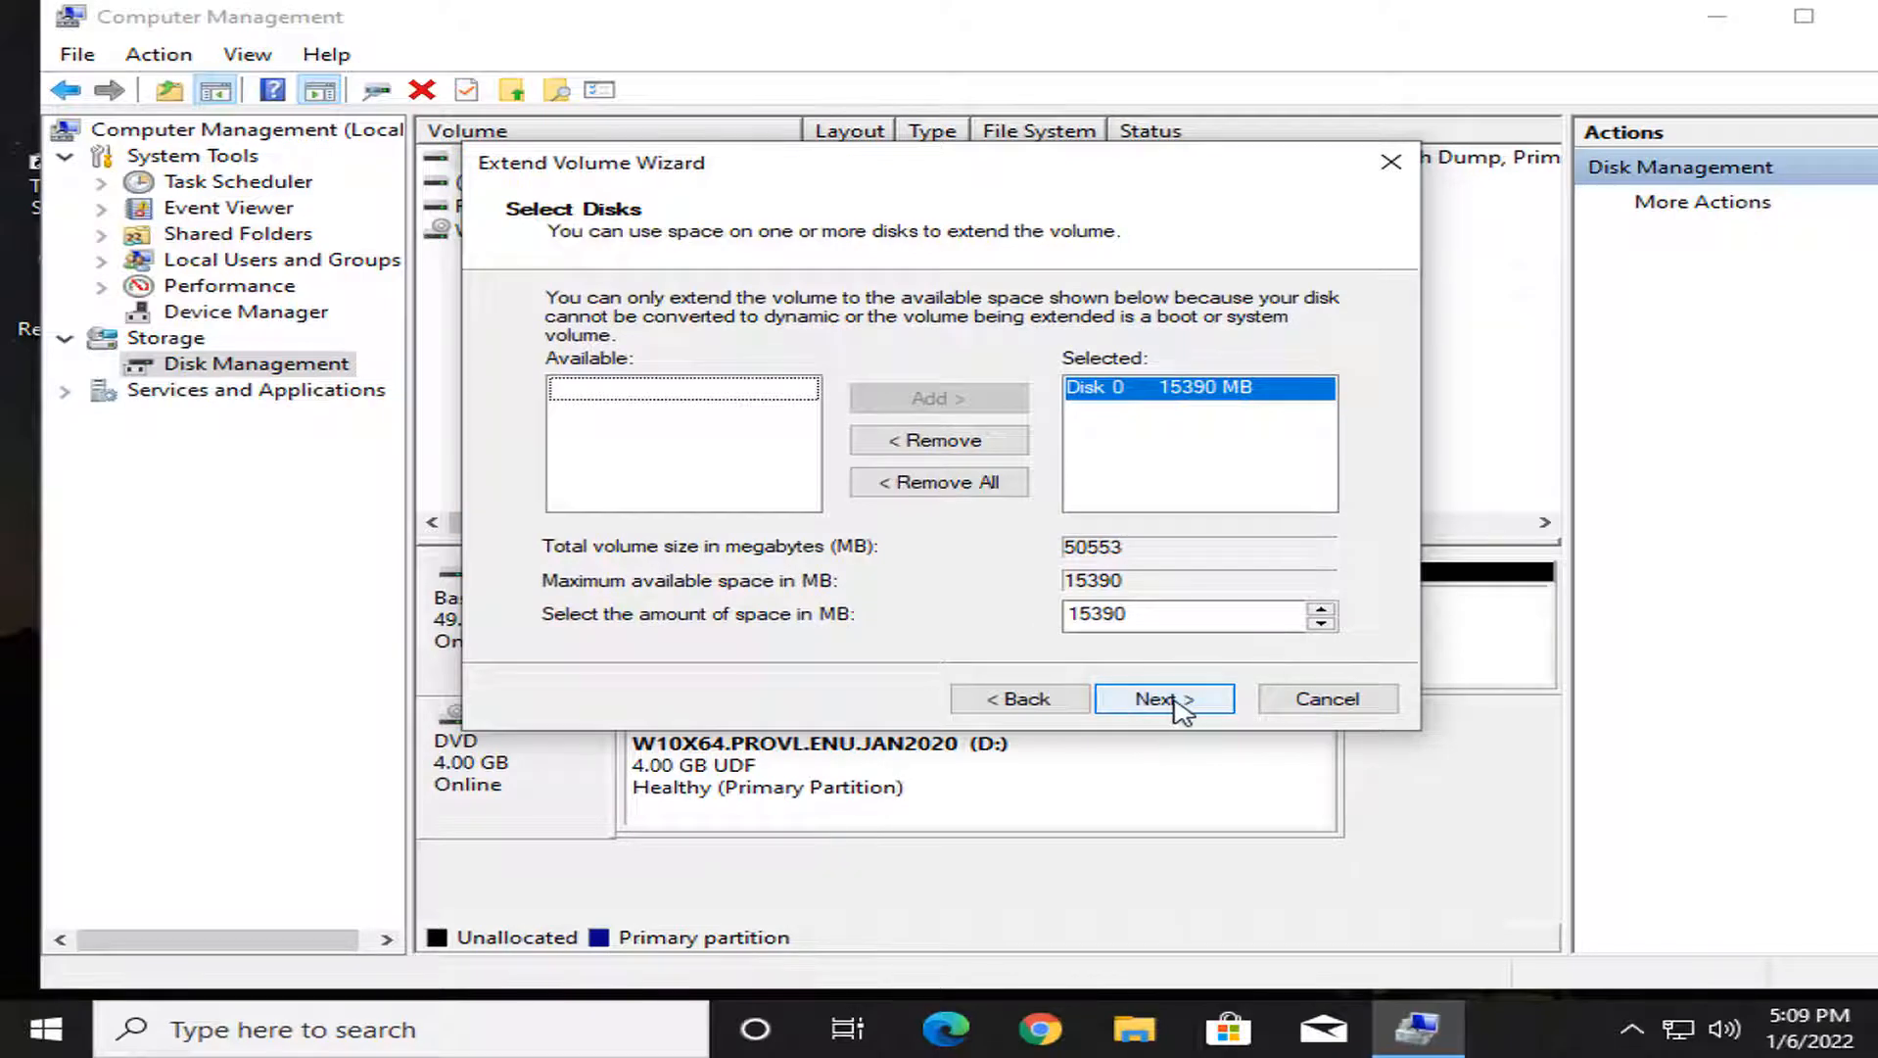
pyautogui.click(1160, 698)
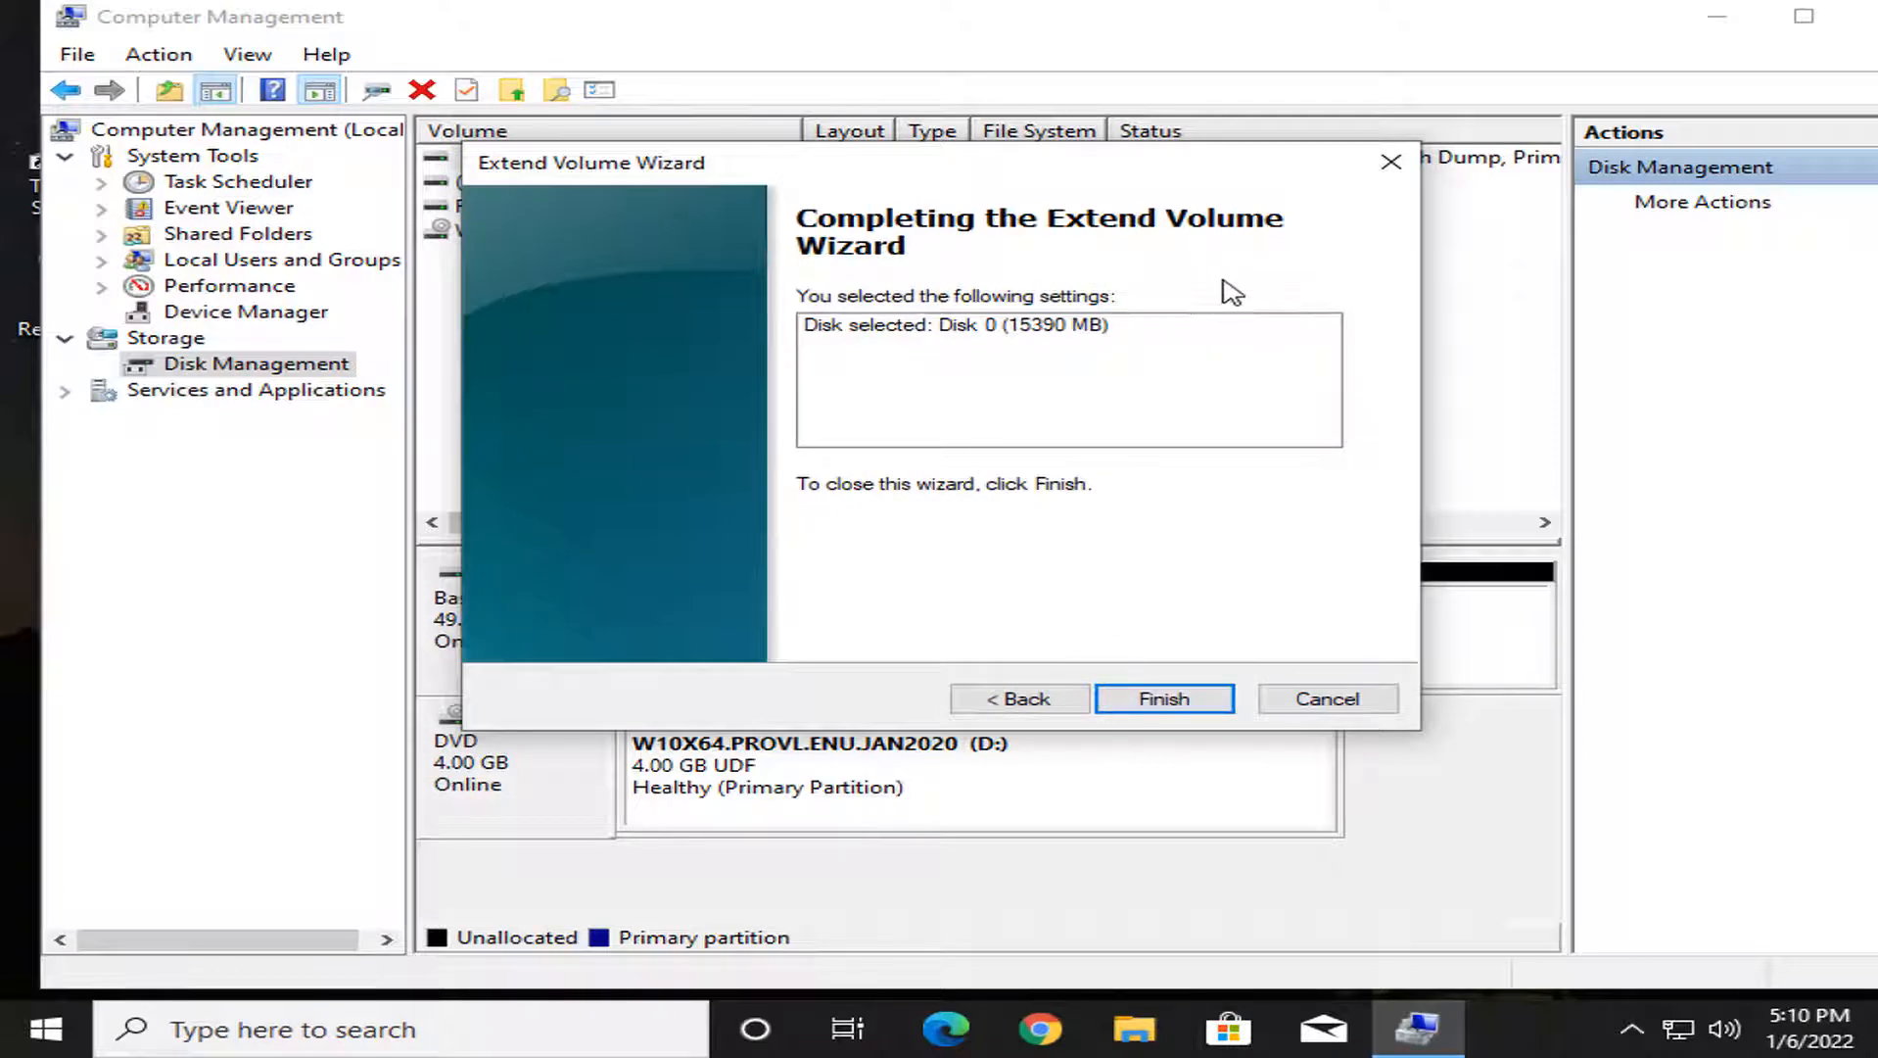
pyautogui.moveTo(1233, 665)
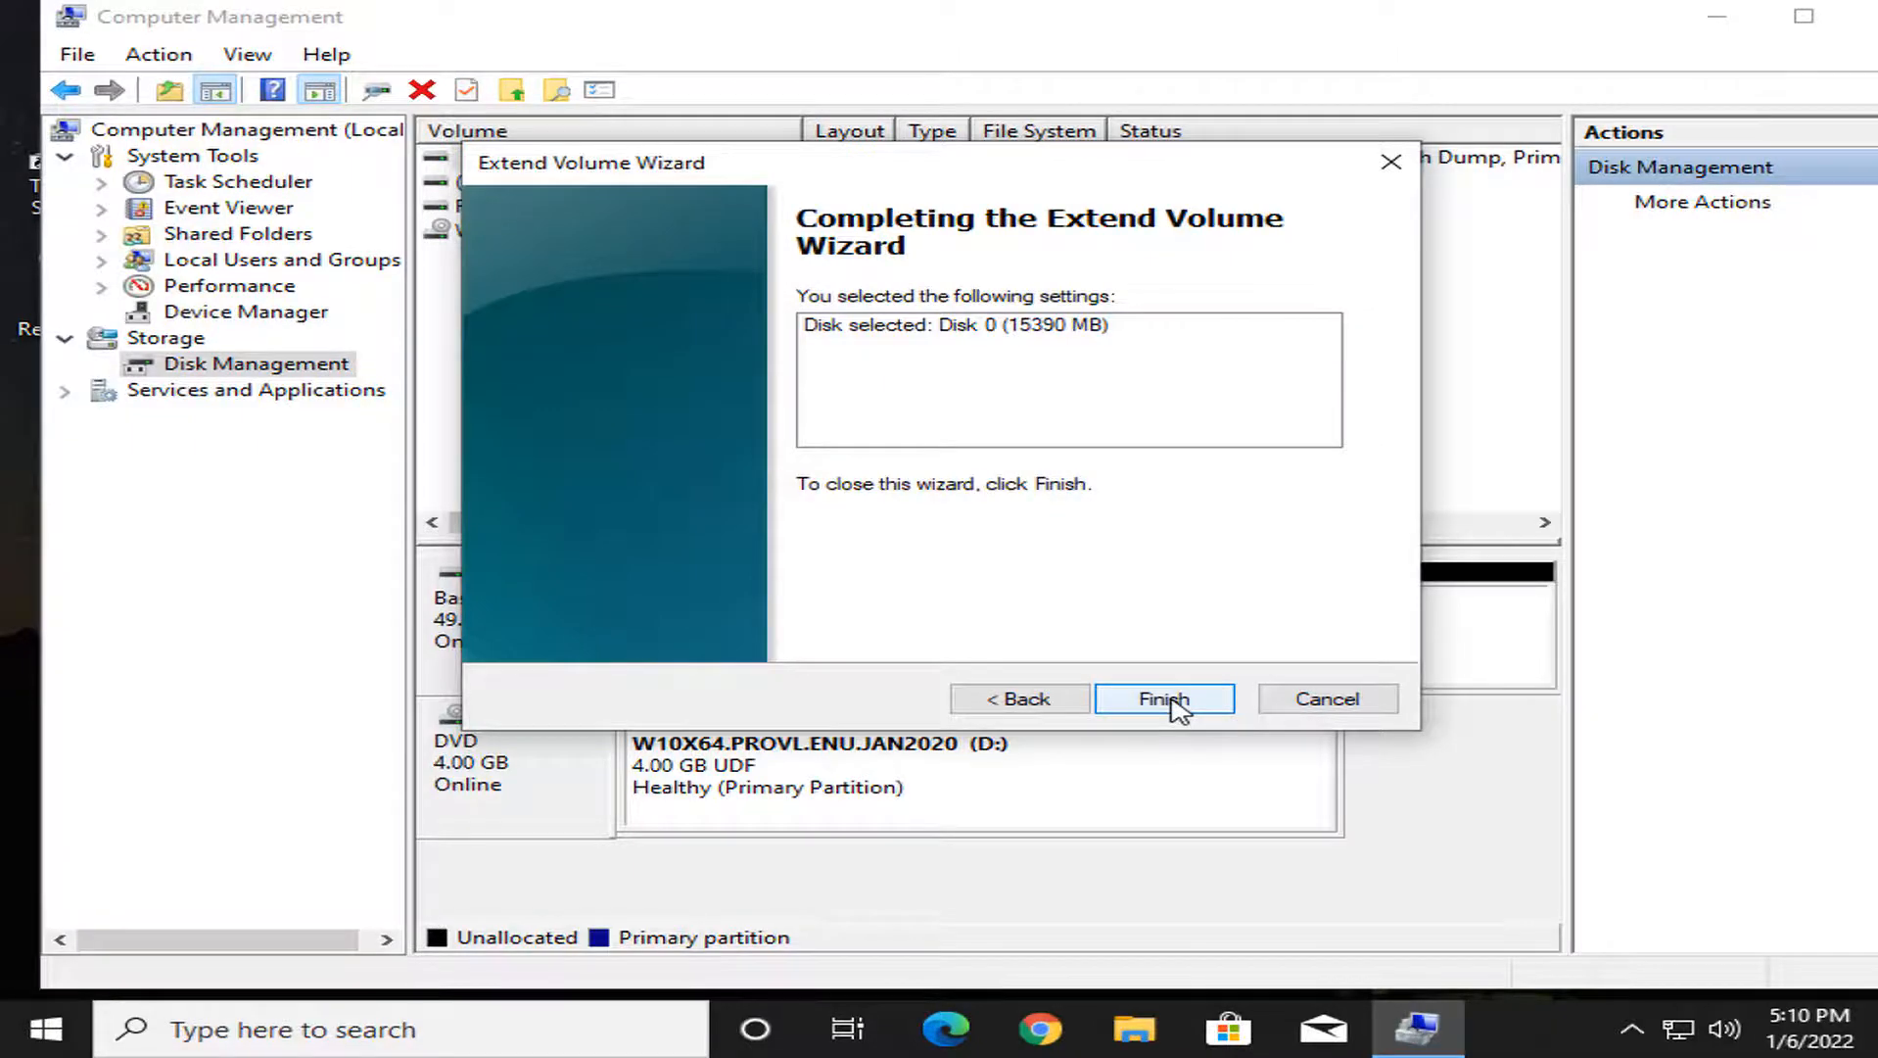
pyautogui.click(1162, 699)
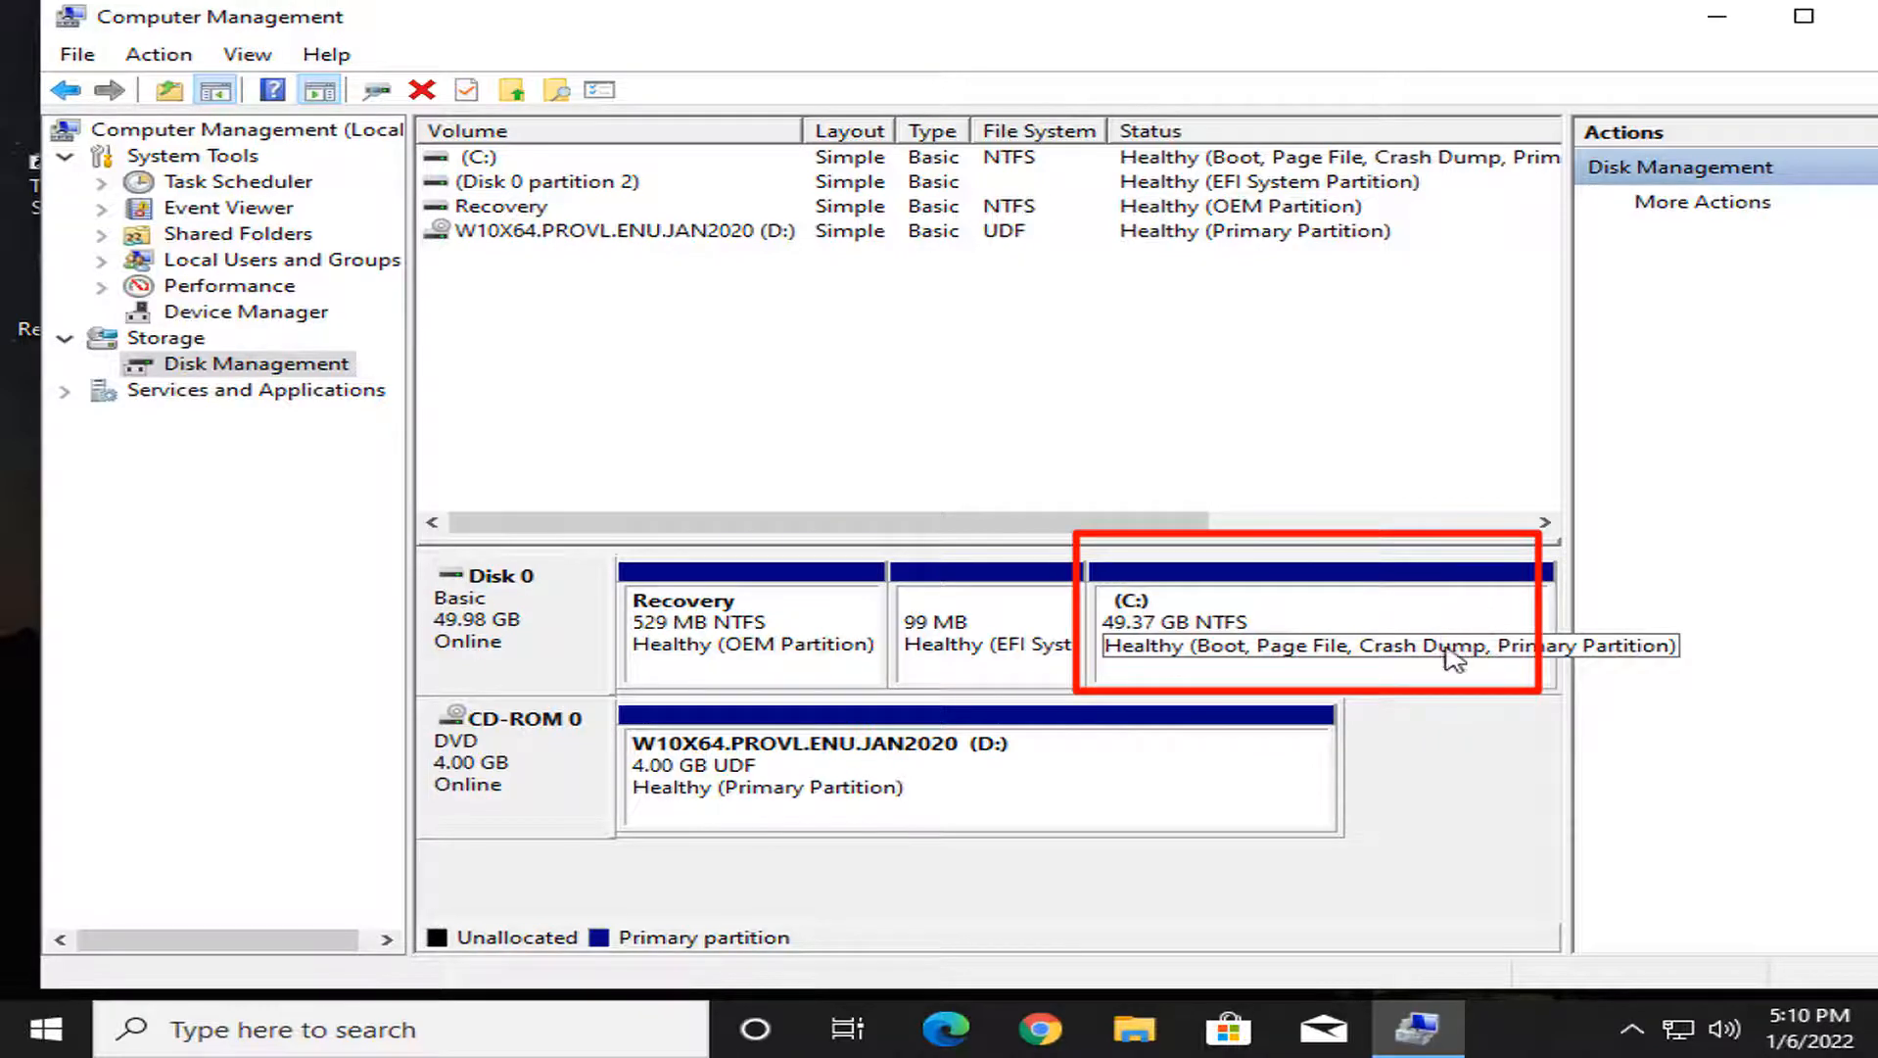
pyautogui.moveTo(1234, 632)
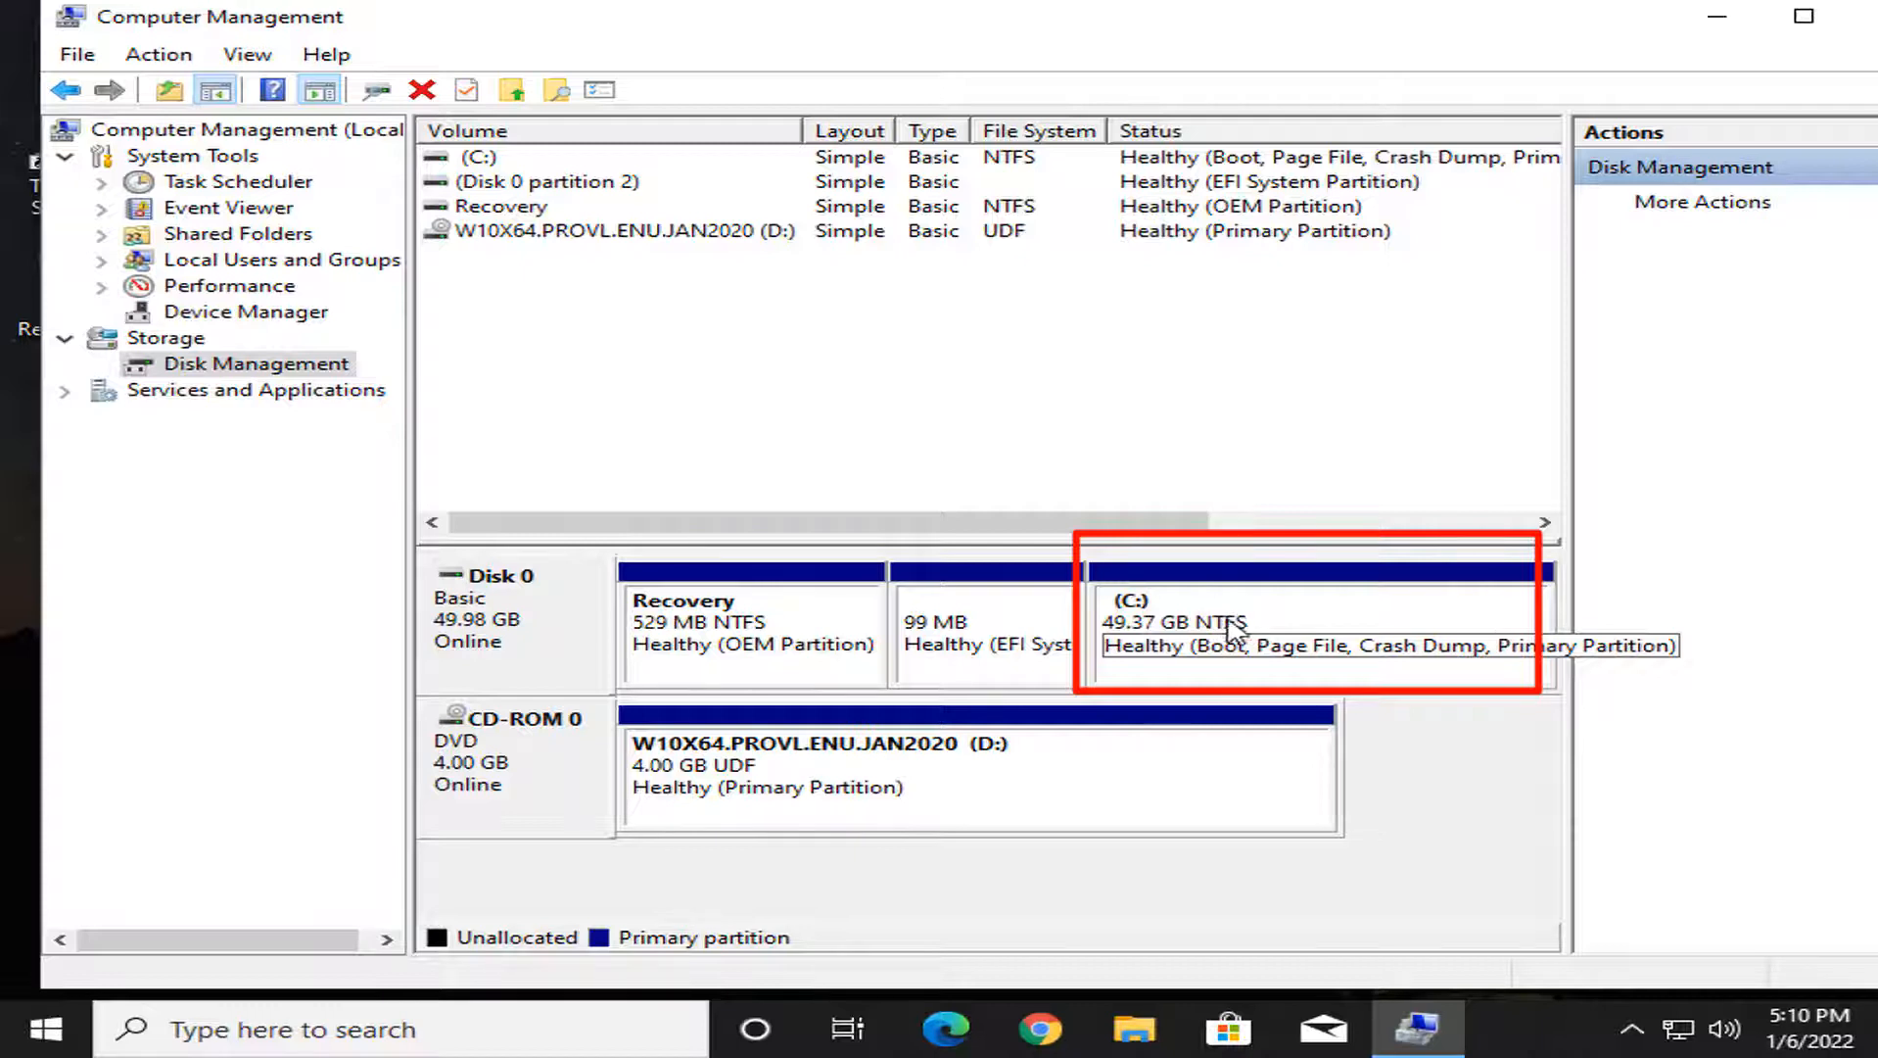
pyautogui.moveTo(1163, 640)
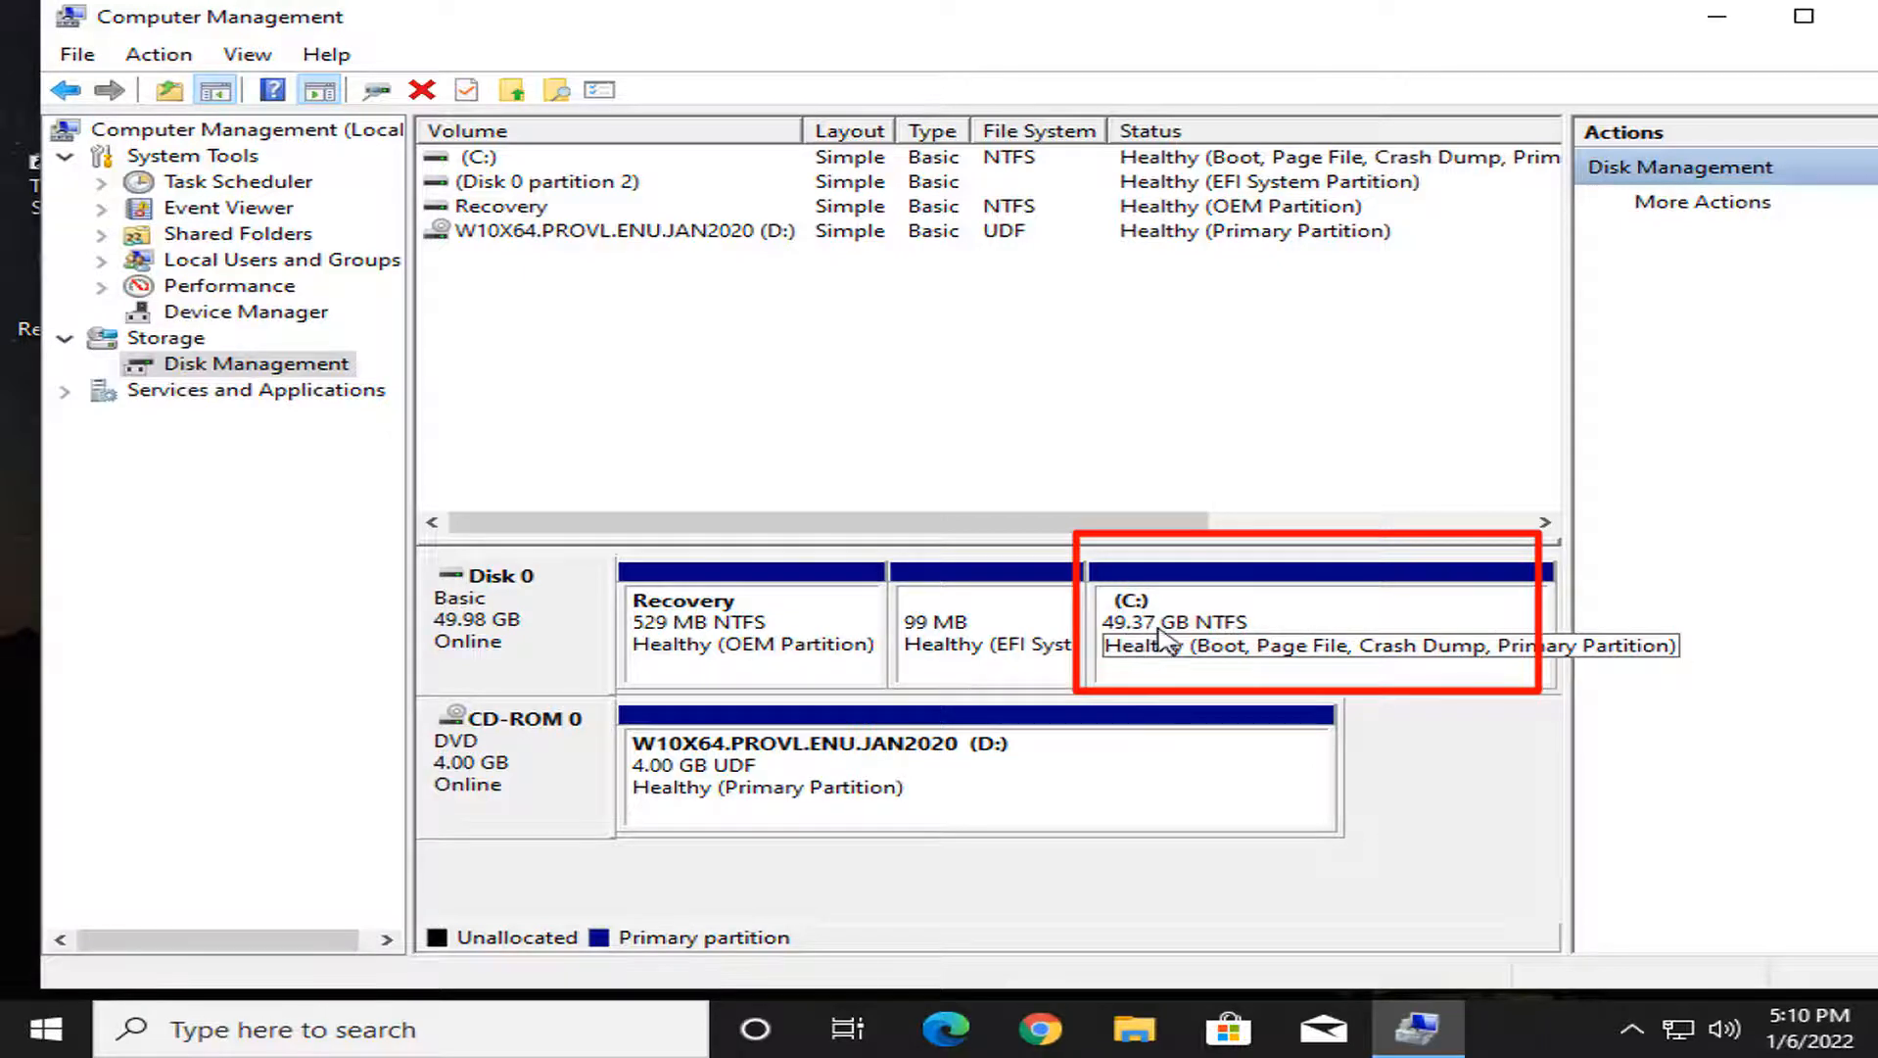
pyautogui.moveTo(1123, 656)
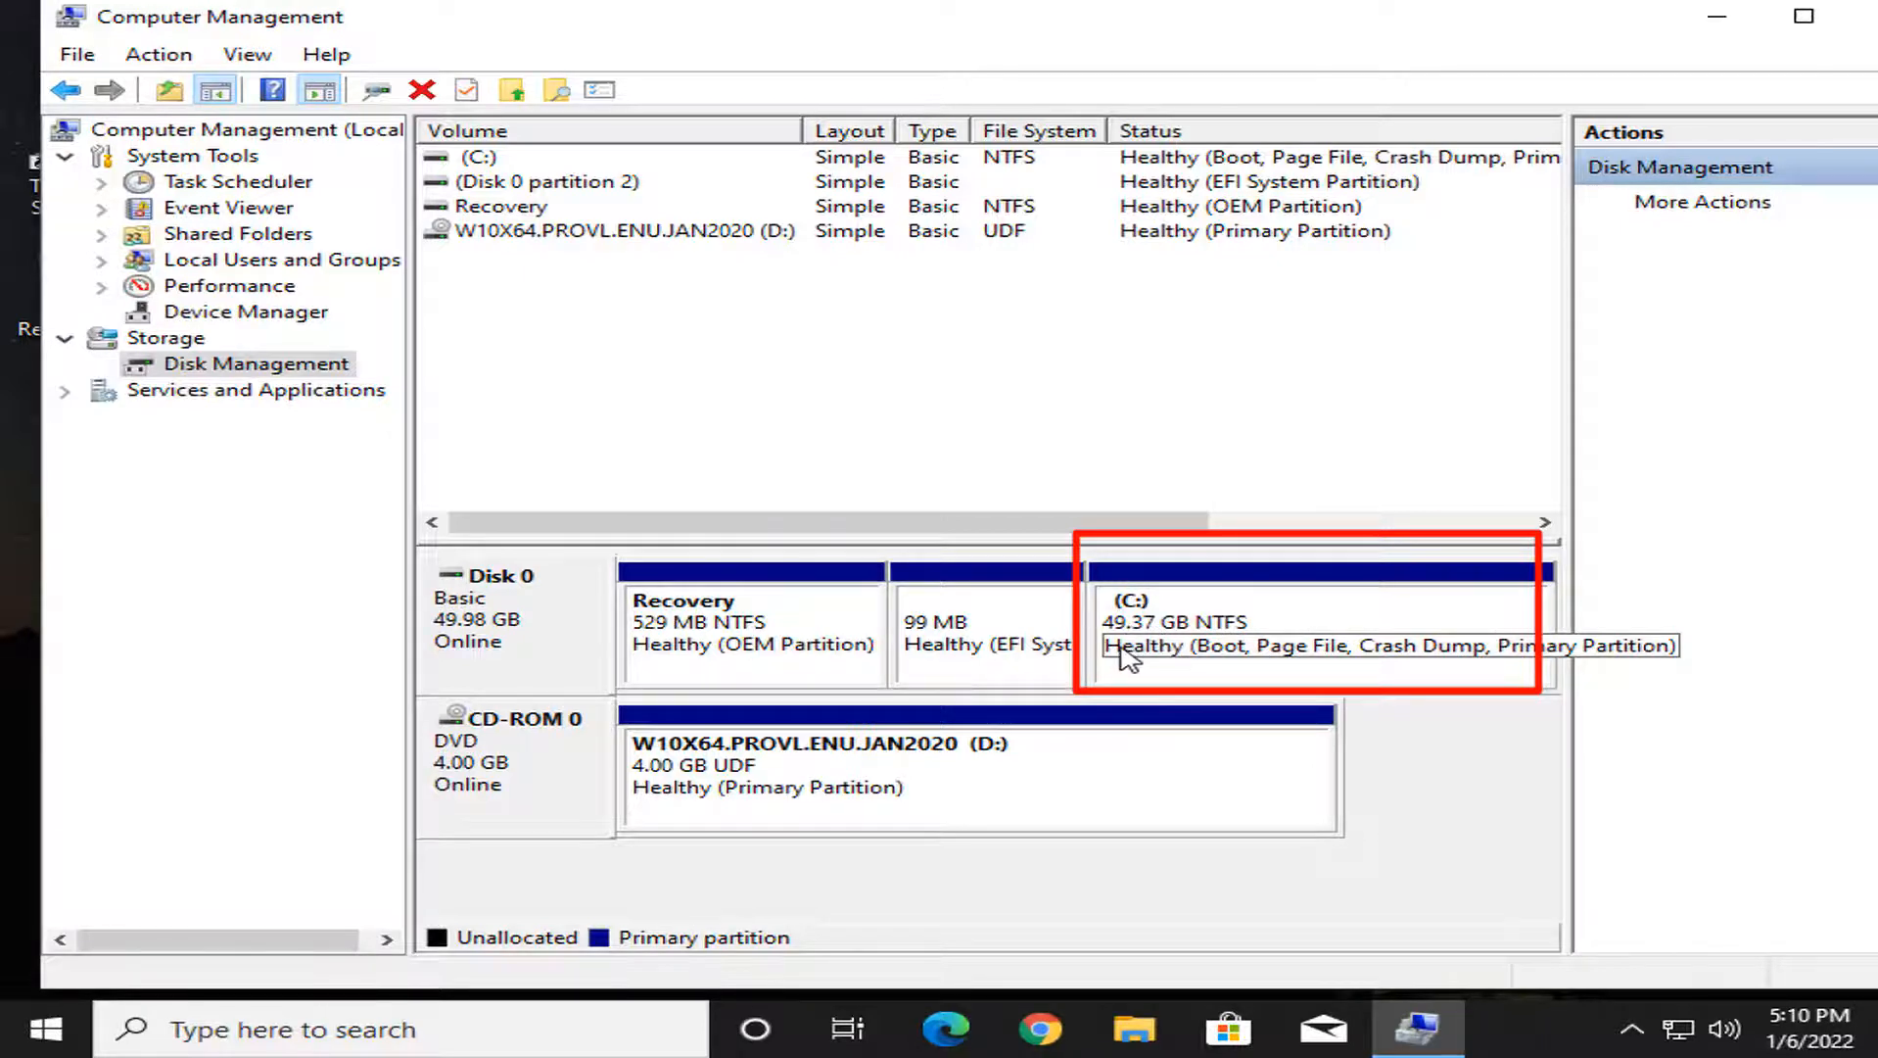
pyautogui.moveTo(1180, 652)
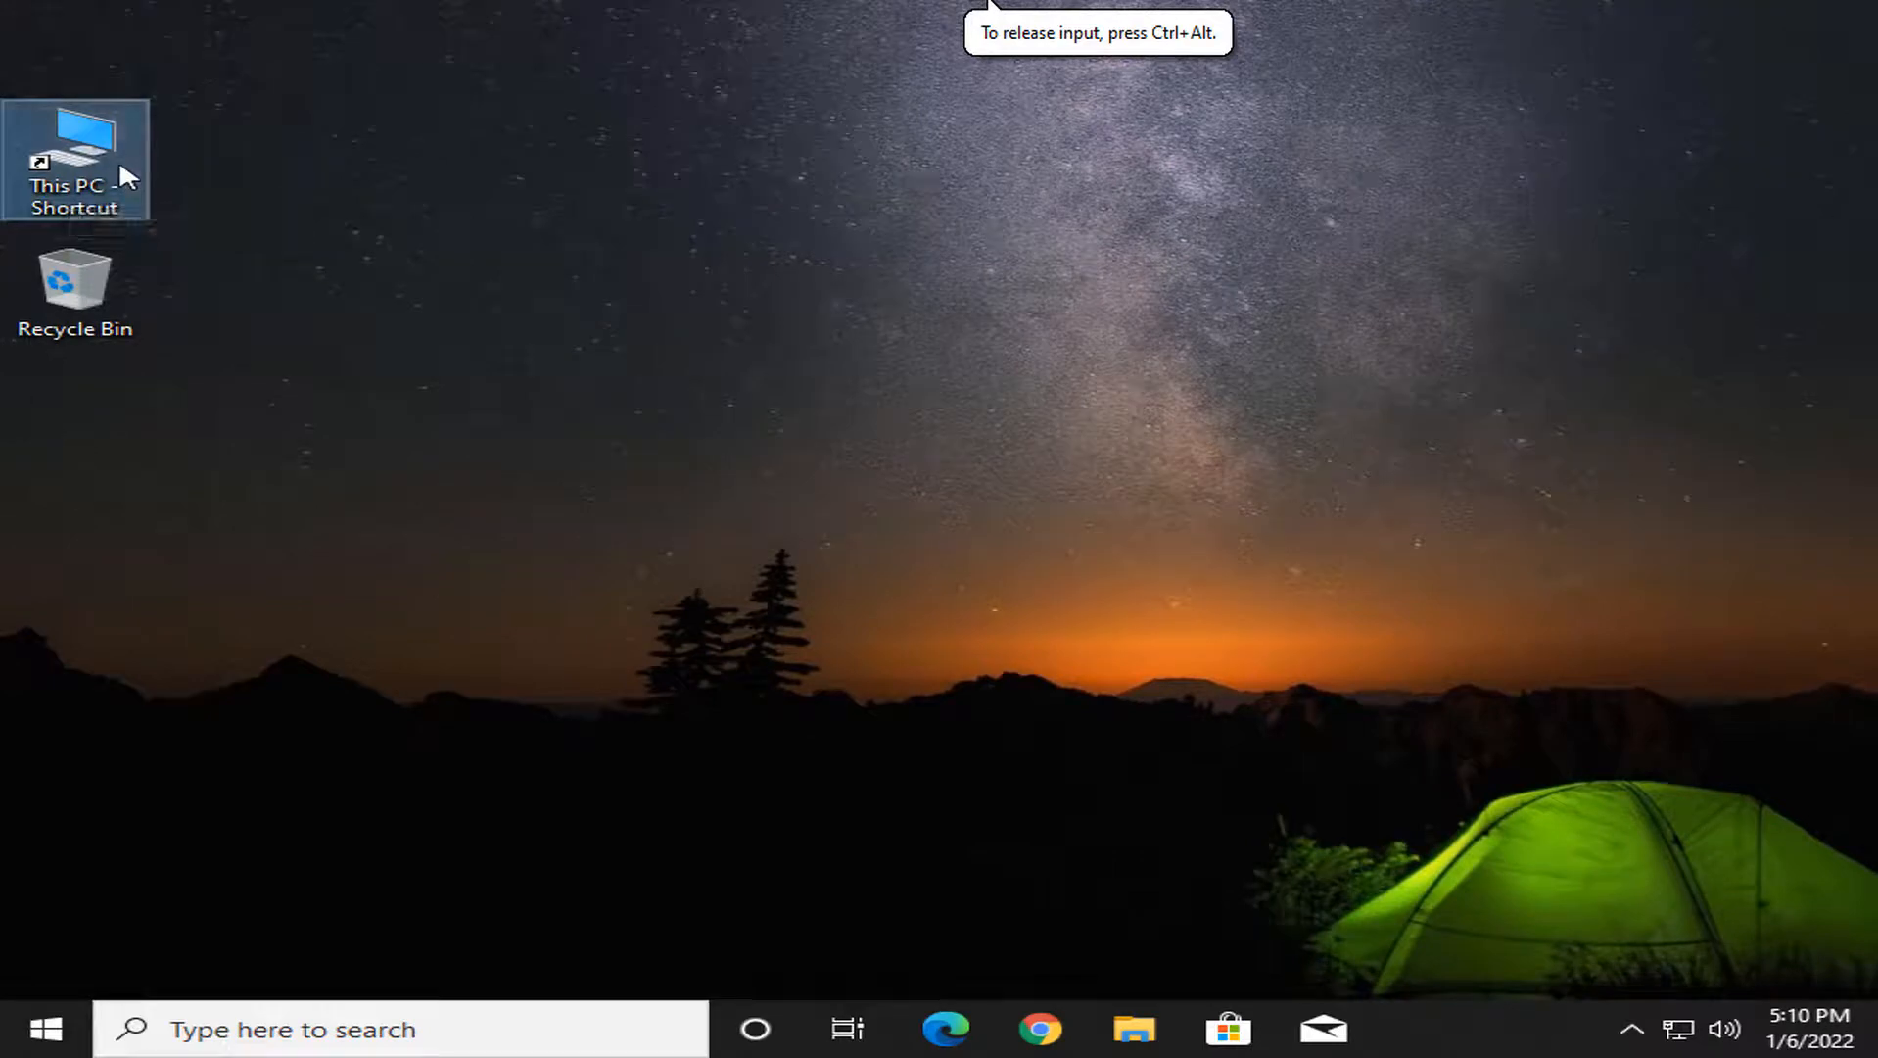
pyautogui.moveTo(102, 172)
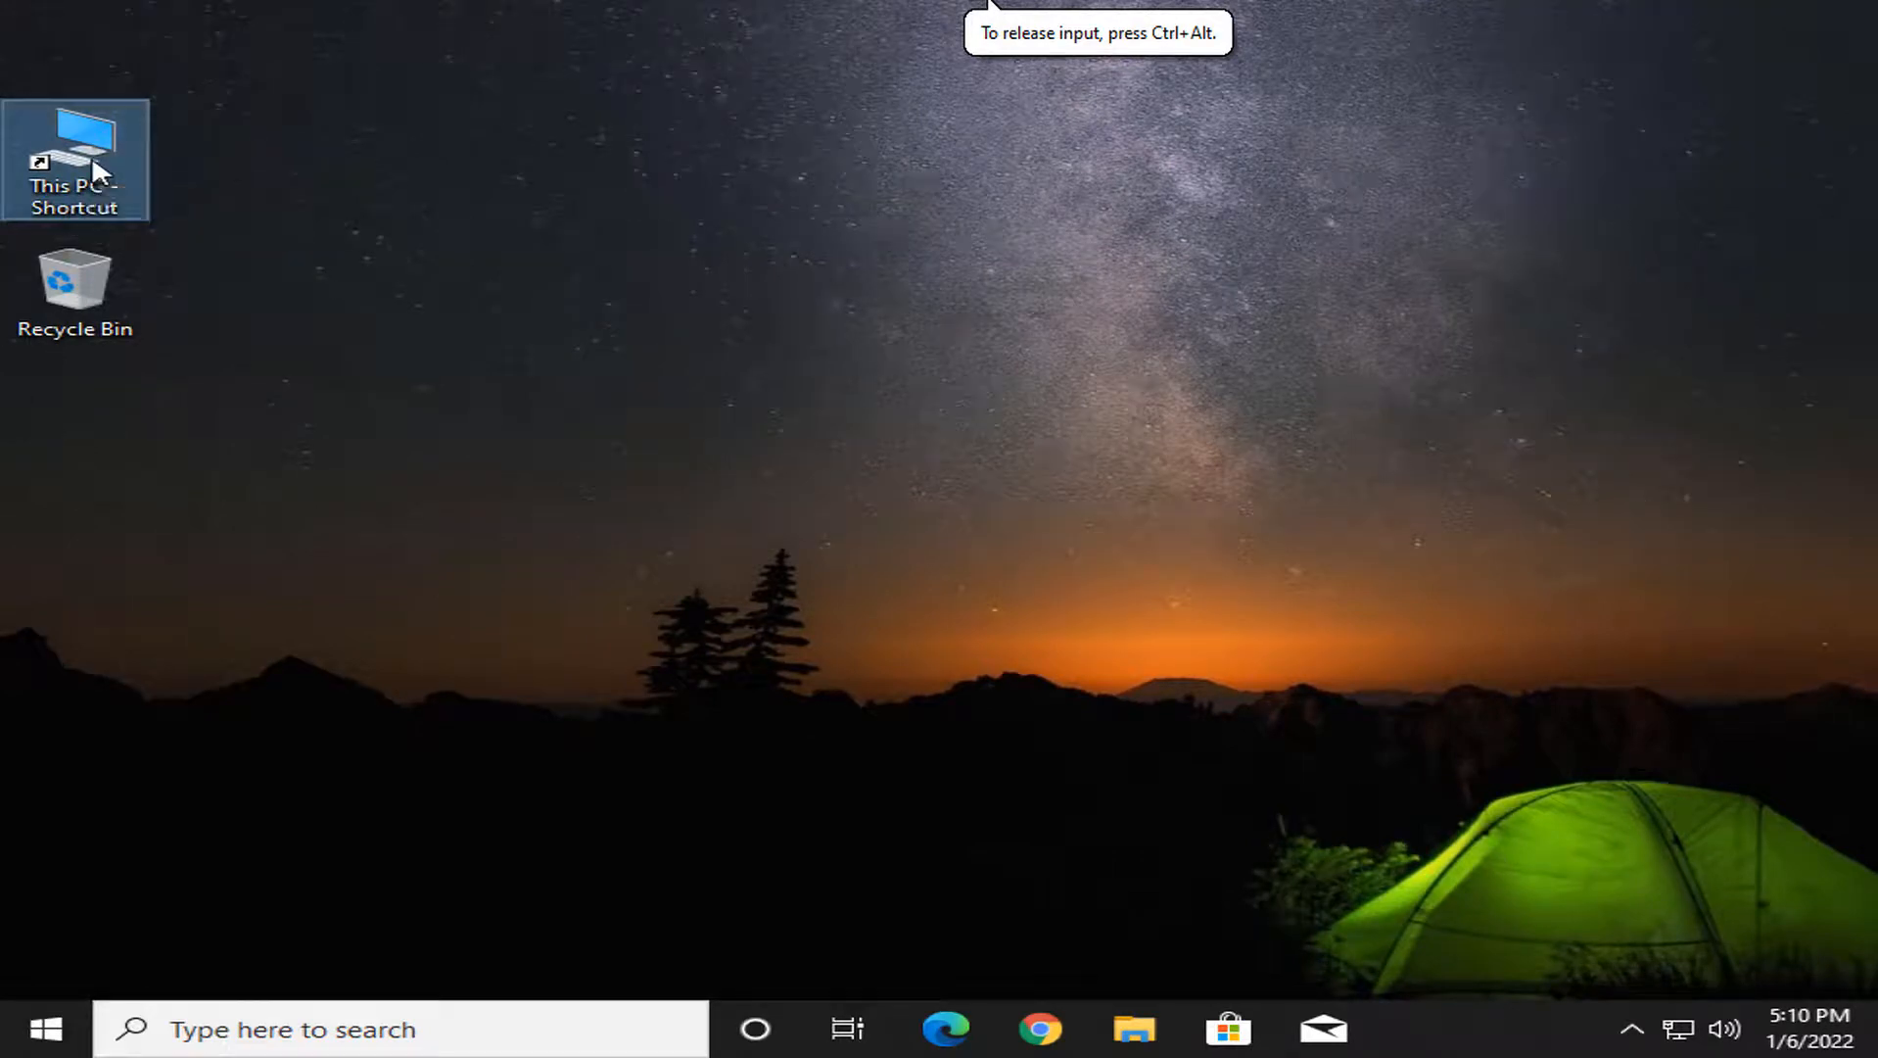
# Reopen This PC to confirm C: is 49.3 GB with 29.6 GB free
pyautogui.doubleClick(74, 160)
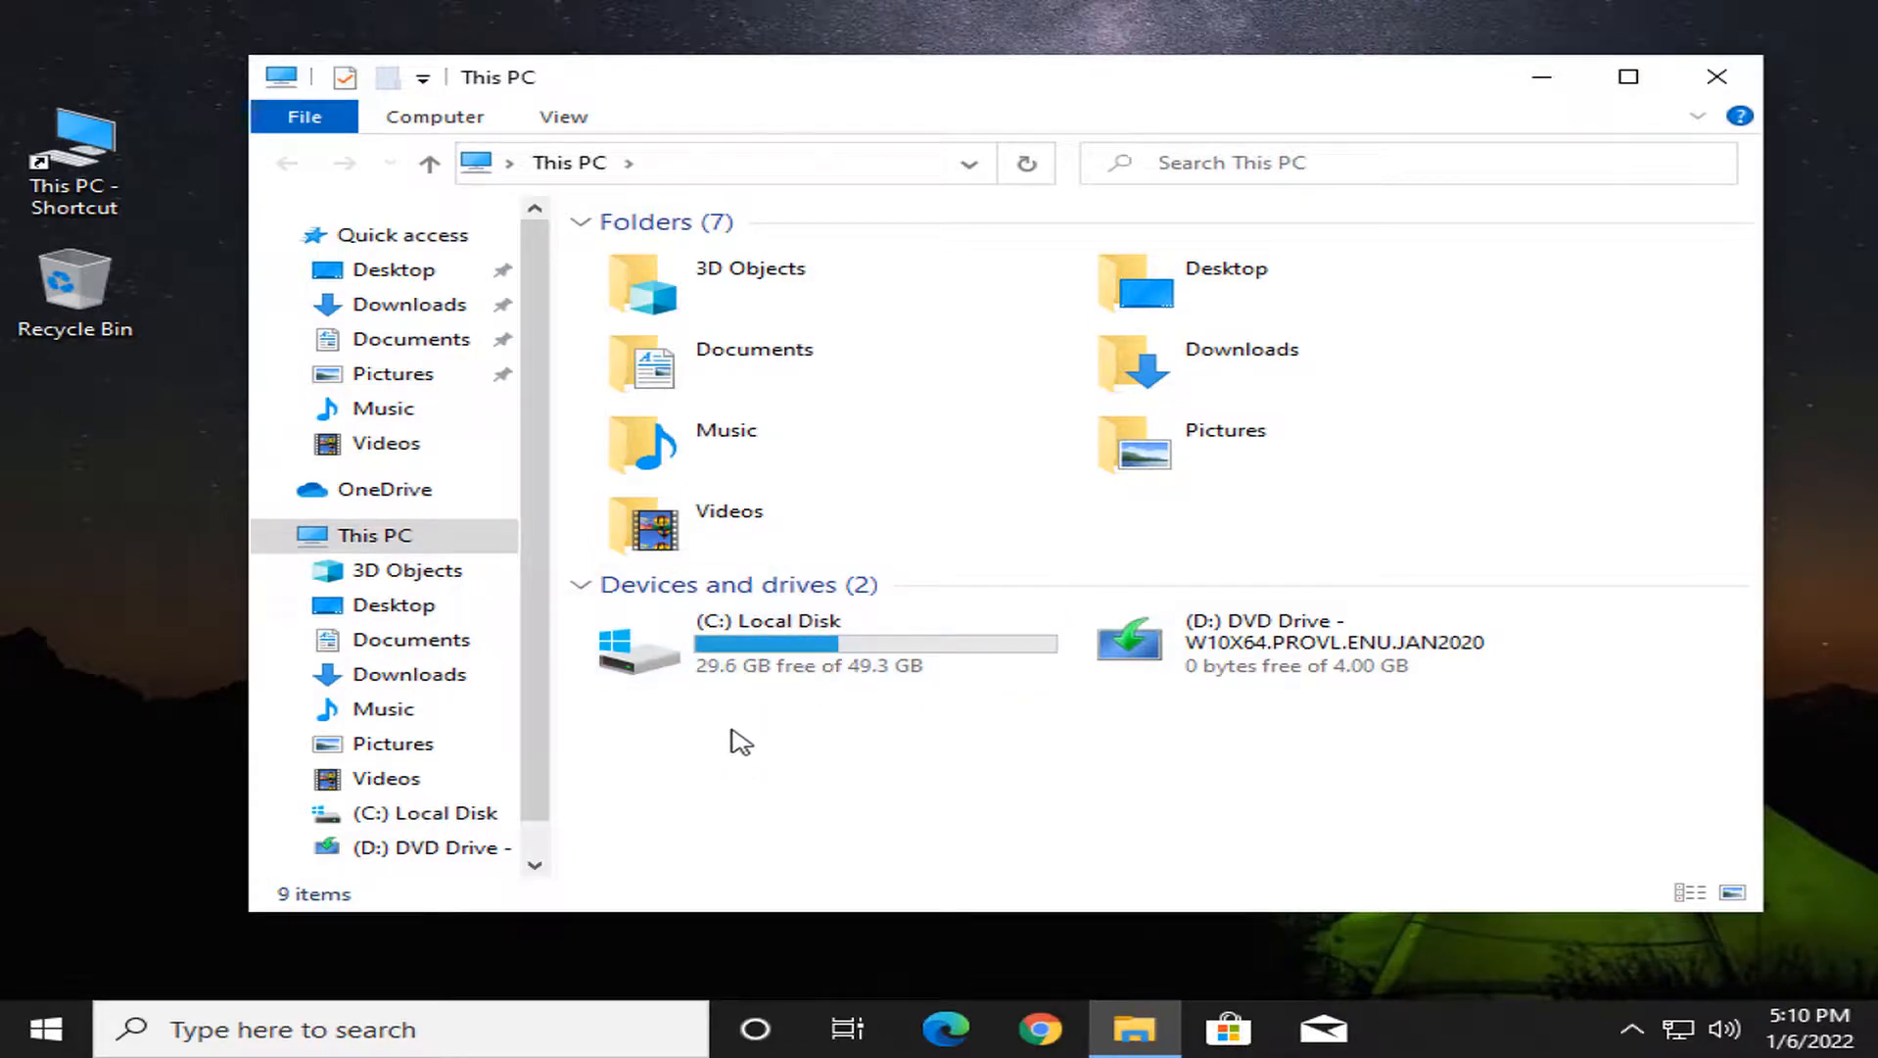
pyautogui.moveTo(752, 747)
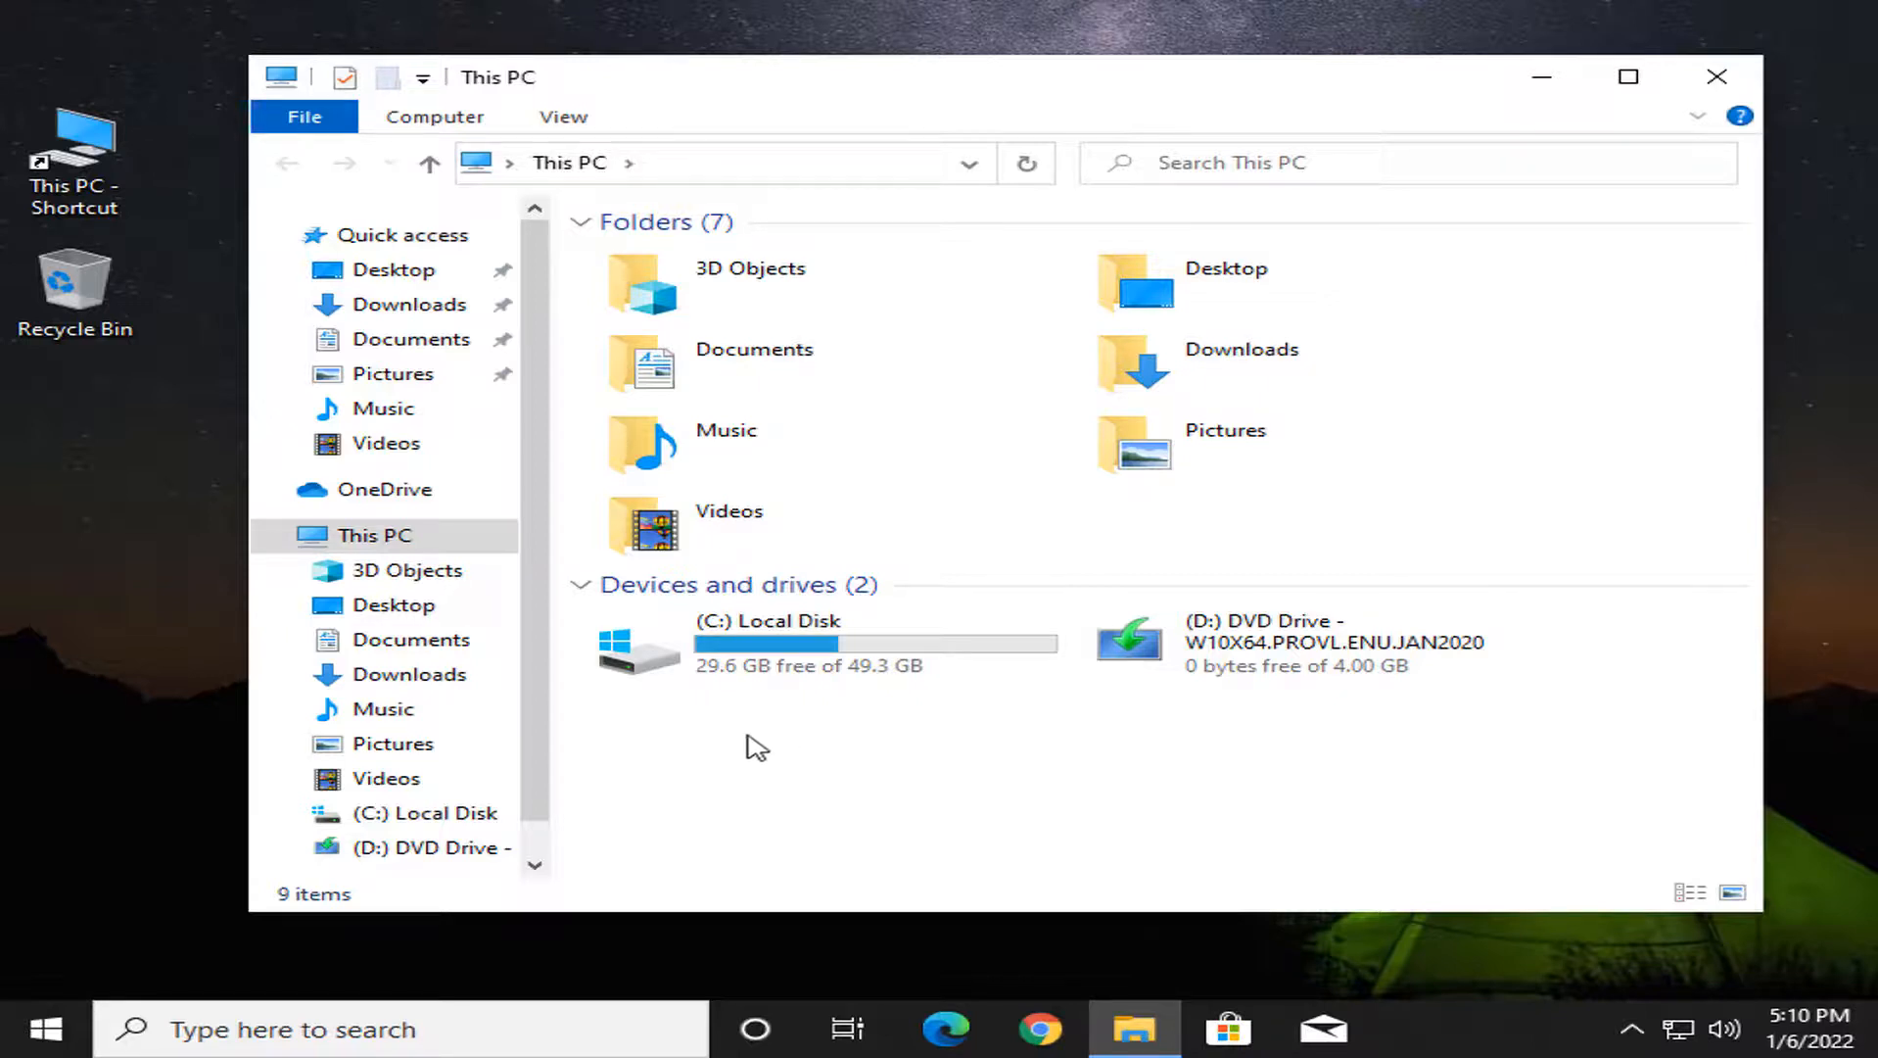
pyautogui.moveTo(878, 733)
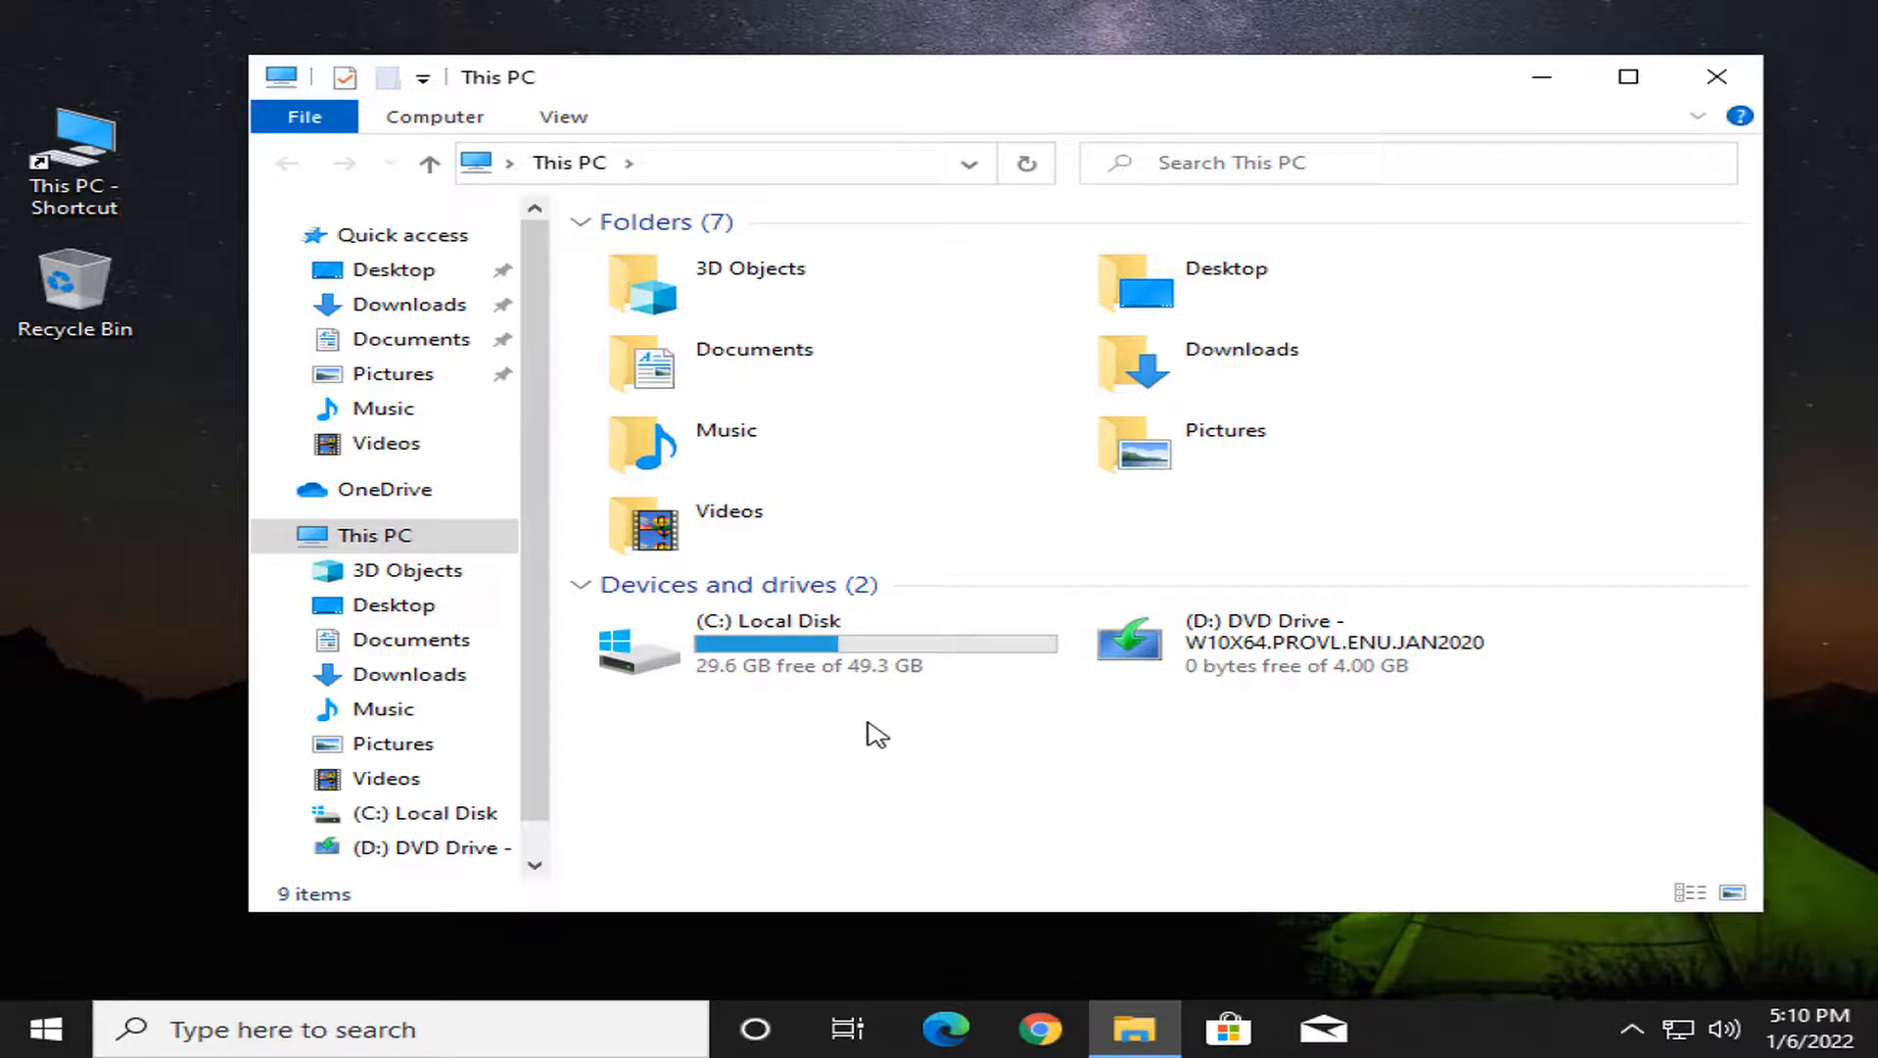
pyautogui.moveTo(914, 707)
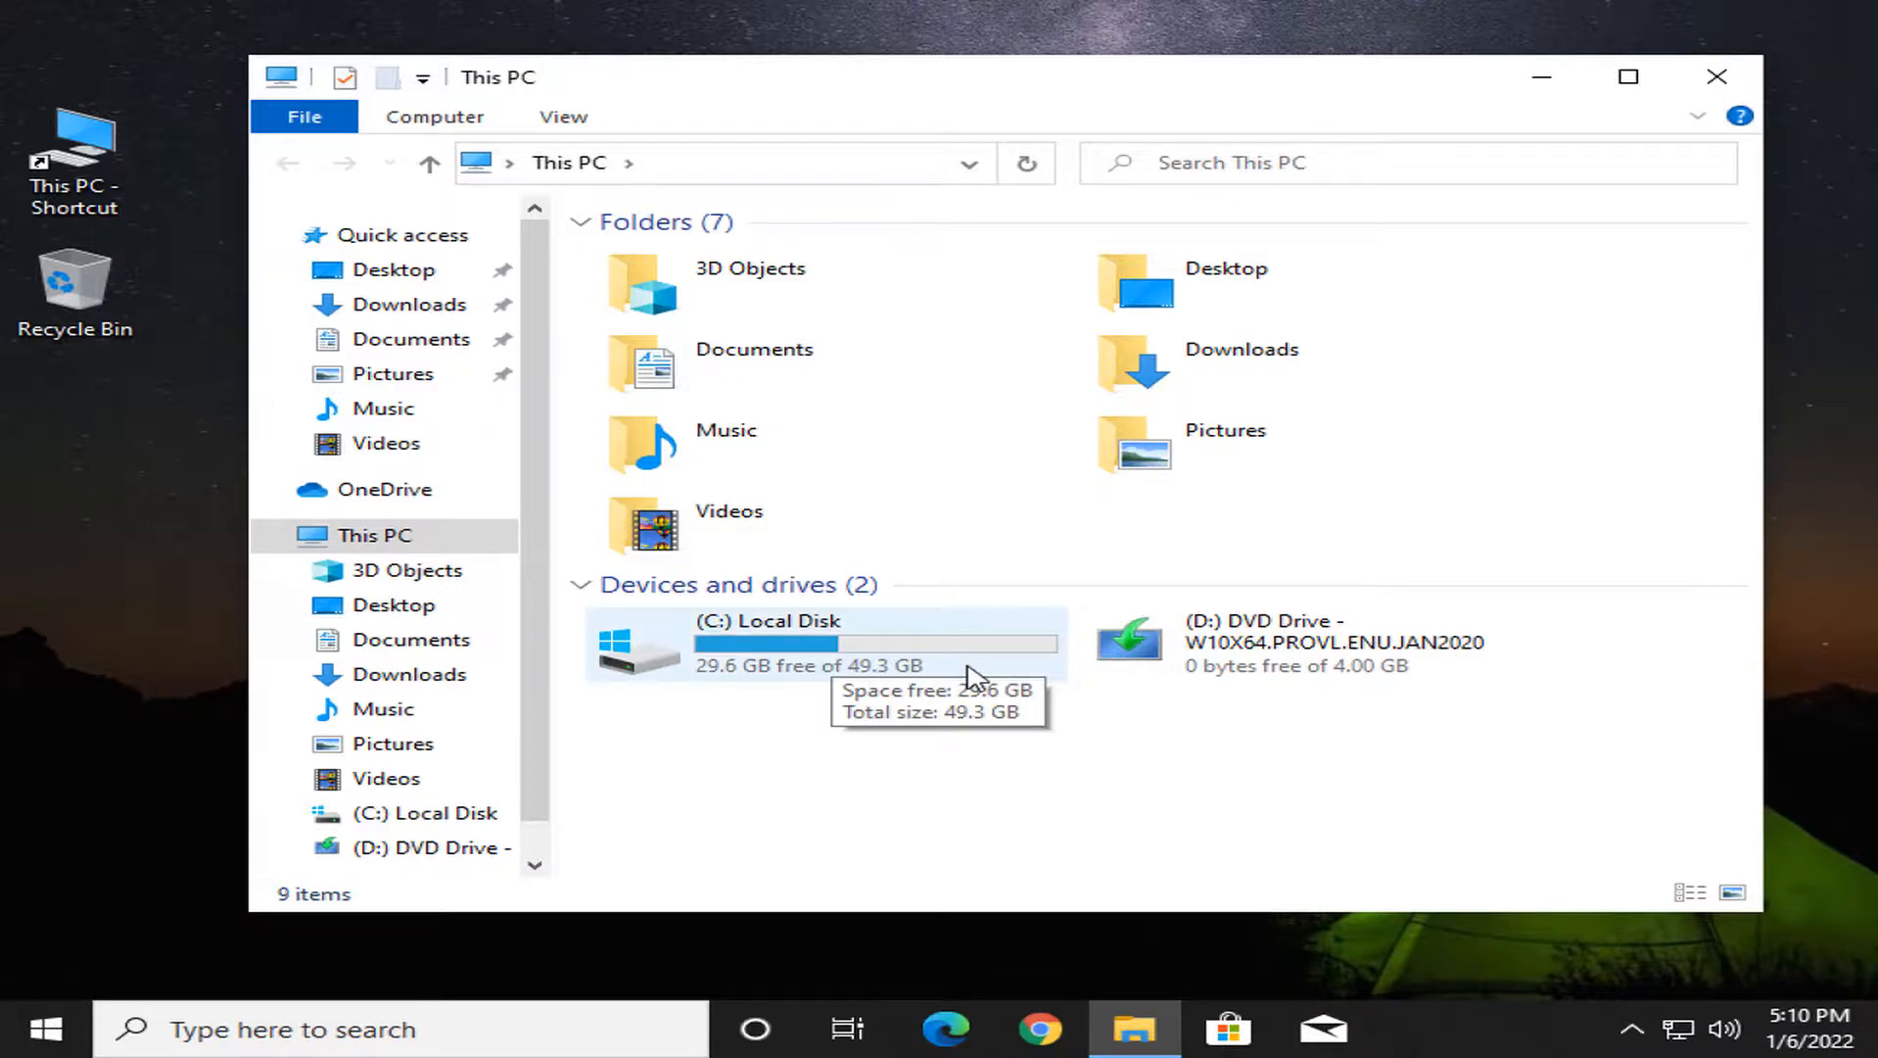
pyautogui.moveTo(812, 752)
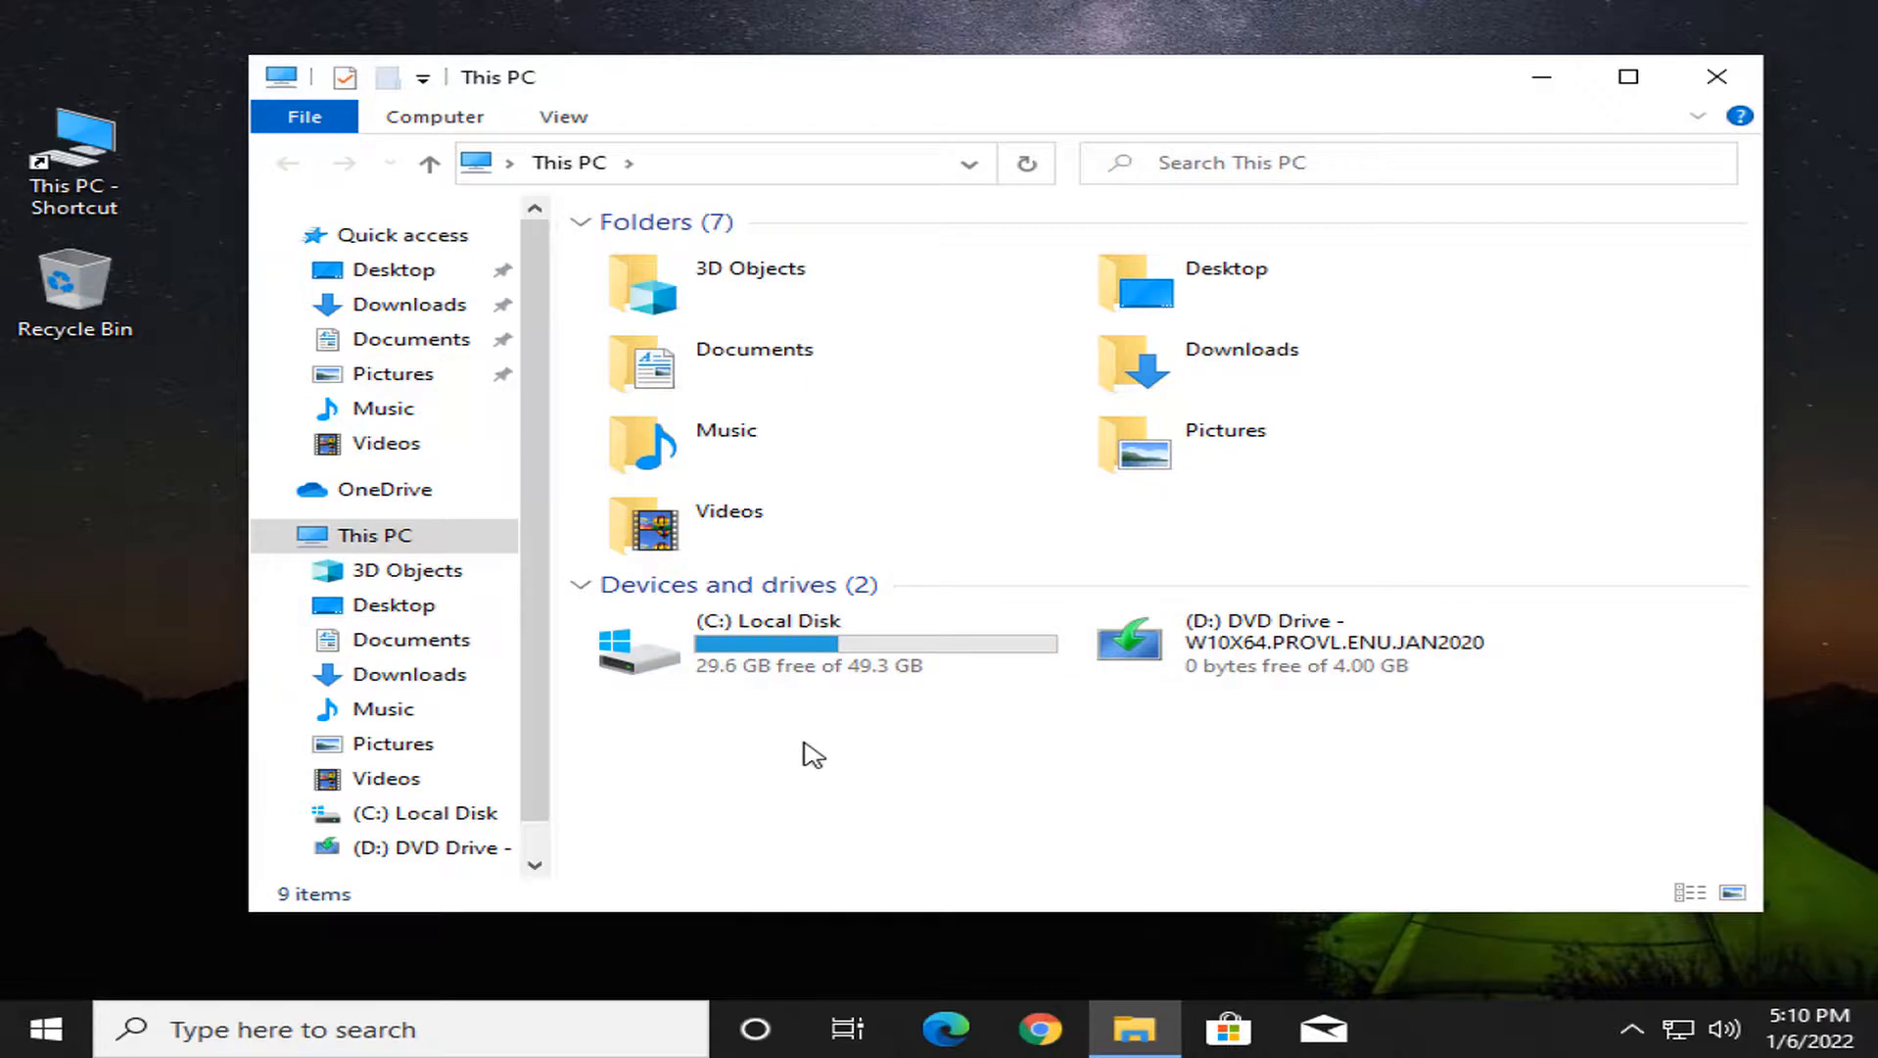